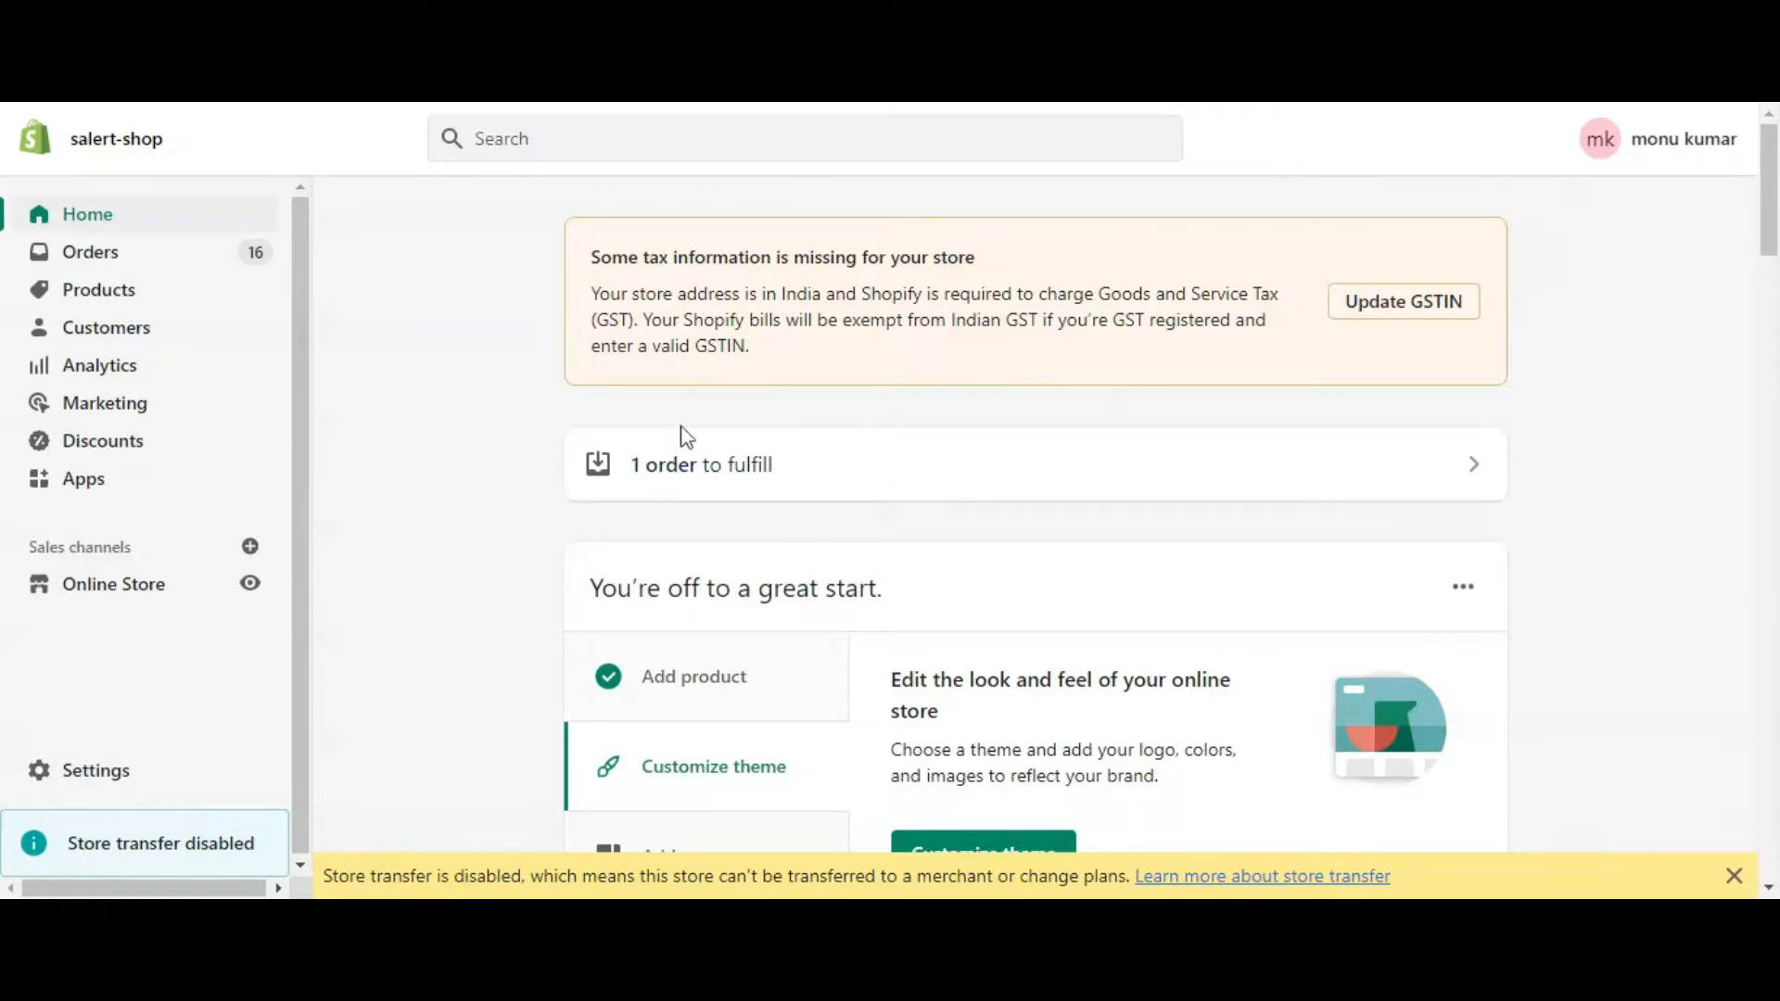
Open the installed SMS Alert app from the Shopify Apps list
left_click(83, 478)
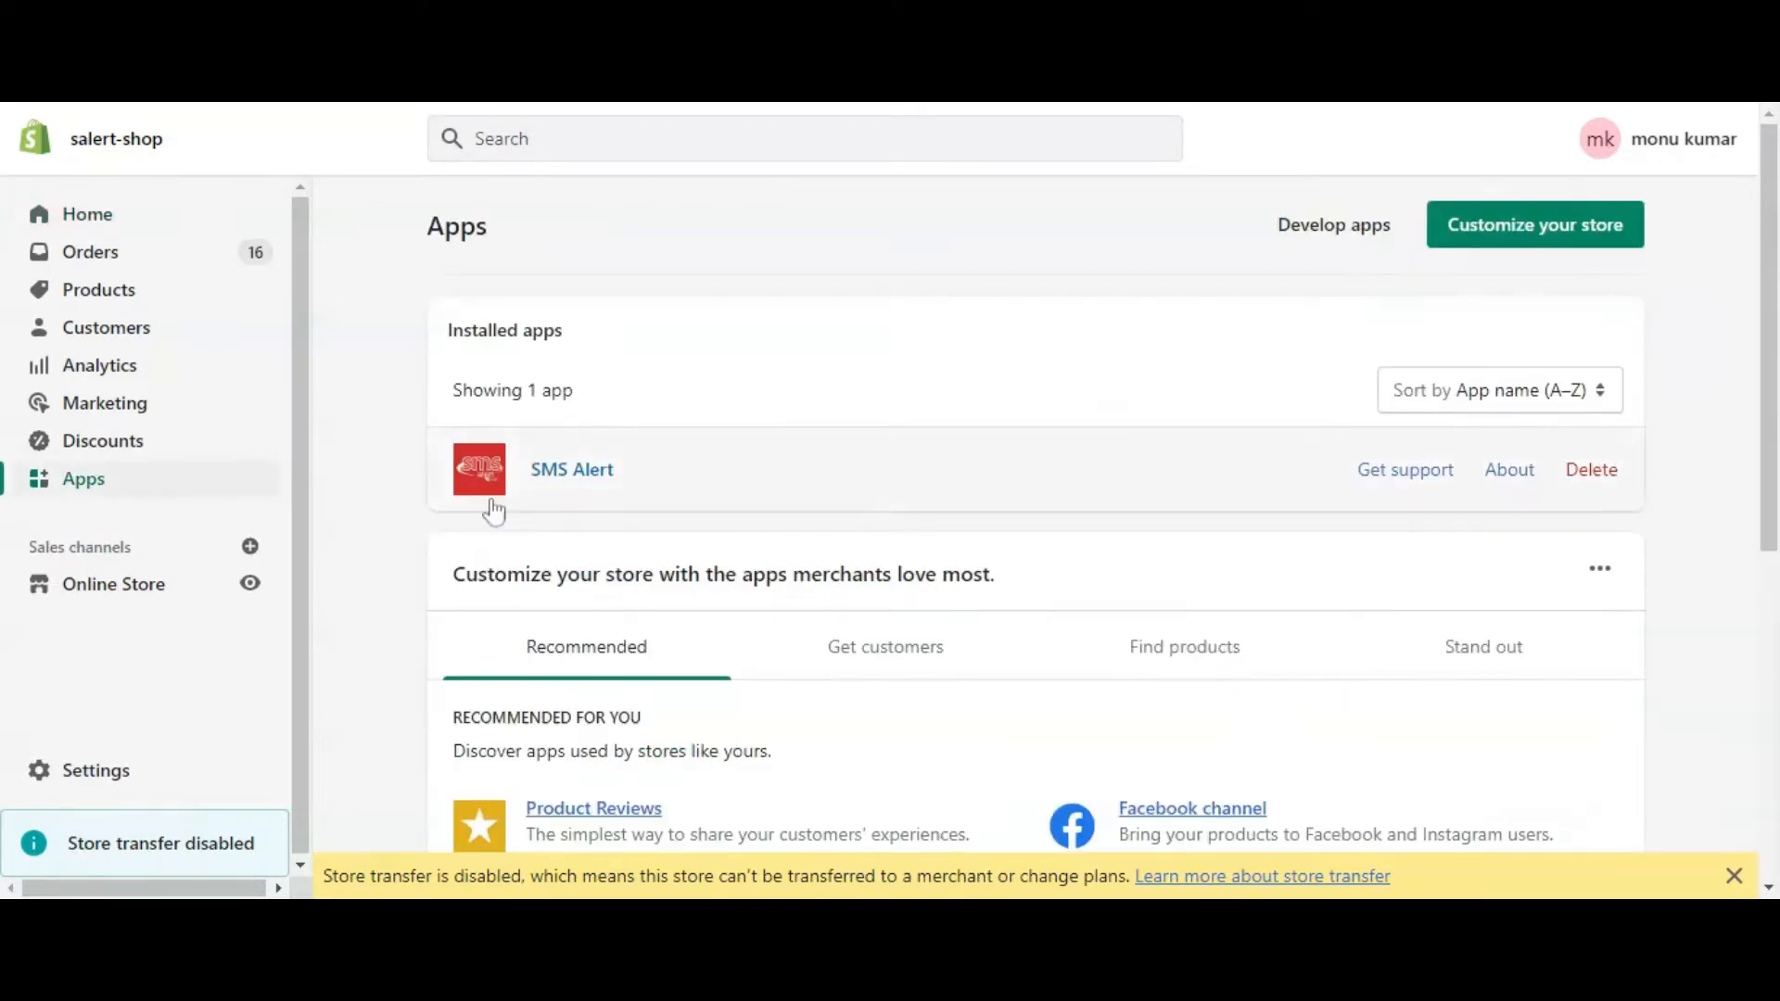
mouse_move(571, 469)
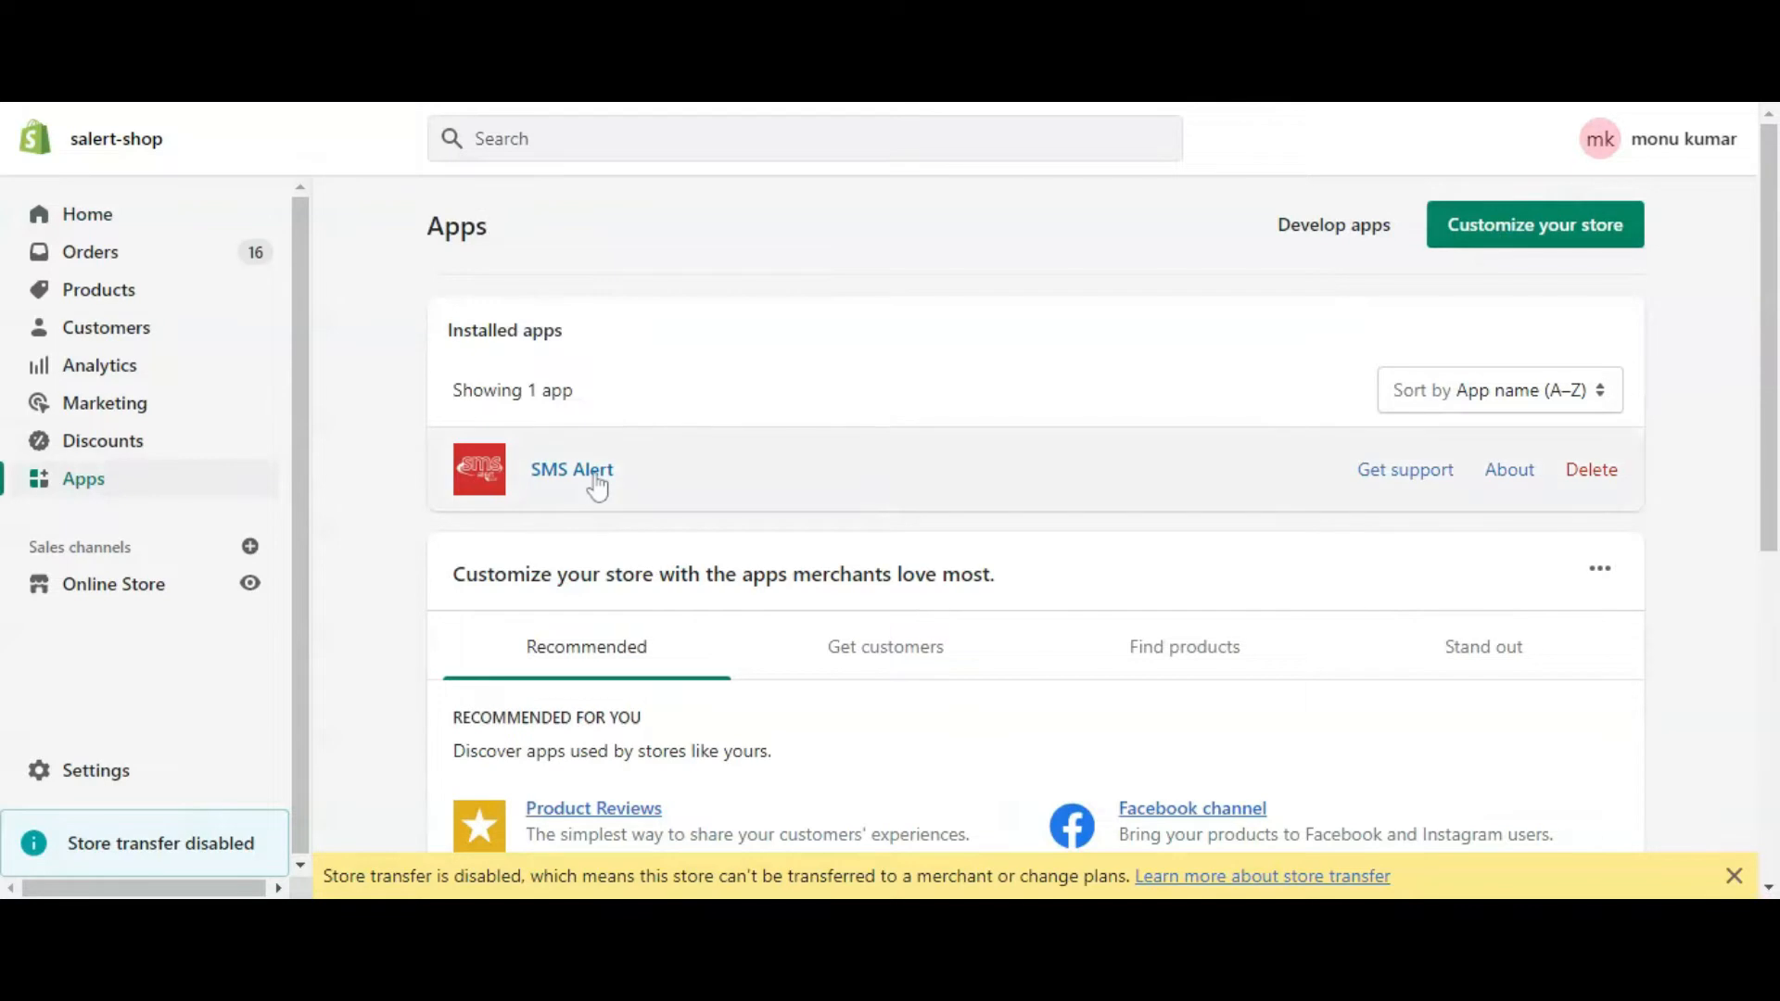
left_click(571, 469)
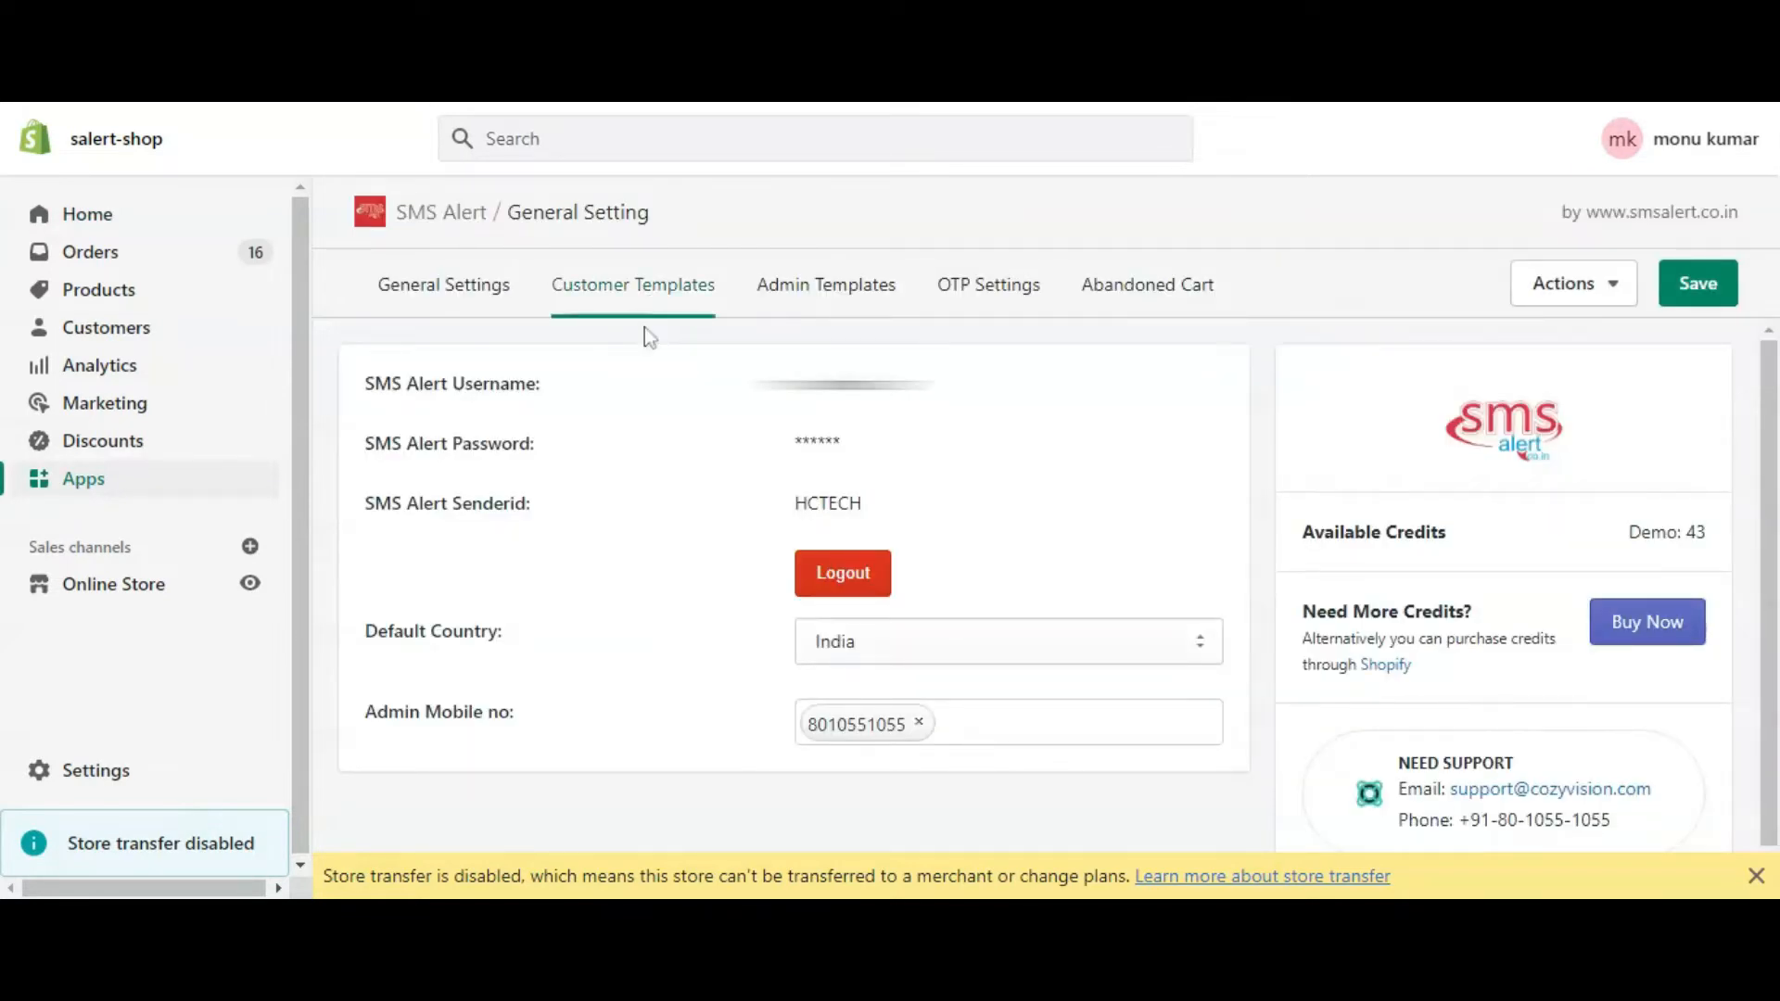
Add {{shop.name}} after {{first_name}} in the New Customer Signup customer template
left_click(632, 284)
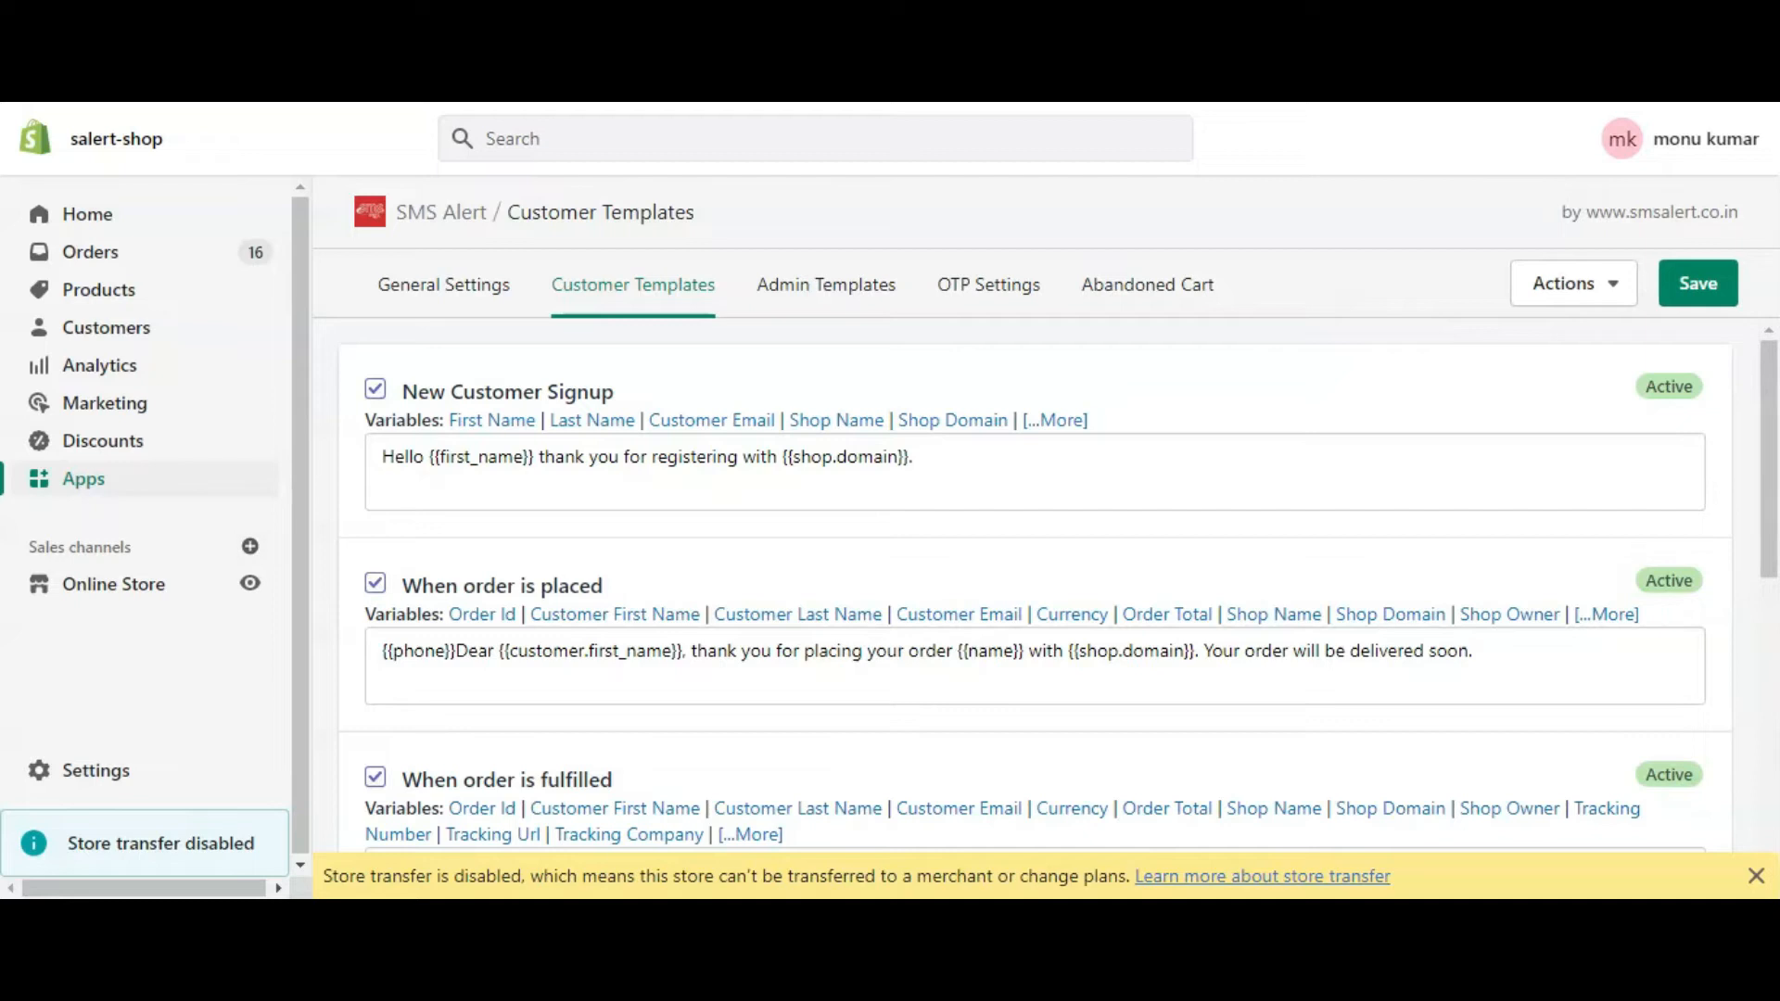
mouse_move(1232, 374)
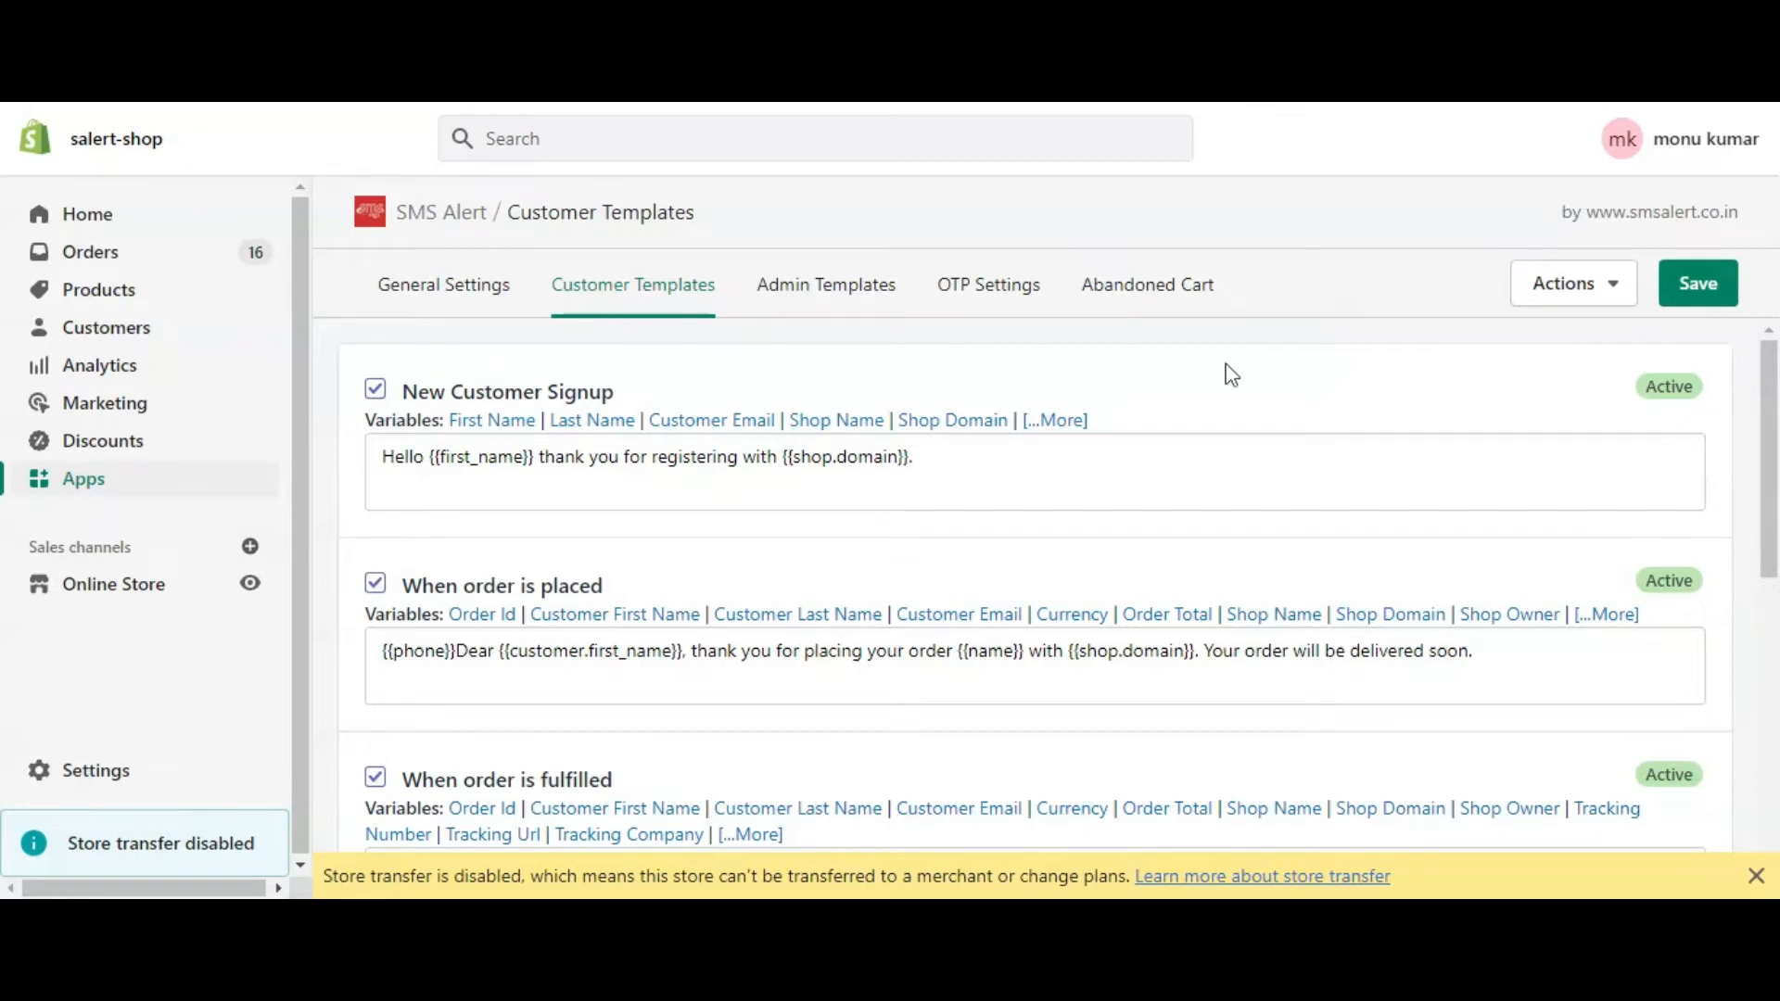
double_click(505, 391)
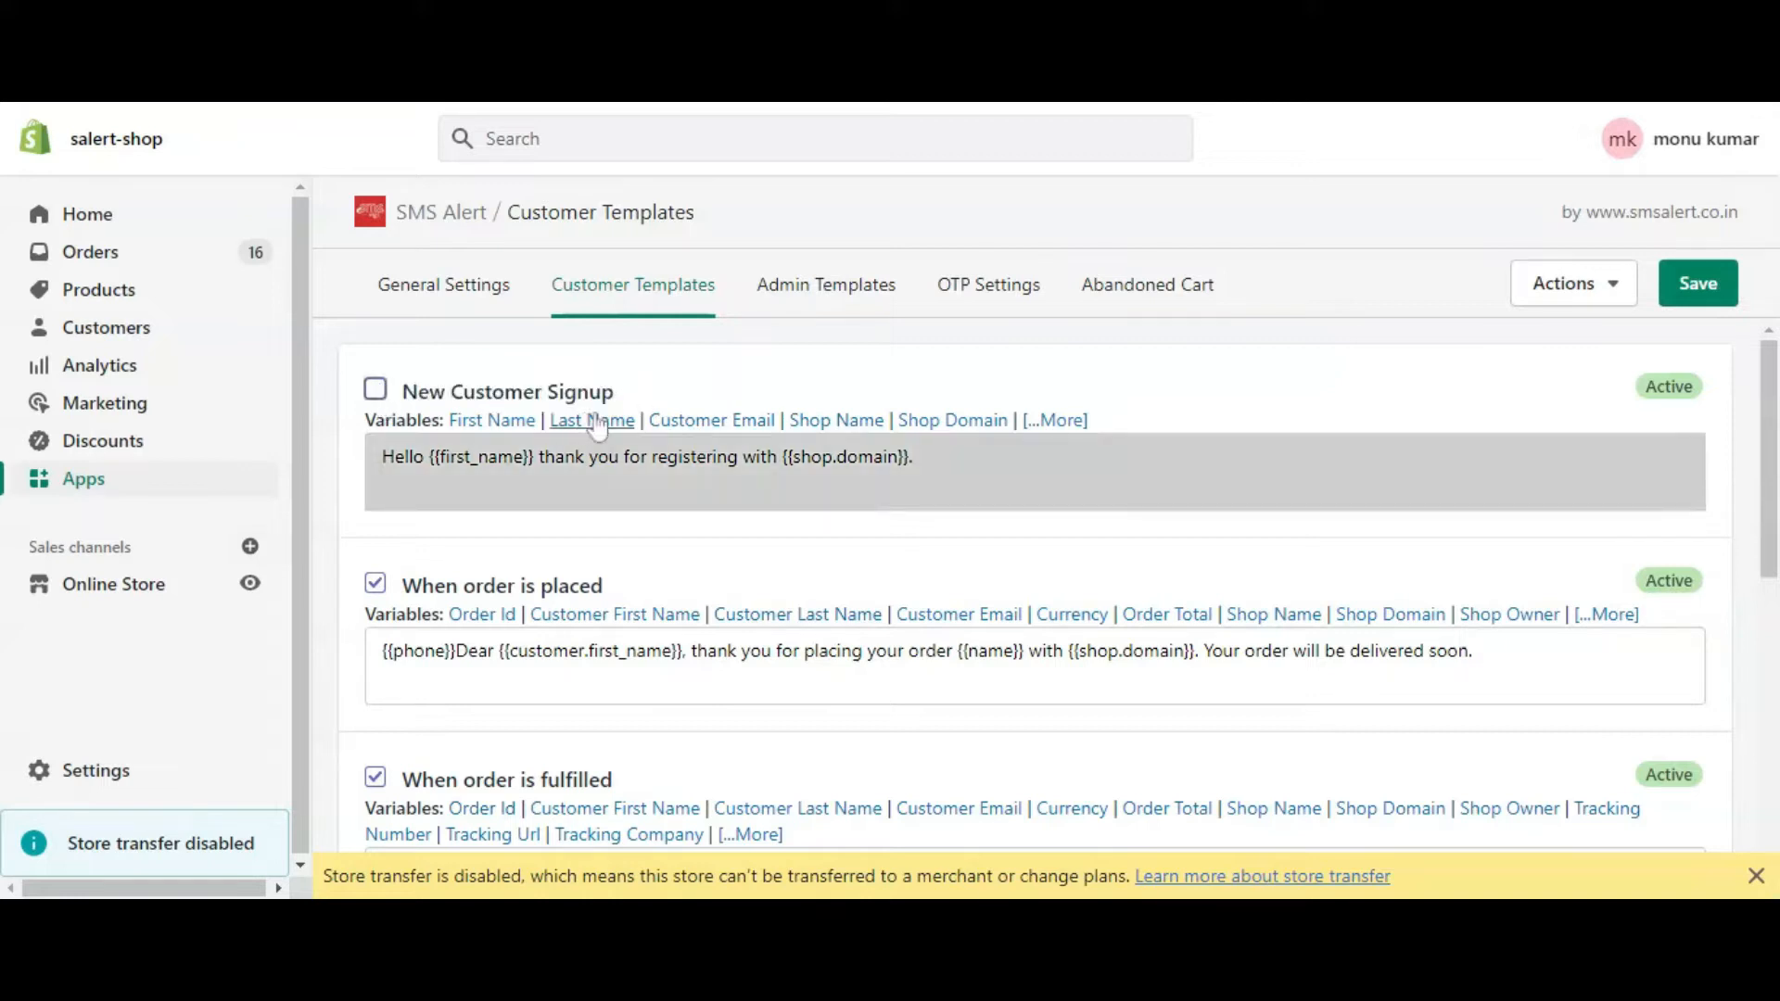
left_click(375, 388)
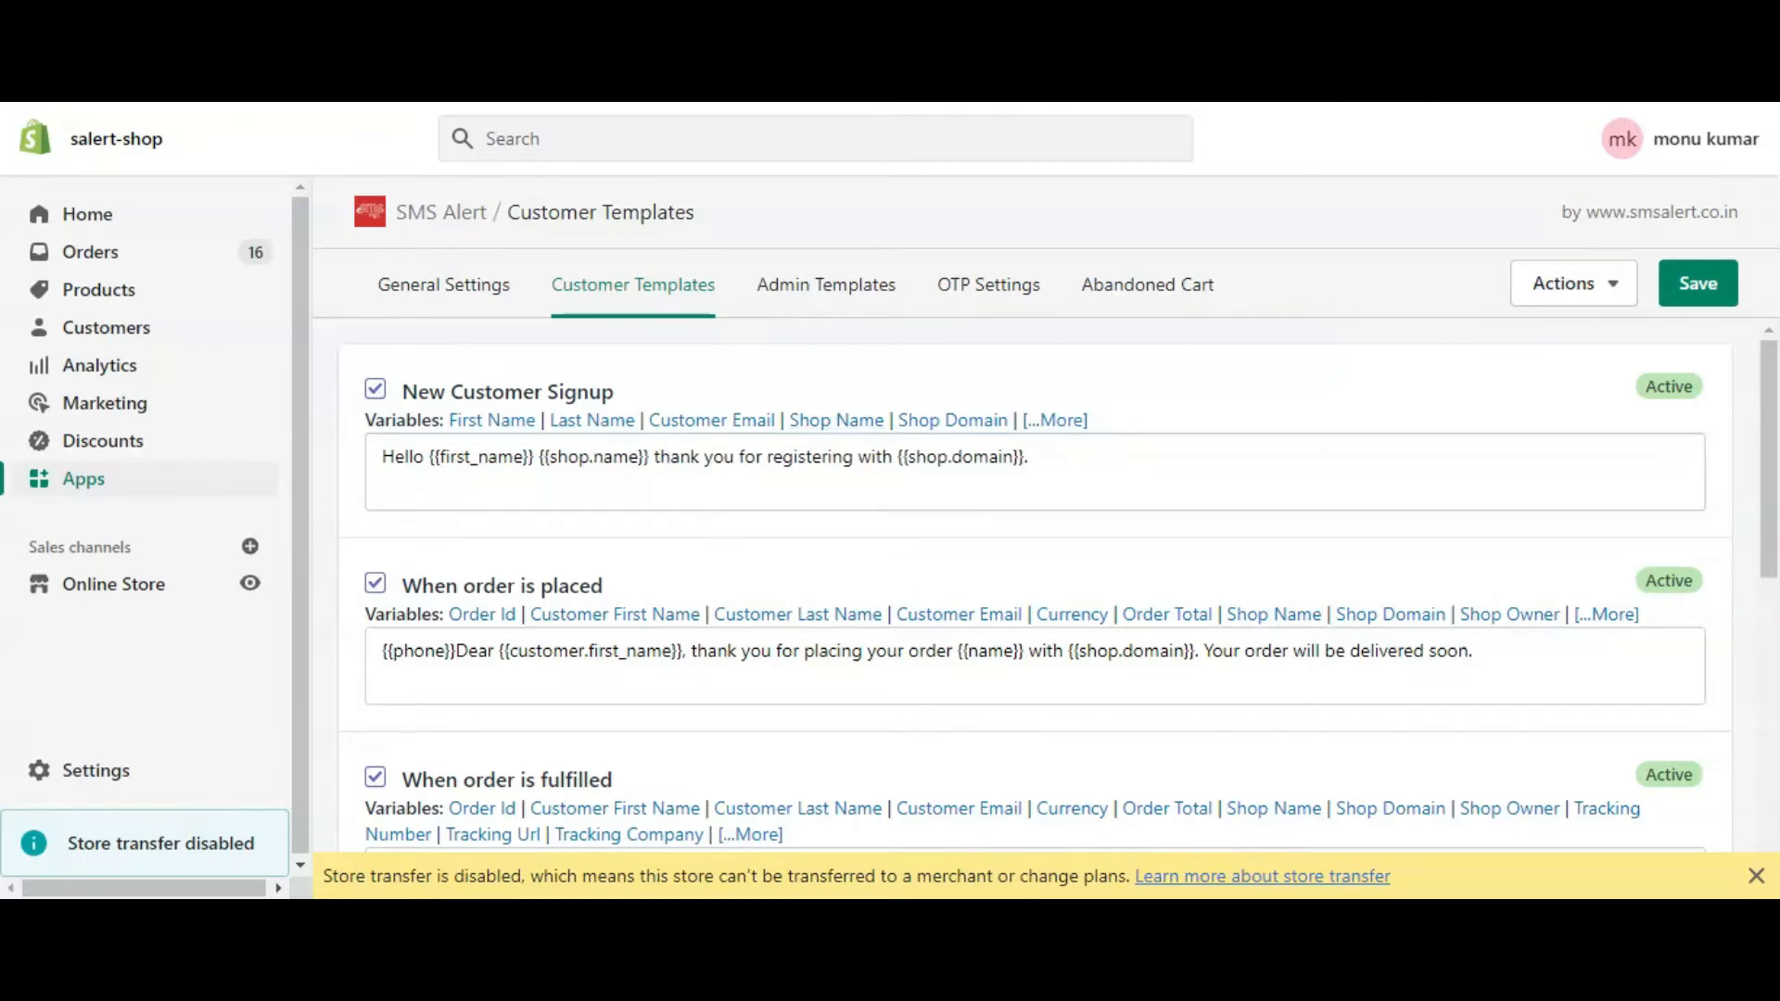
Scroll through the customer templates, then show the Admin Templates list
triple_click(703, 456)
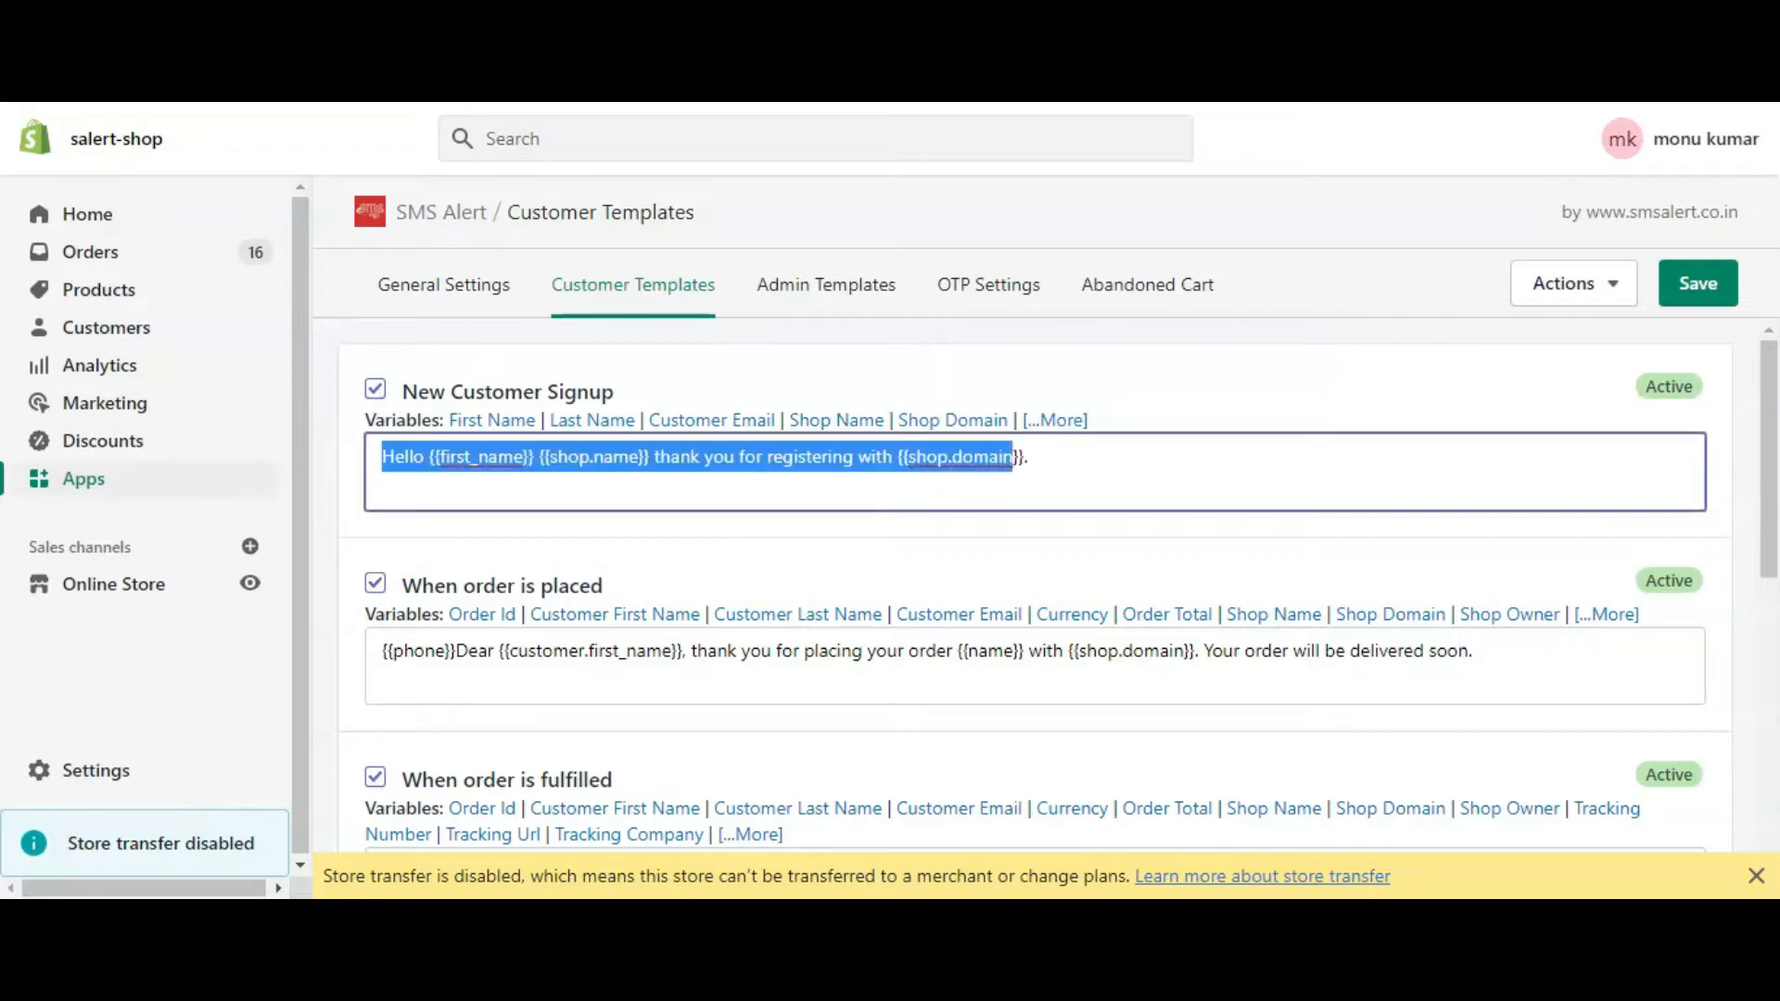
scroll("down", 3)
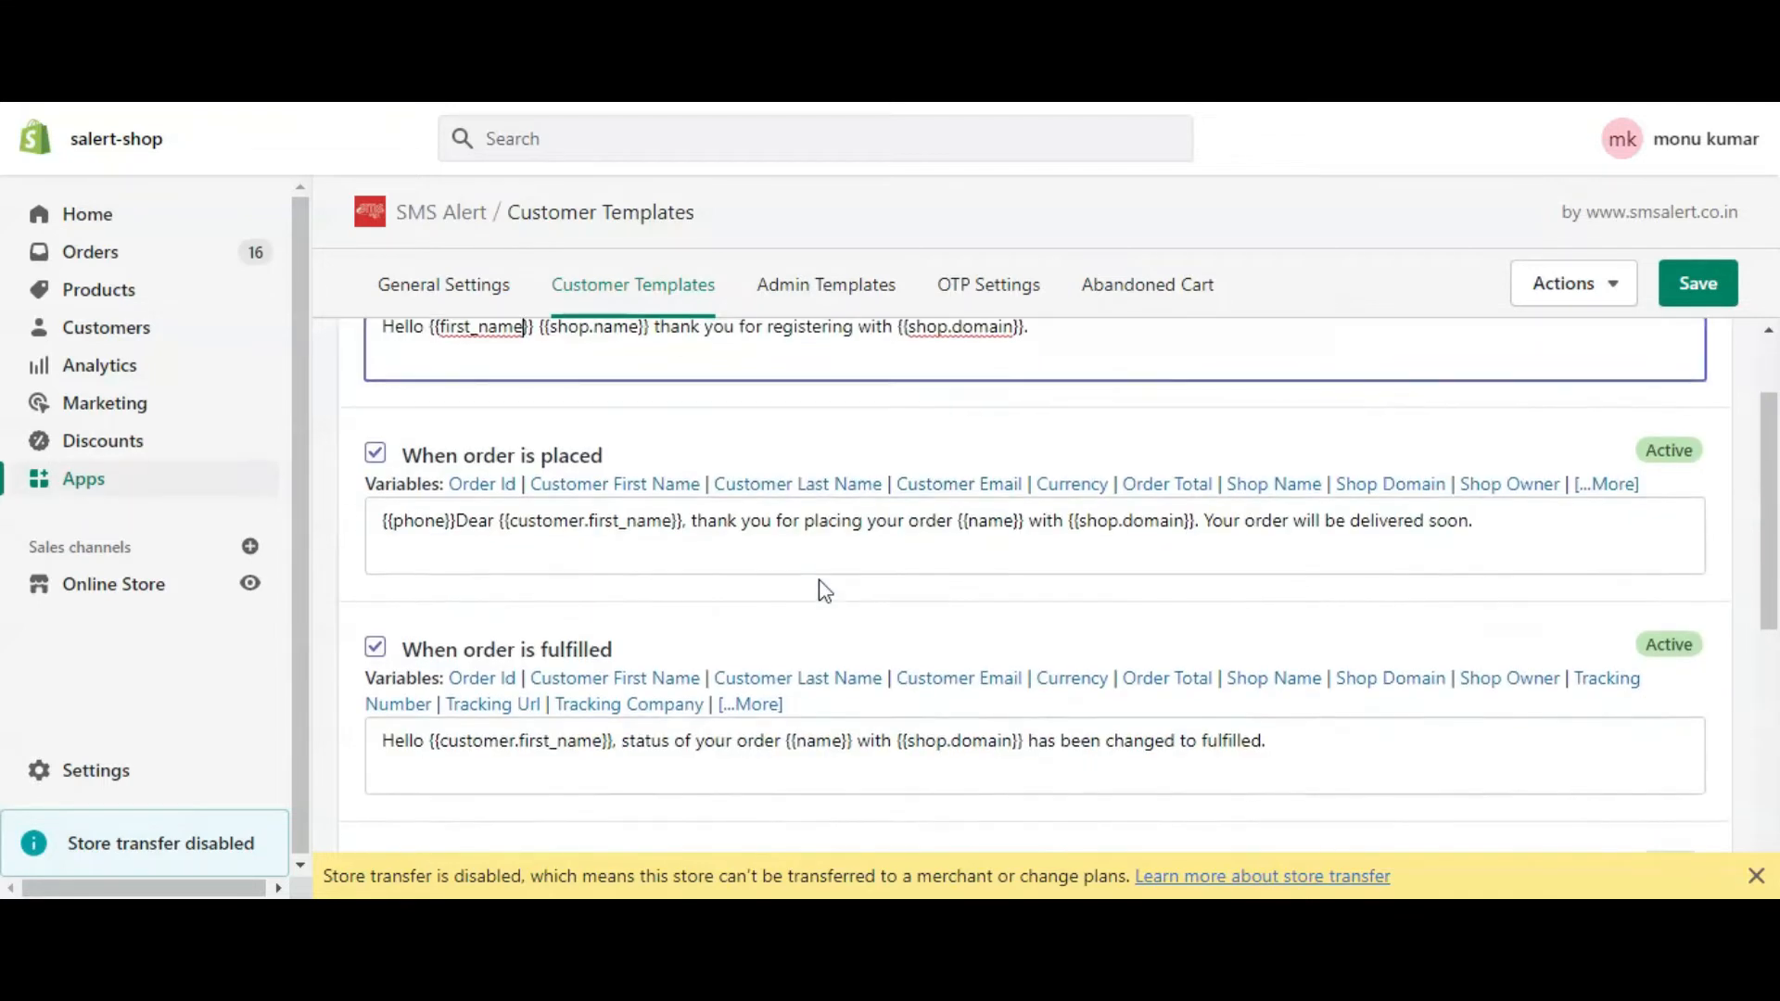
scroll("down", 3)
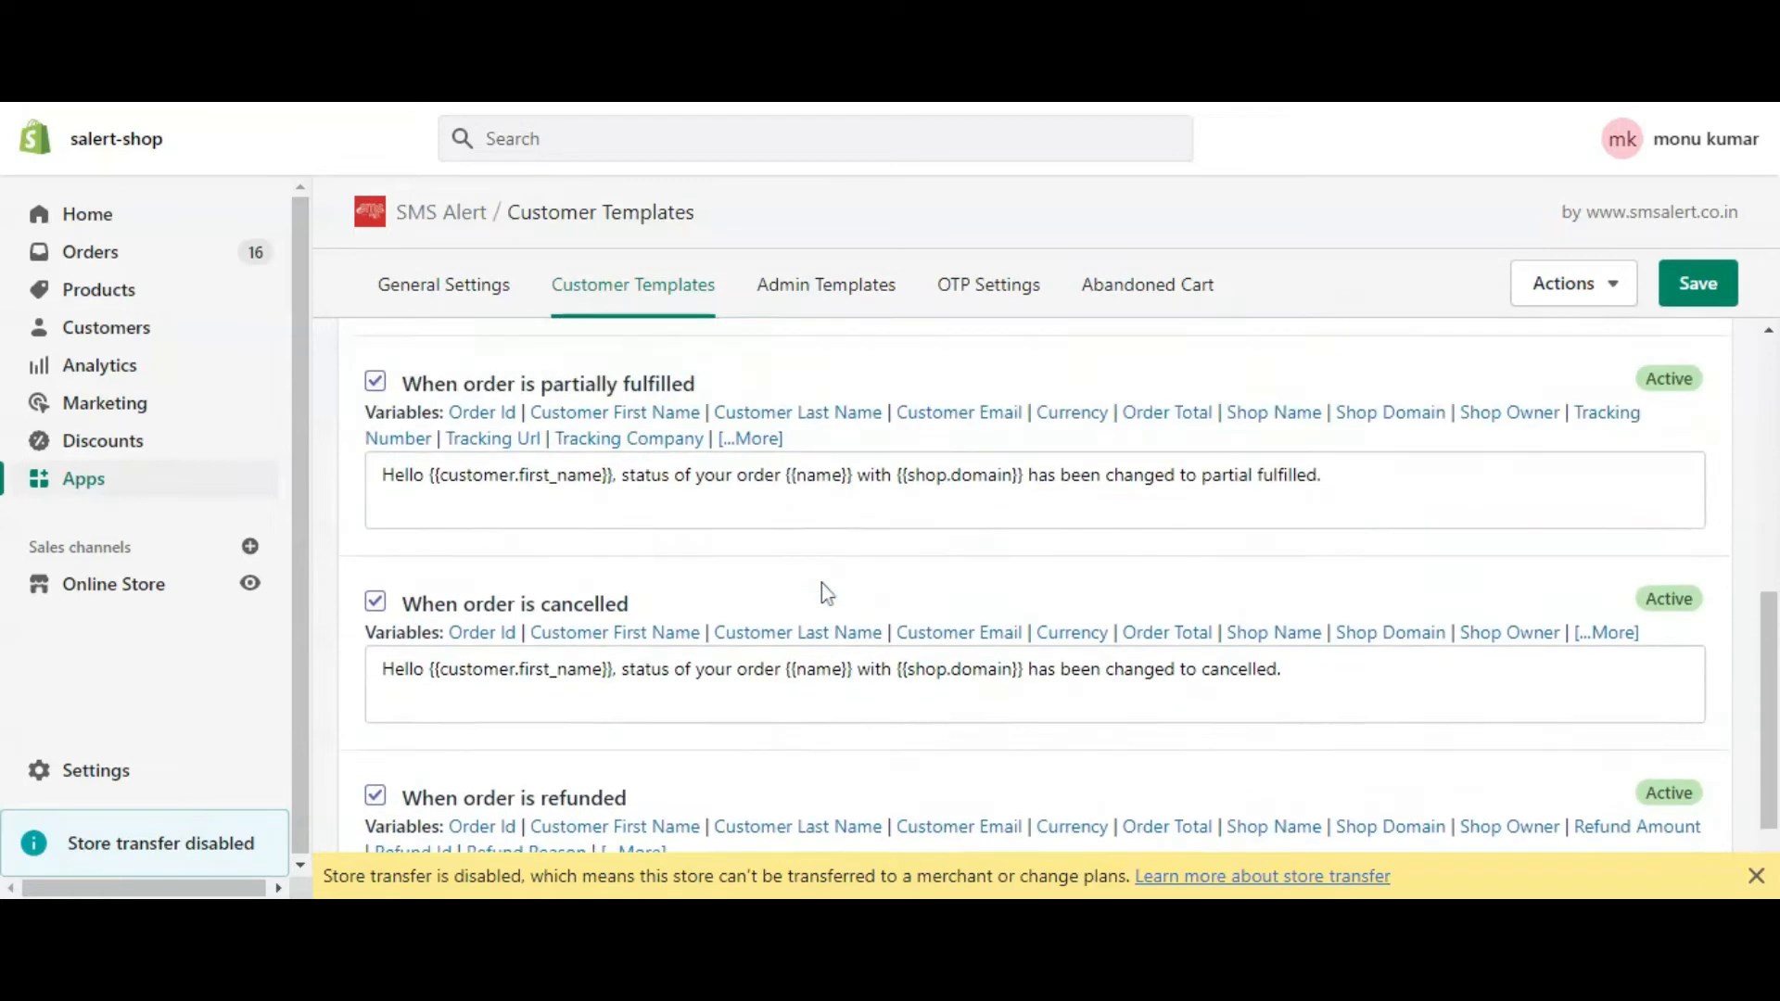
scroll("up", 3)
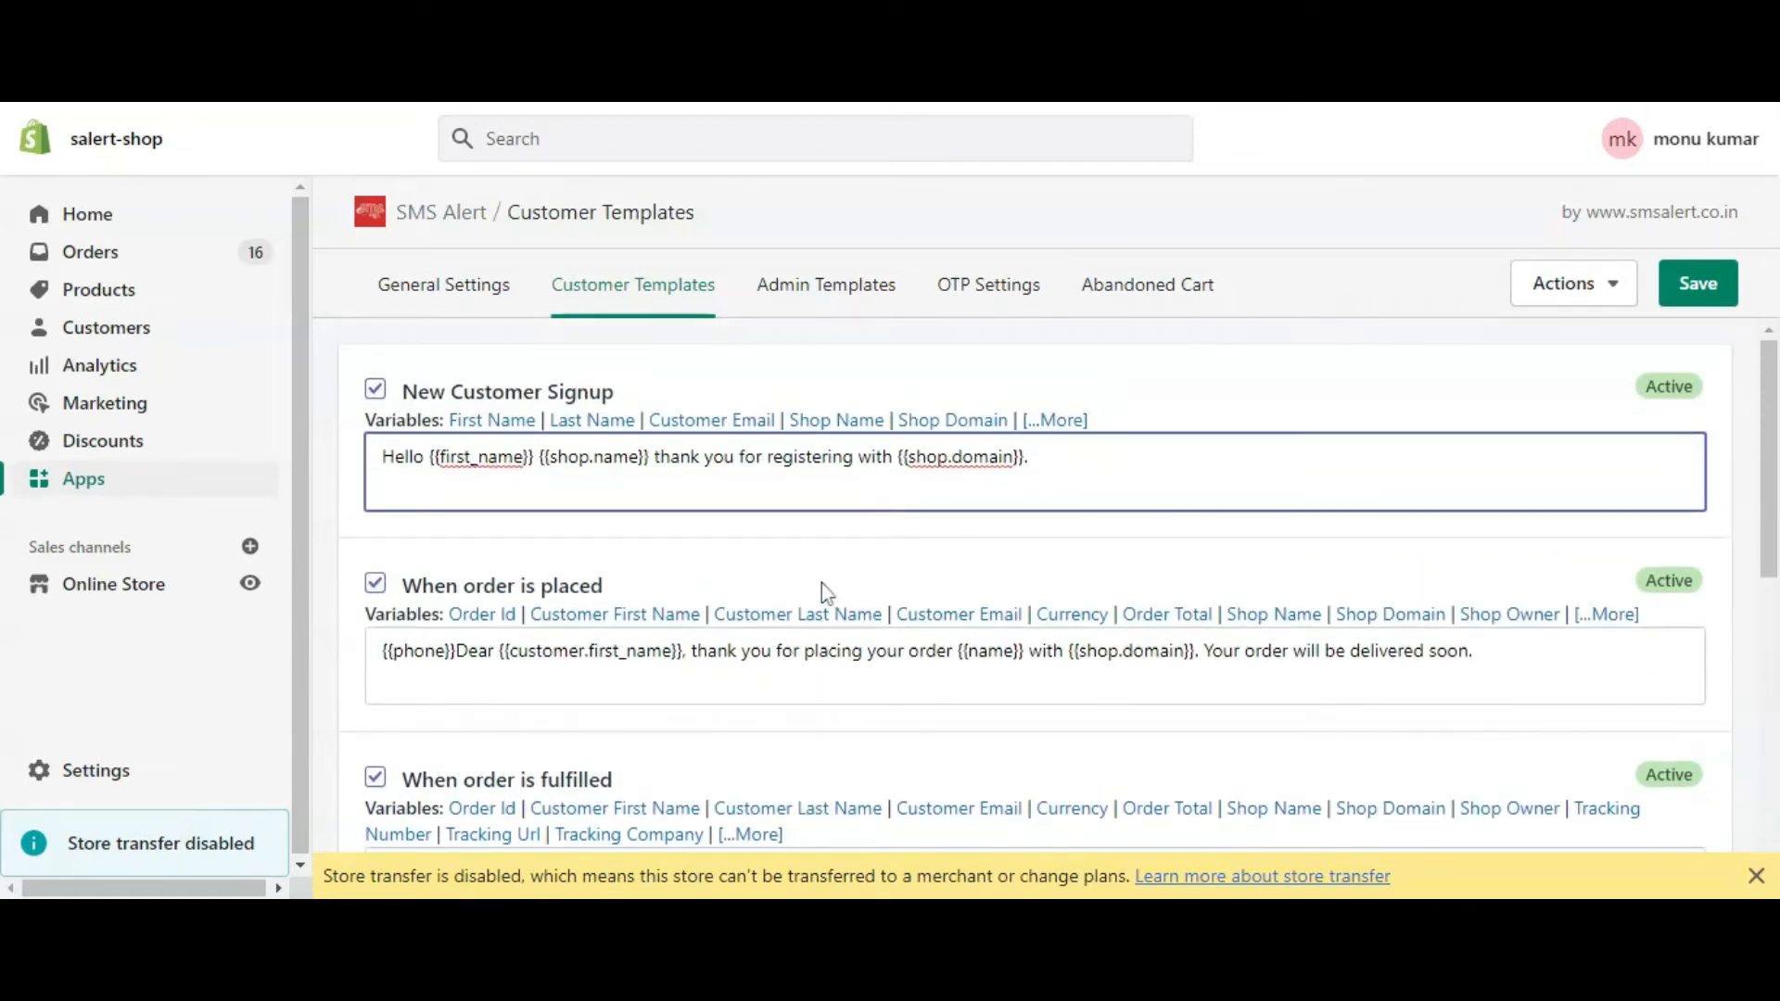
left_click(825, 283)
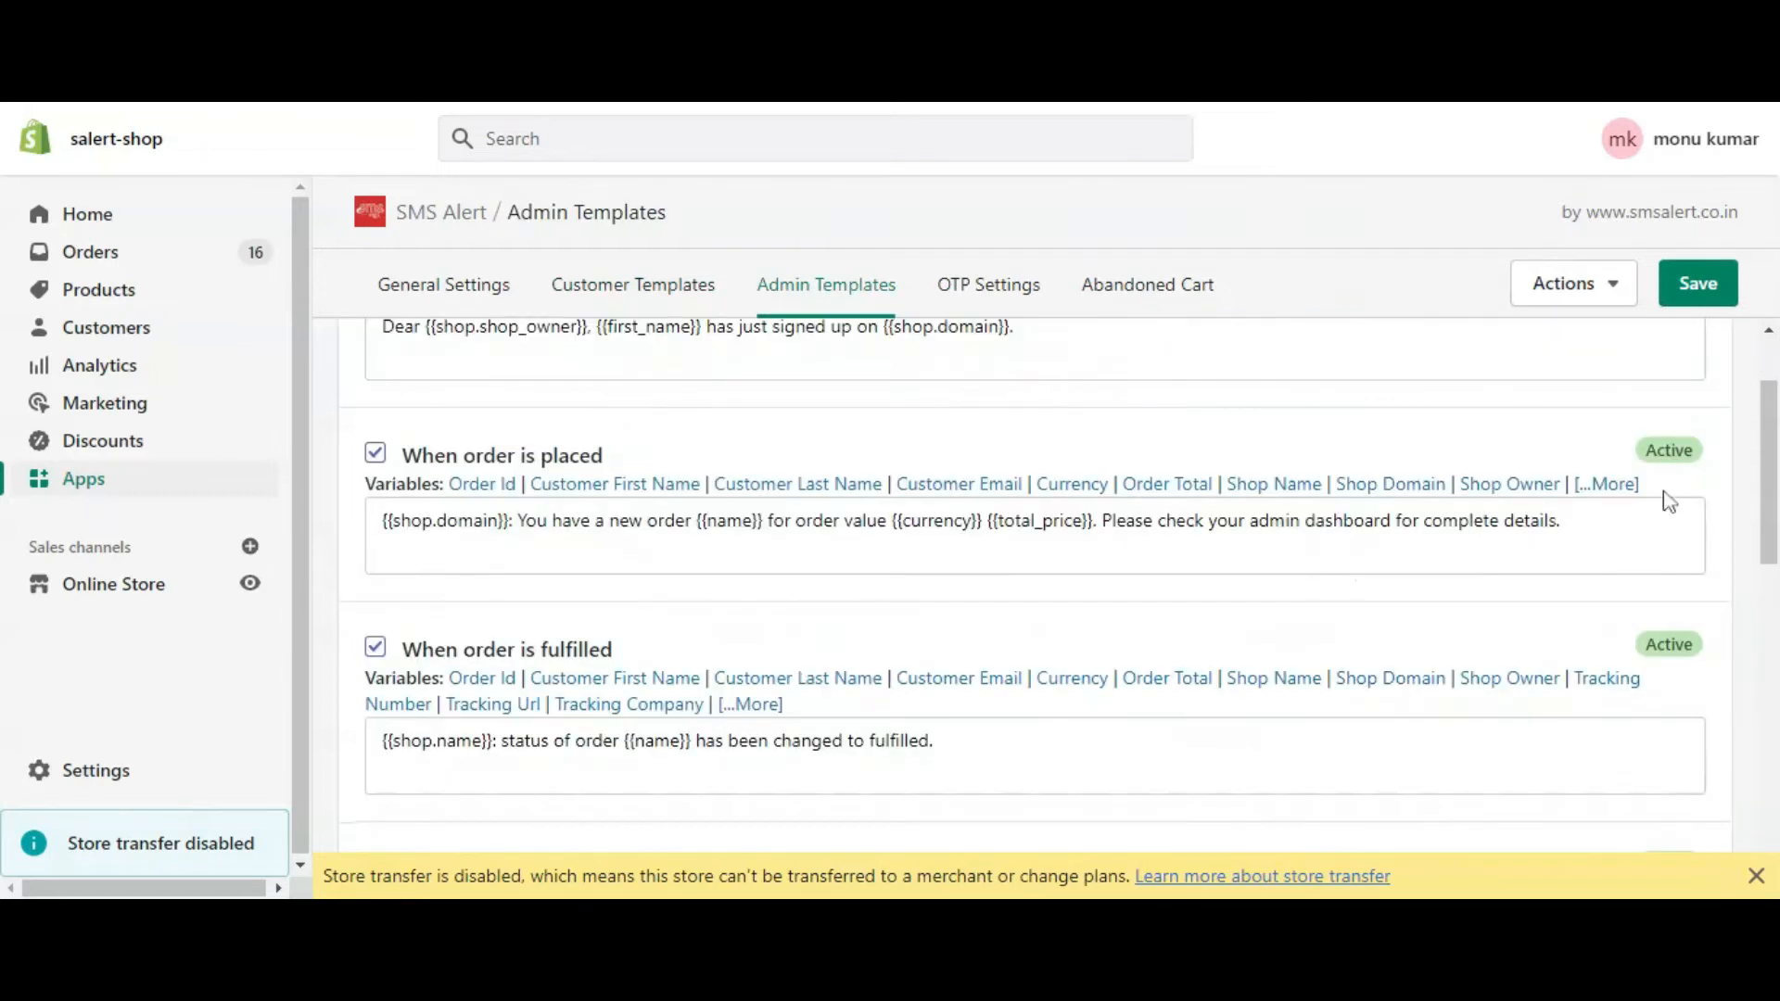
left_click(632, 284)
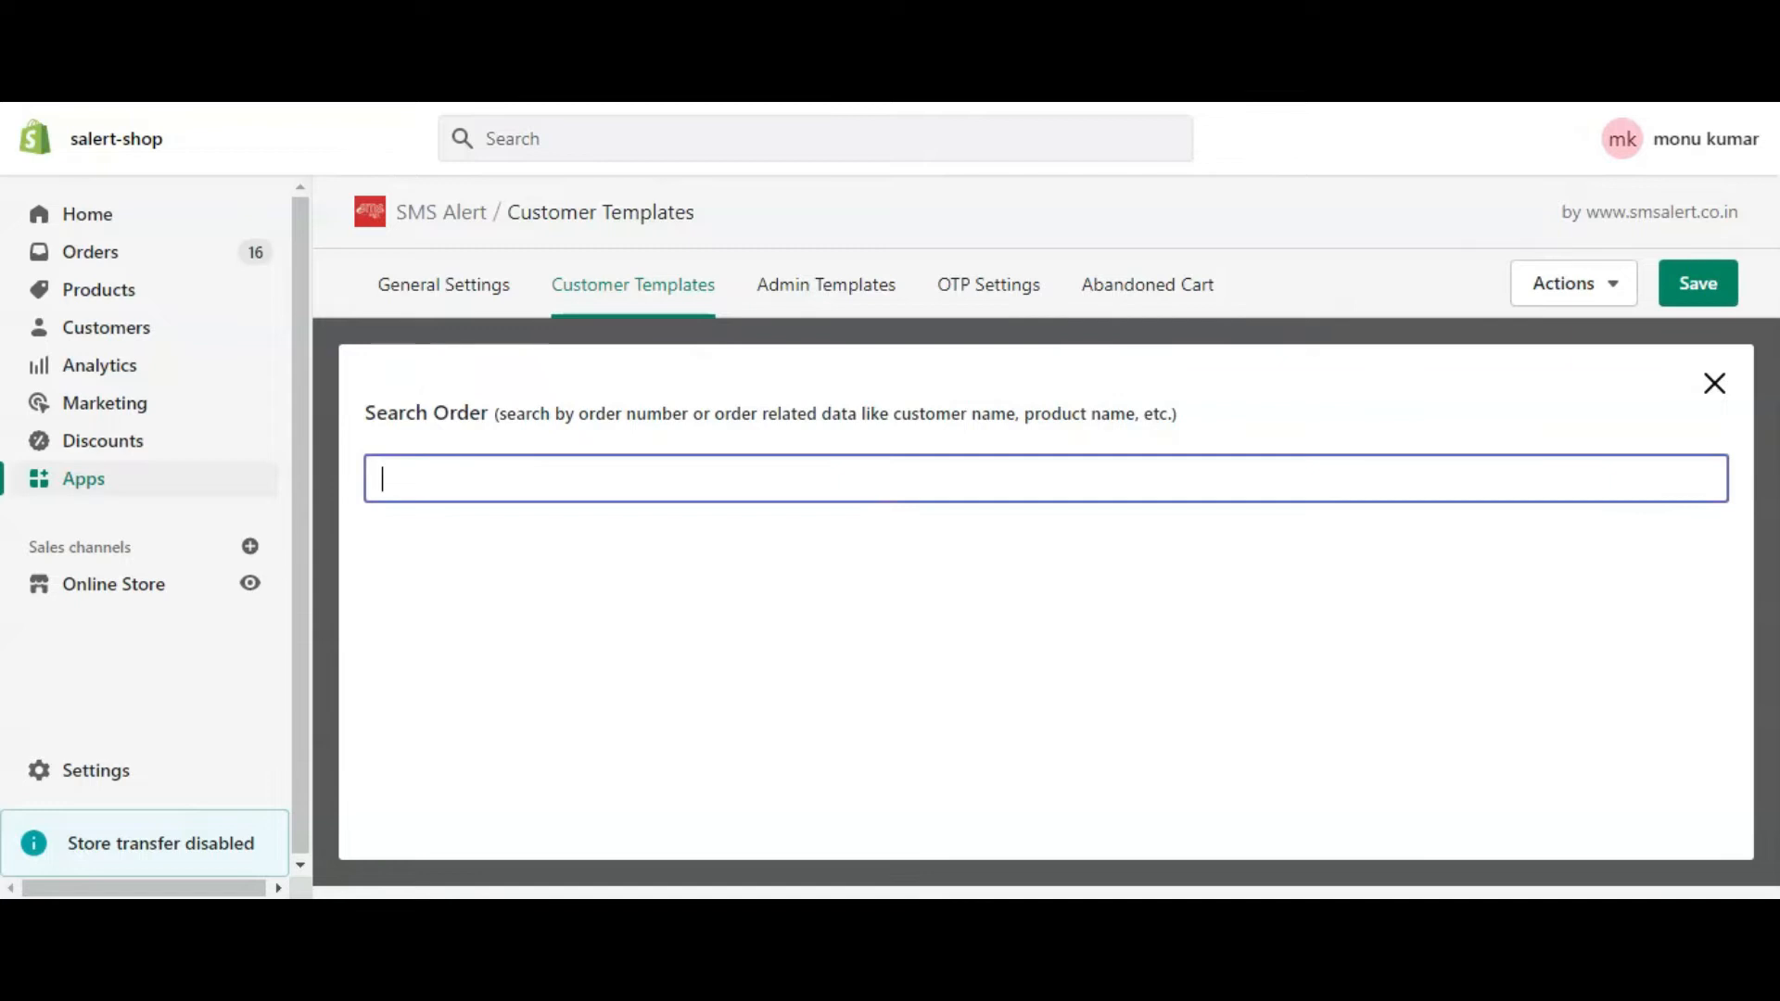
type("108")
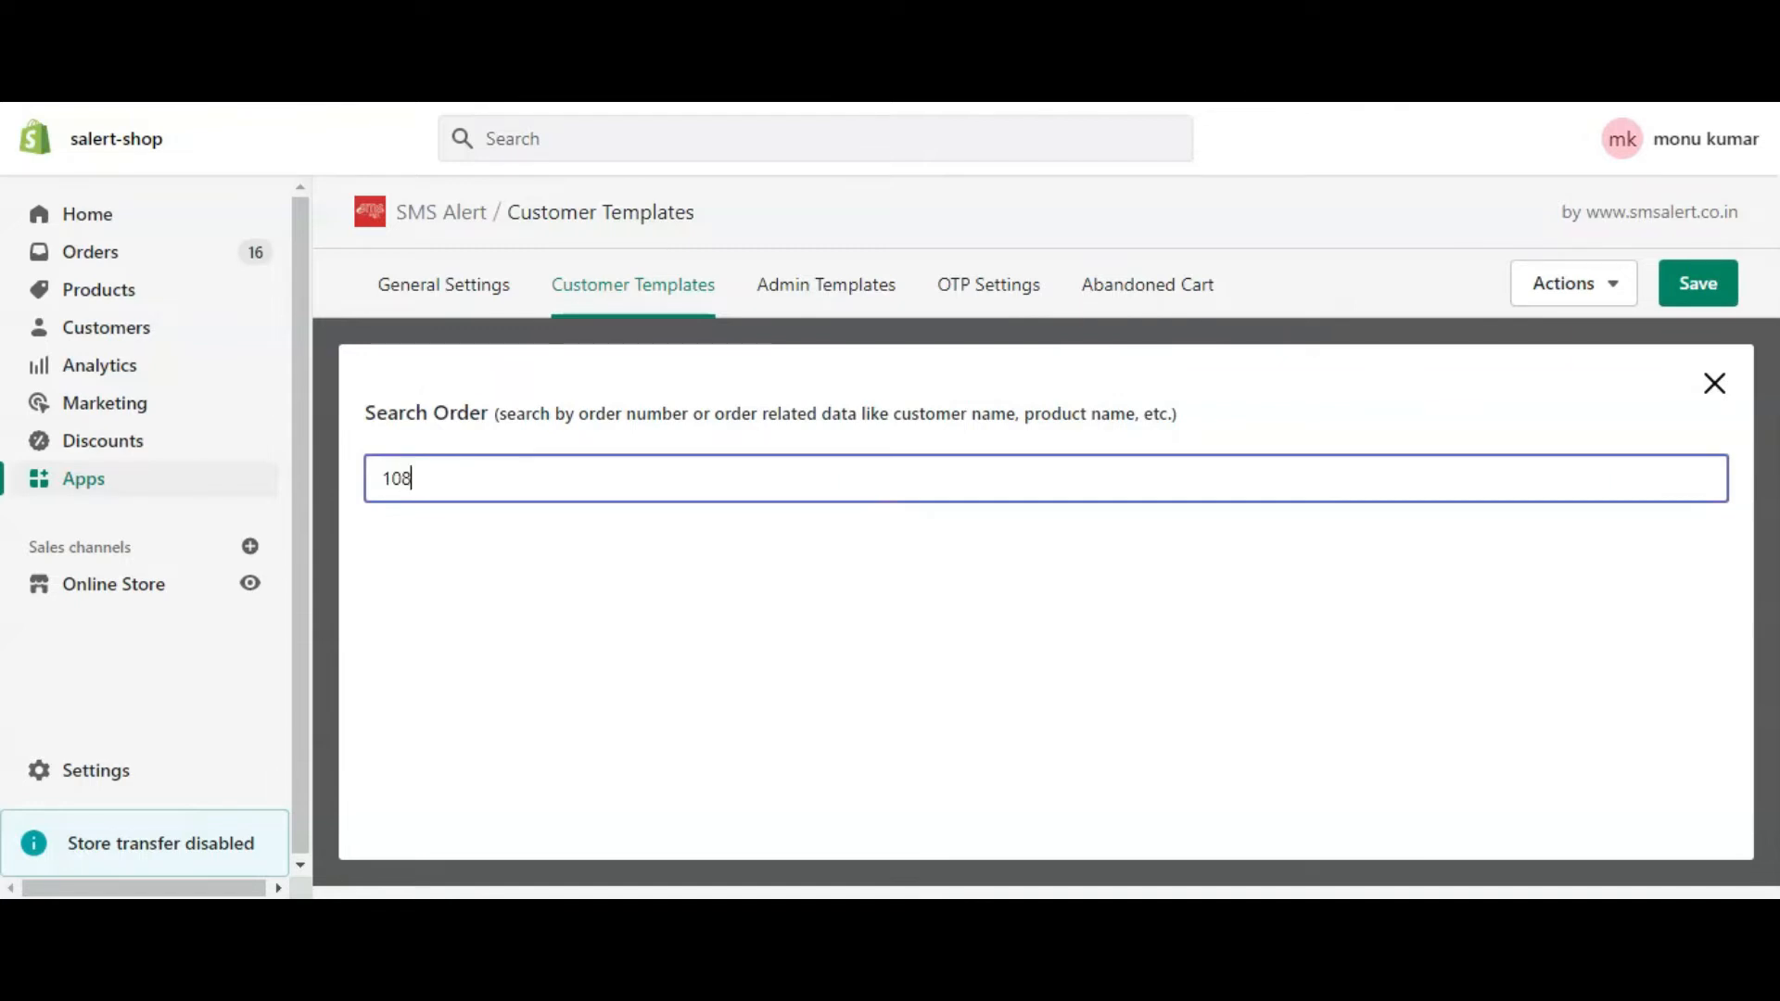
type("0")
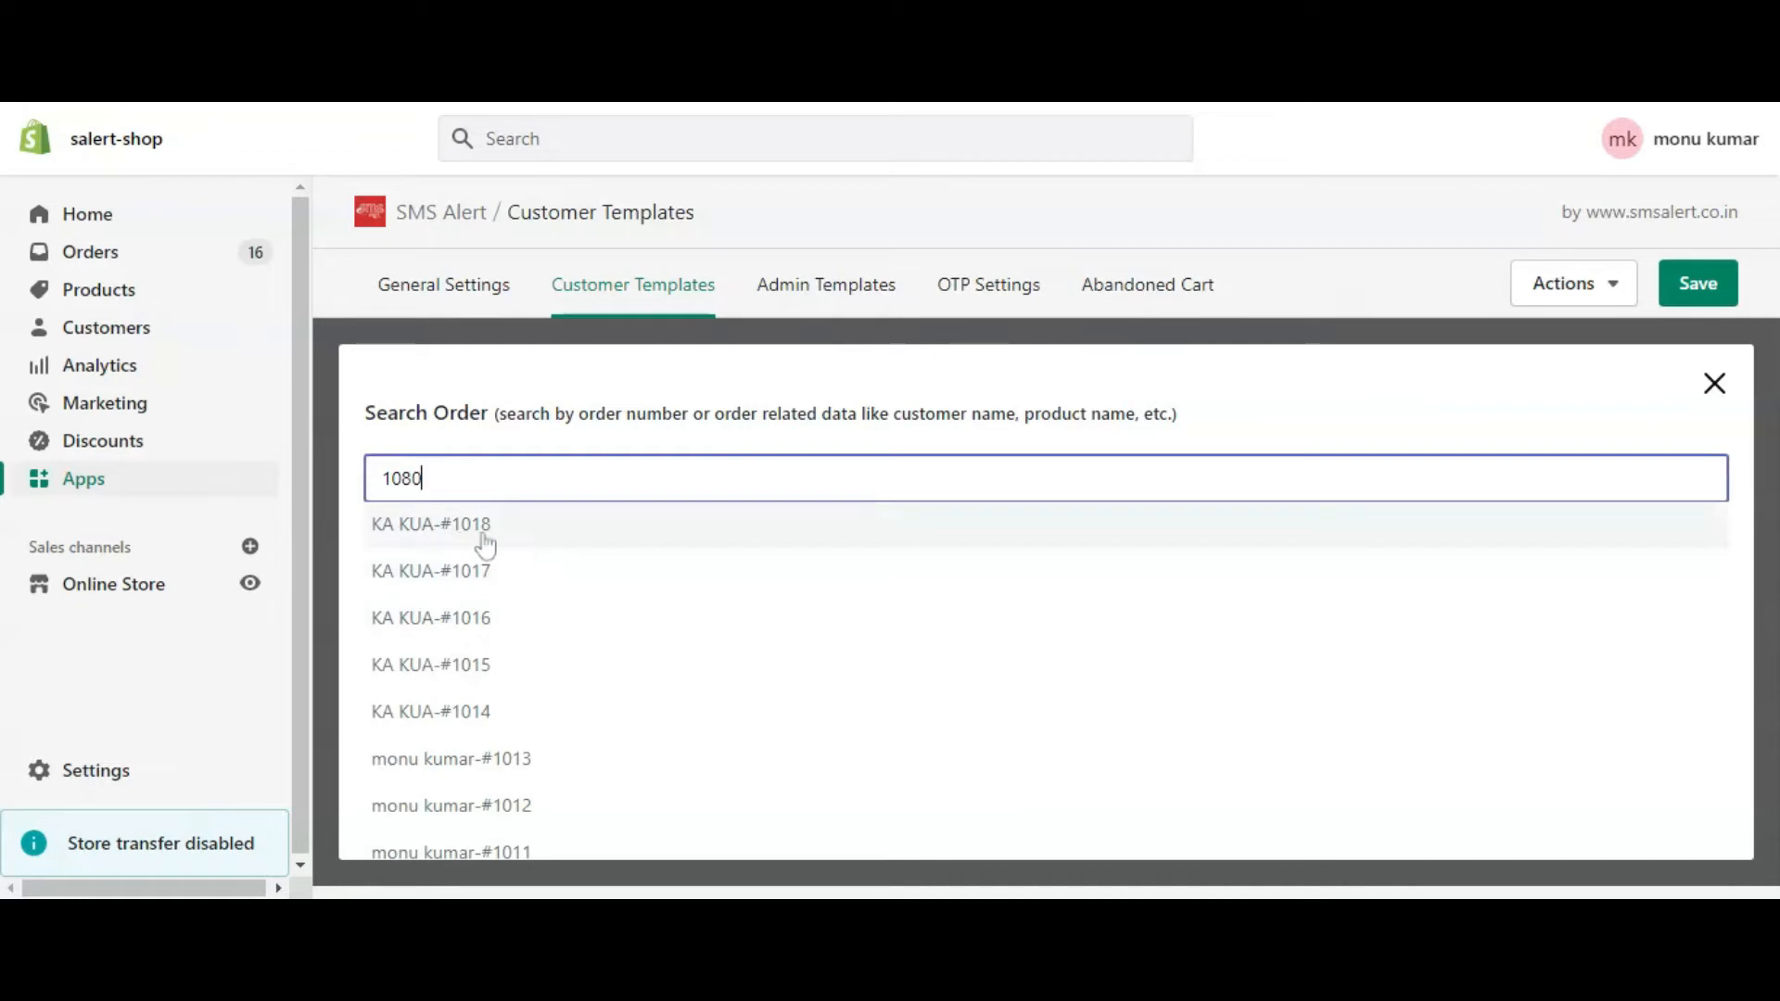
left_click(430, 523)
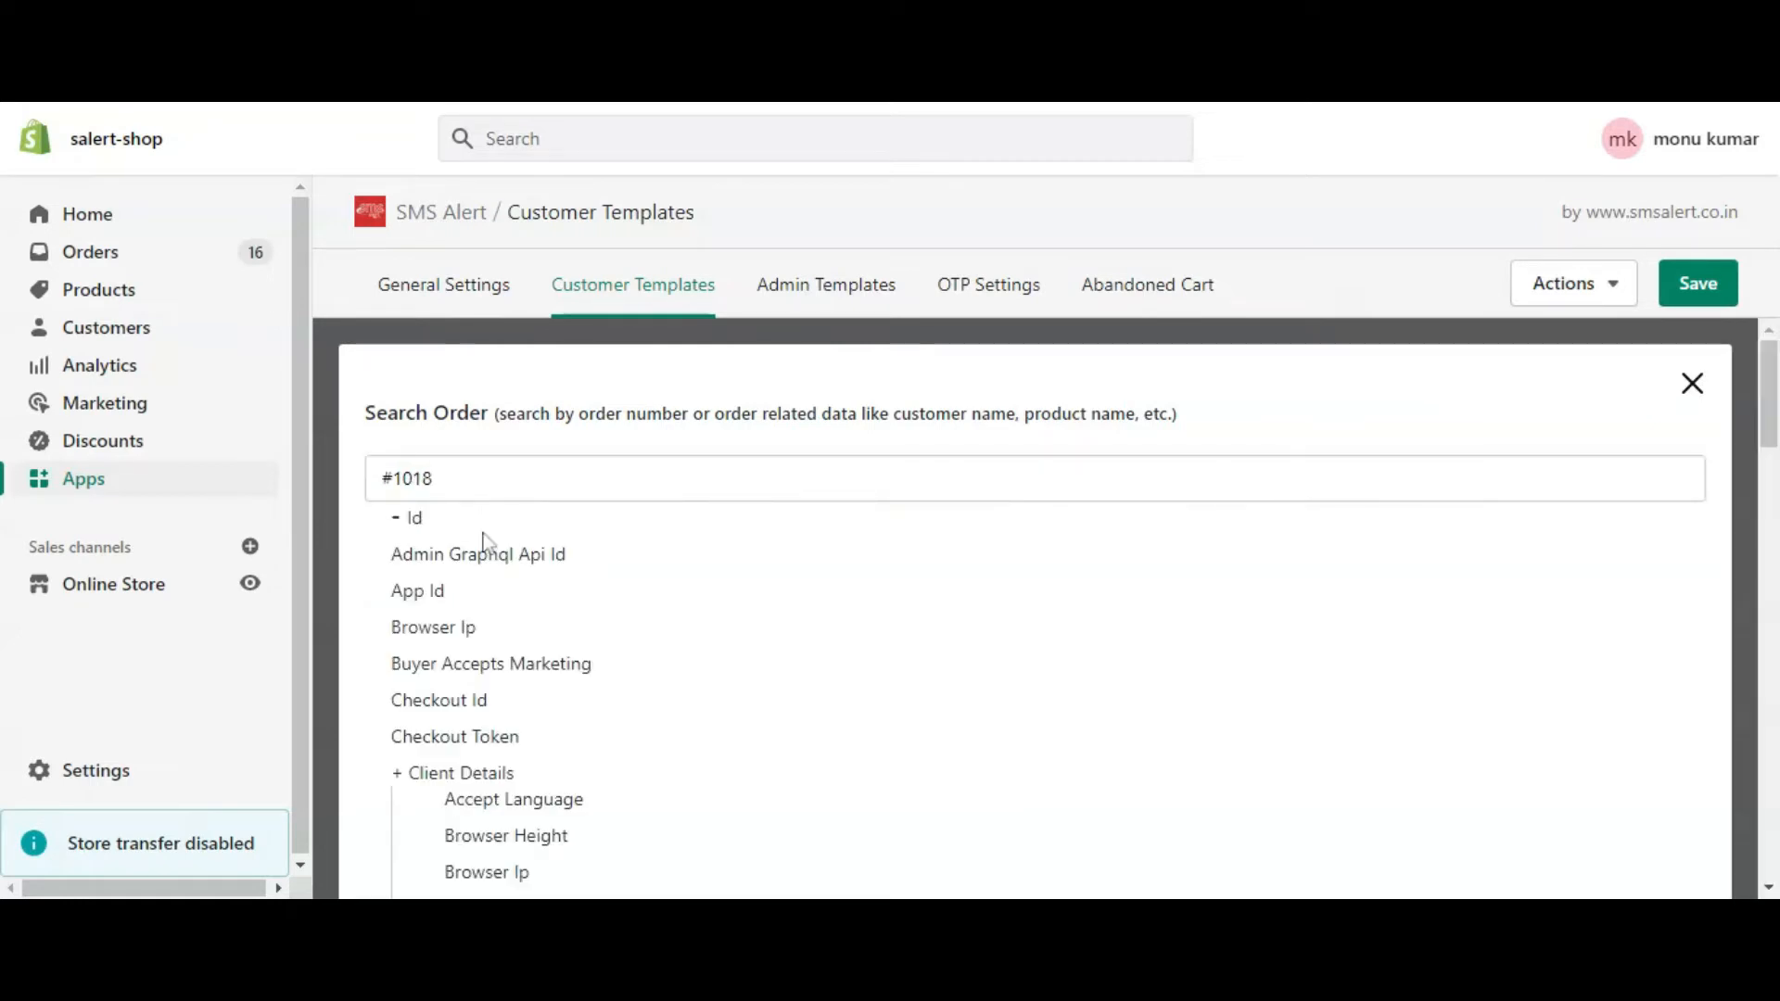
Scroll through order #1018's variable list to find the Phone field
scroll("down", 3)
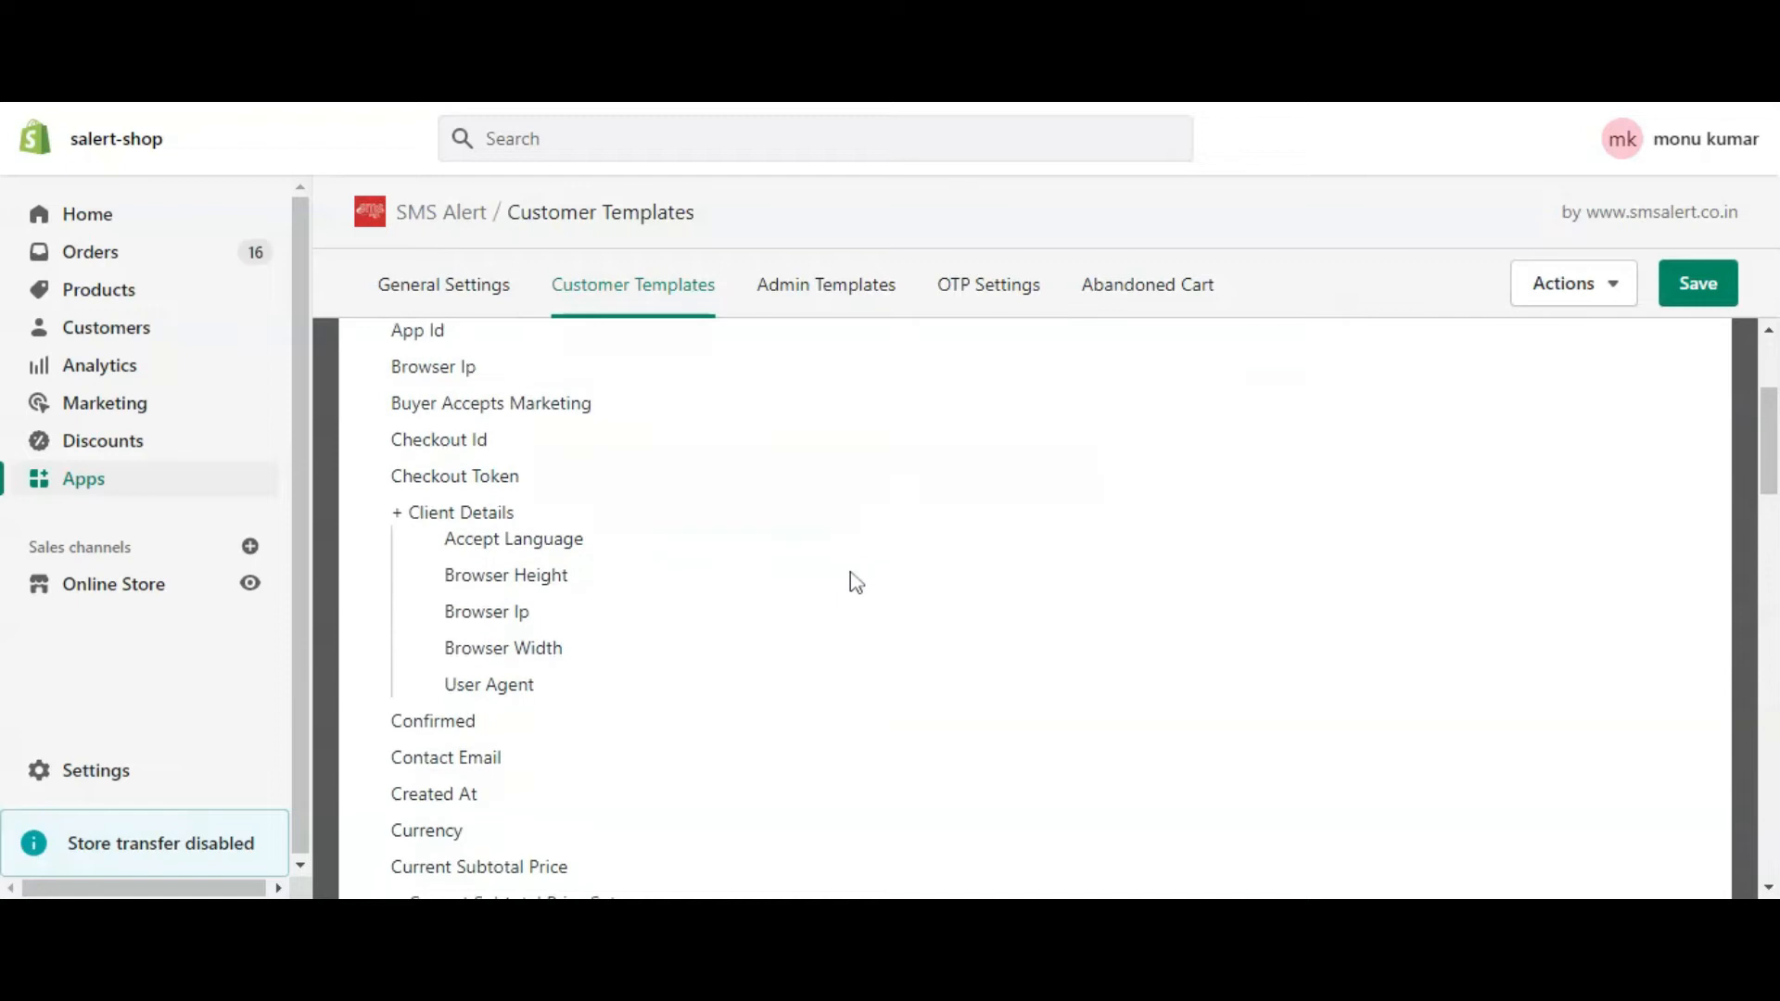
scroll("down", 3)
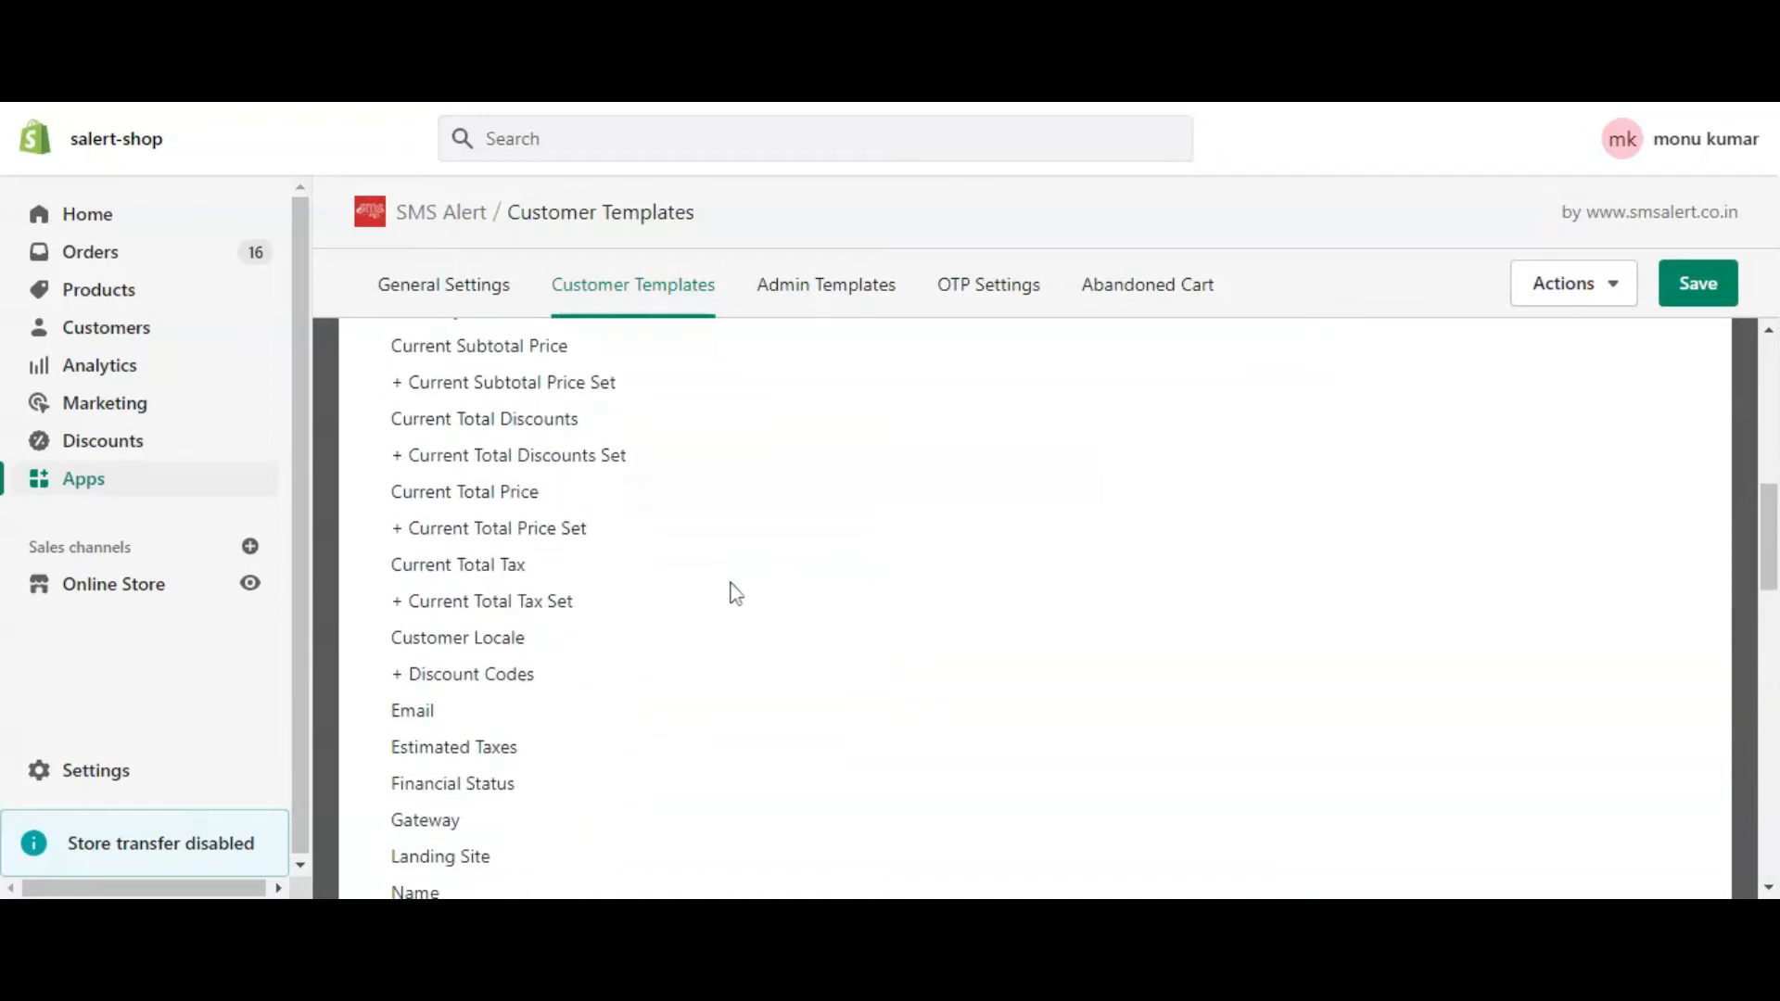
scroll("down", 3)
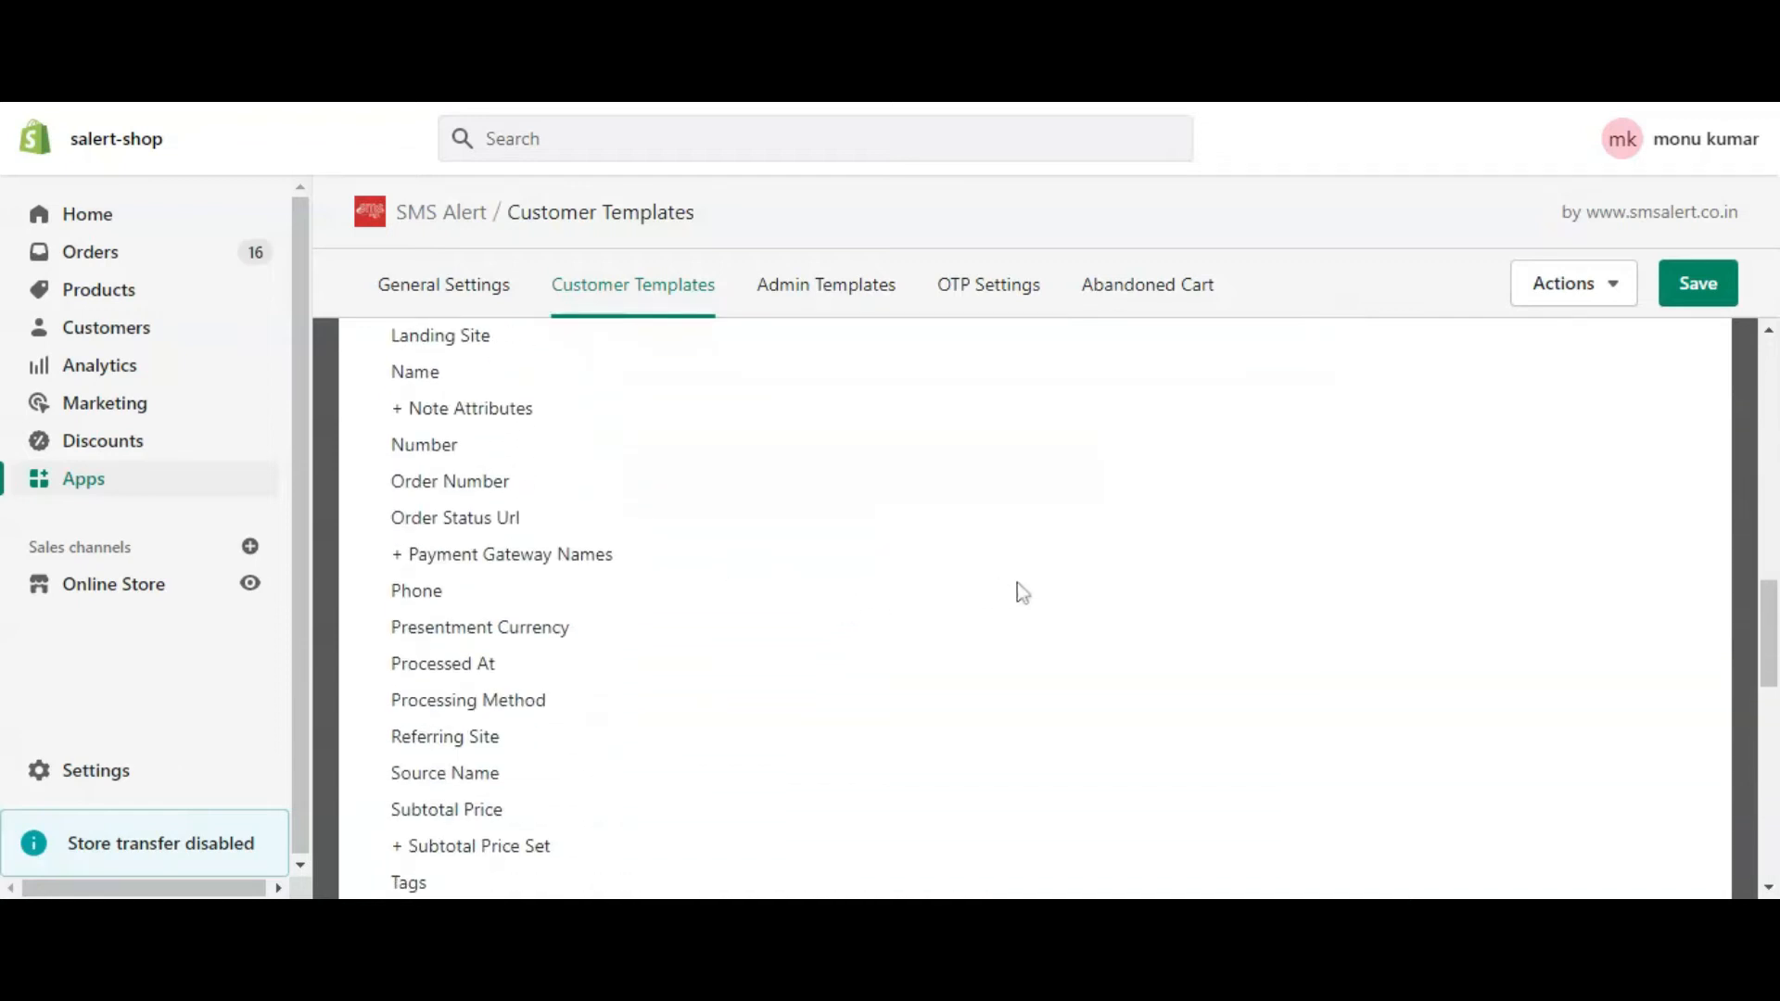
scroll("down", 3)
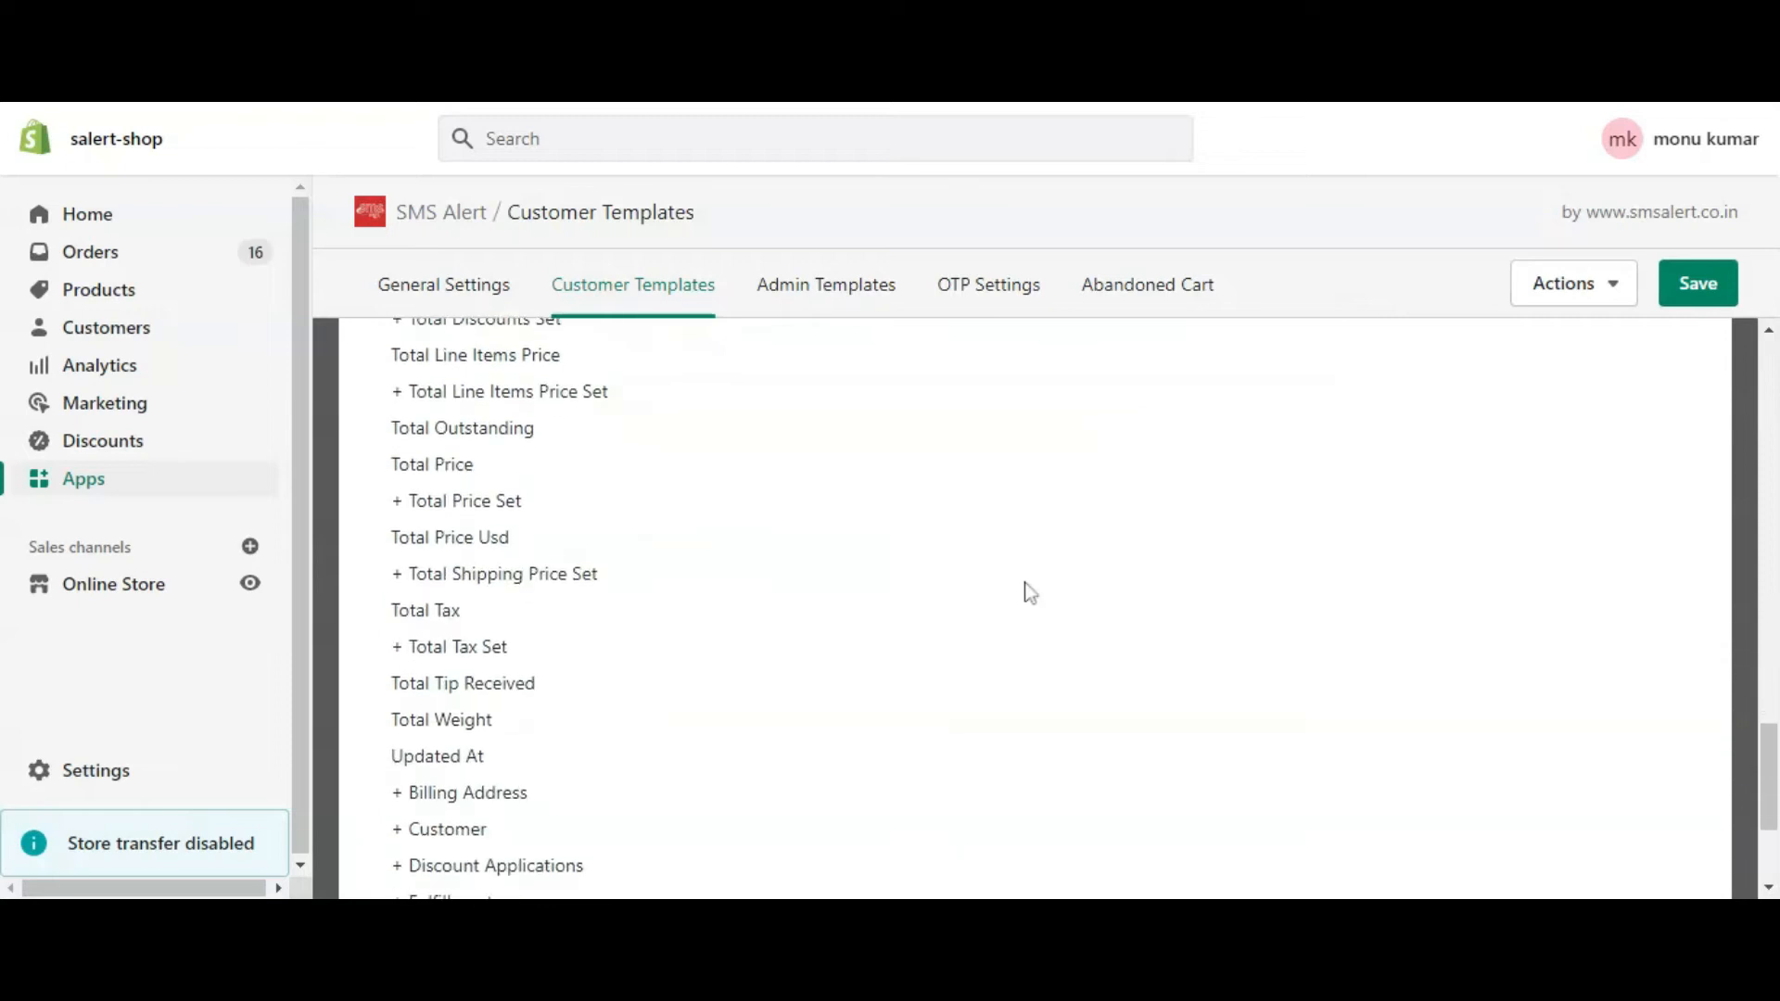
scroll("down", 3)
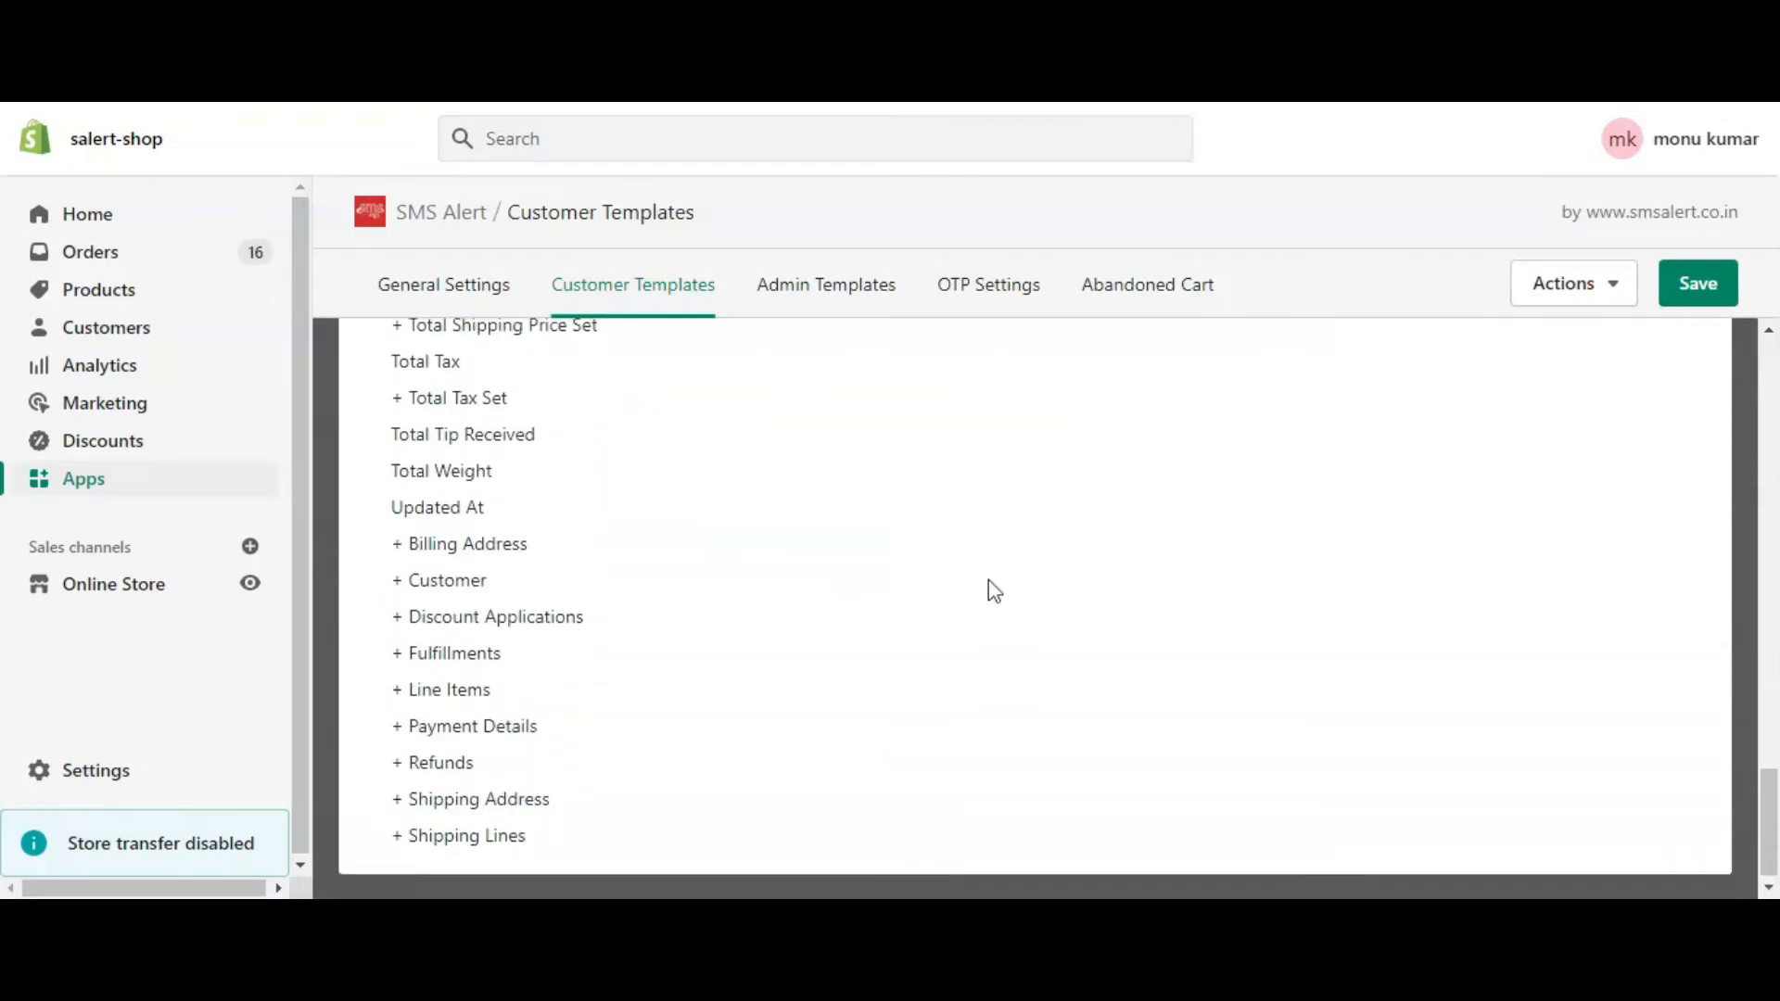
scroll("up", 3)
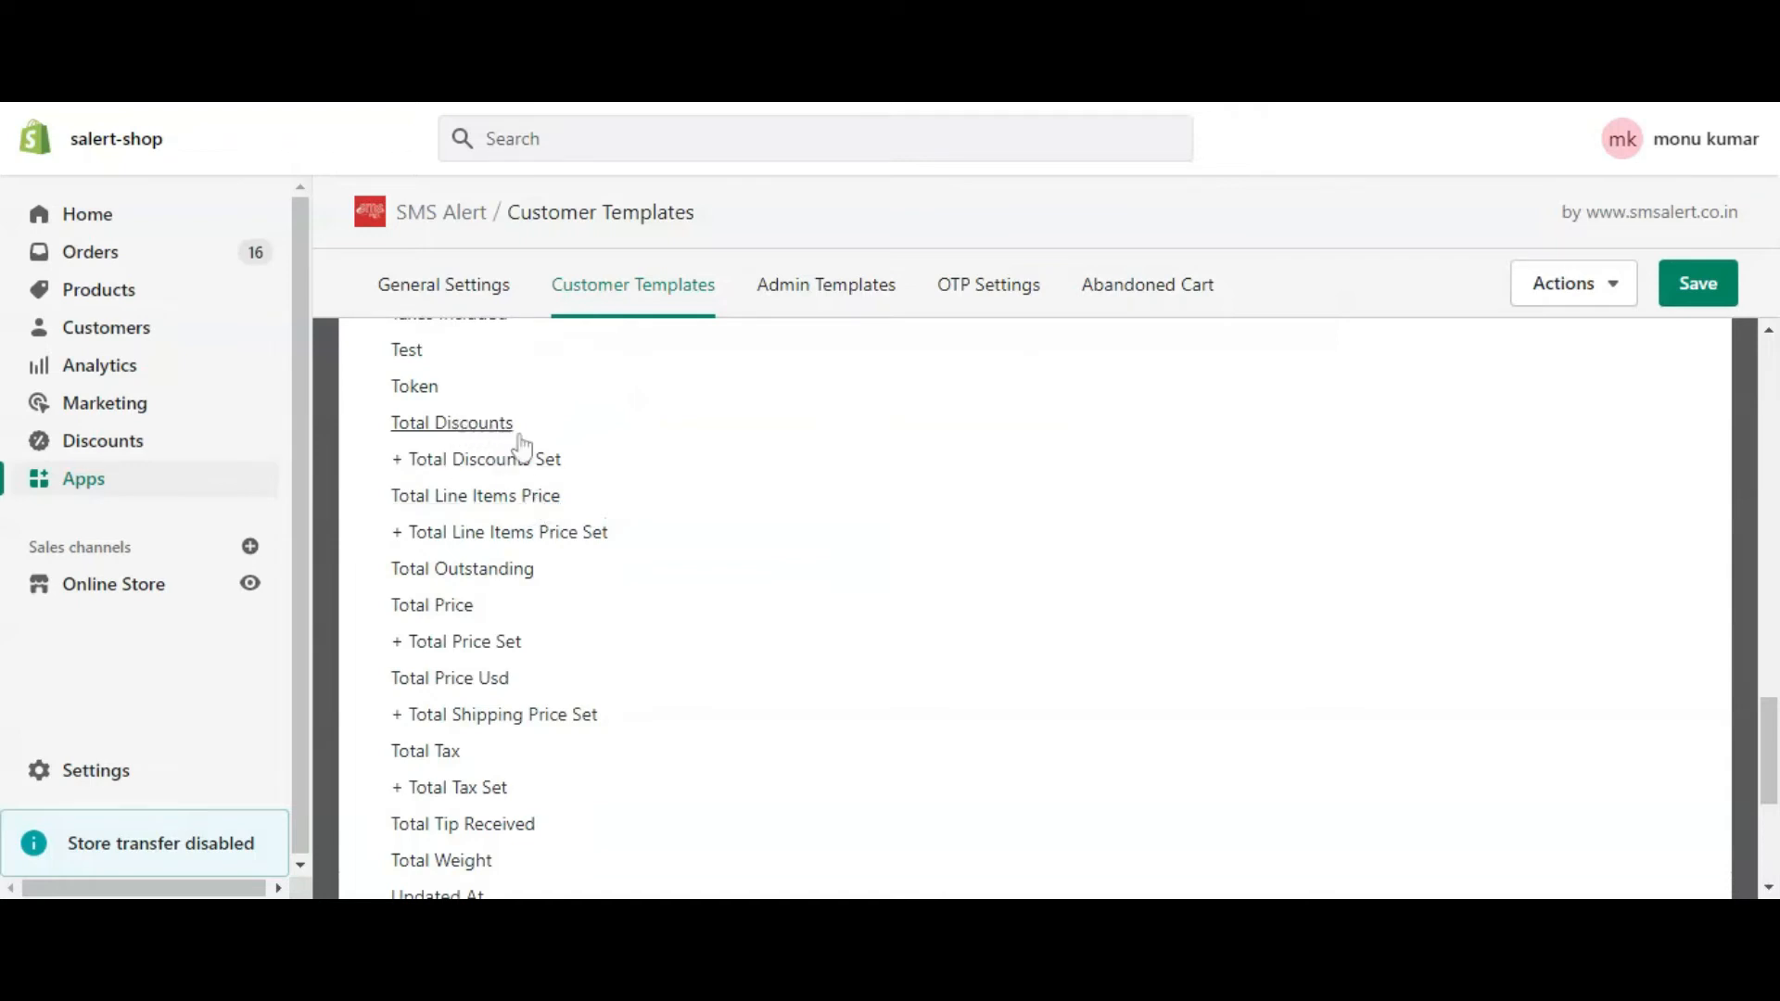
scroll("up", 3)
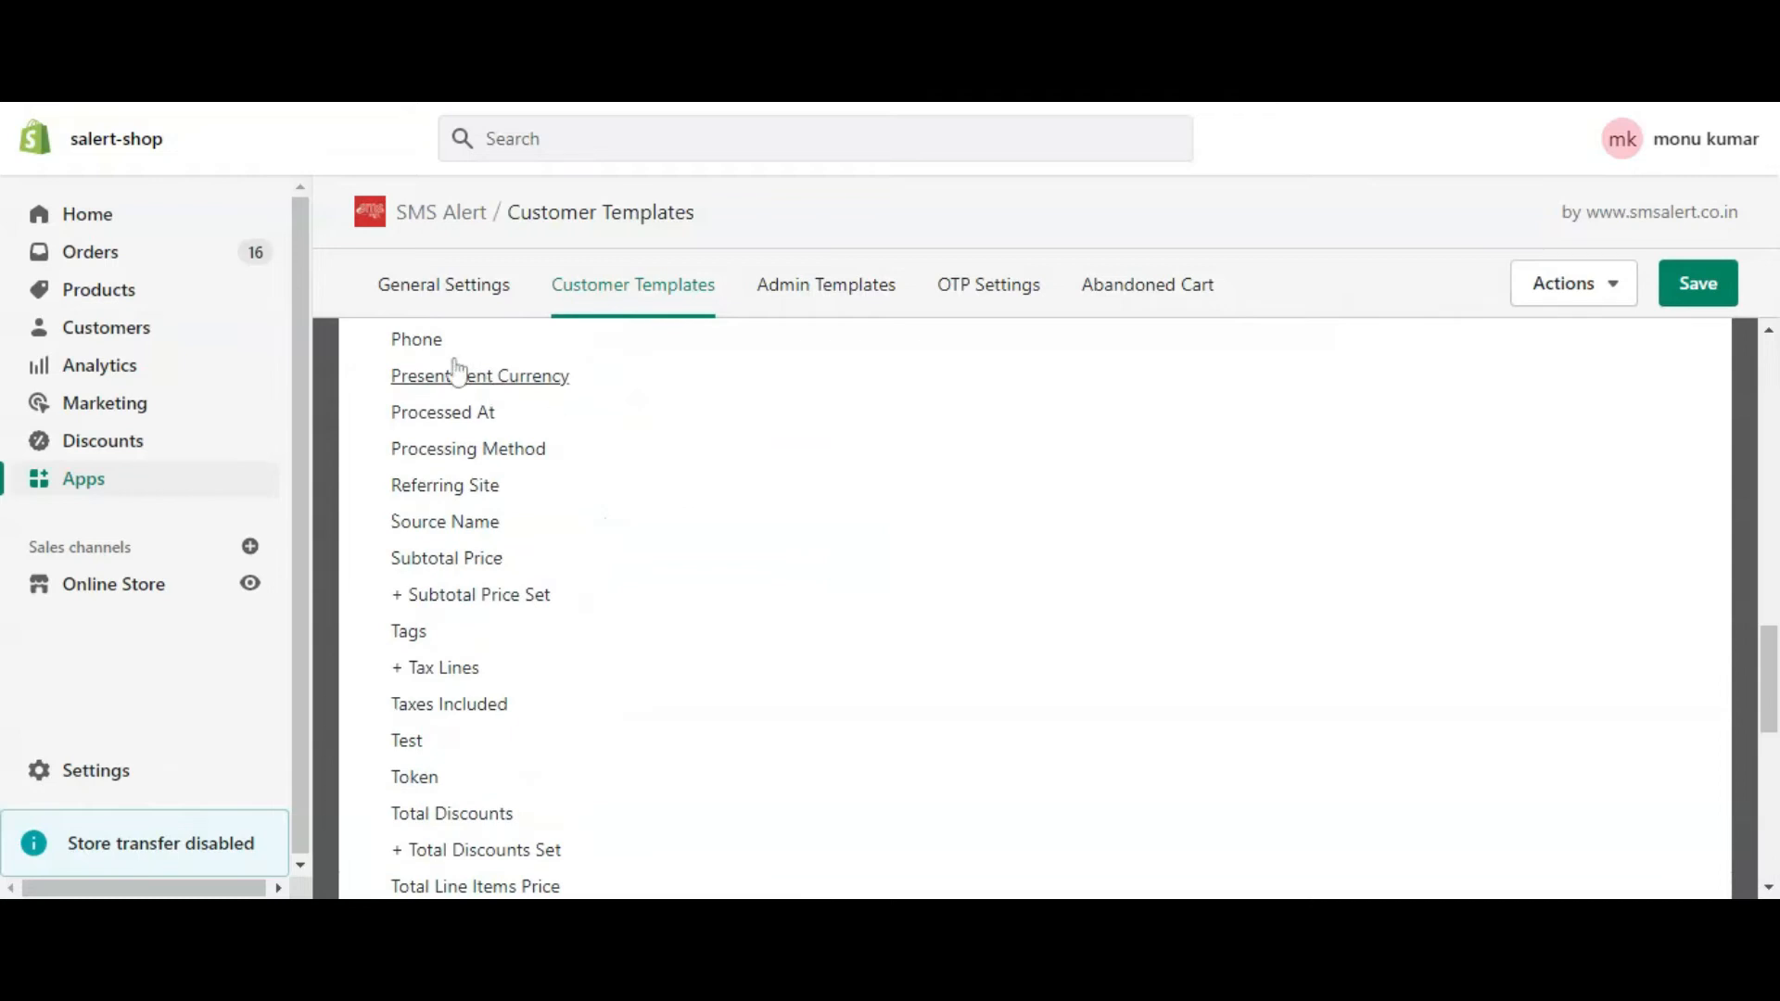
scroll("up", 3)
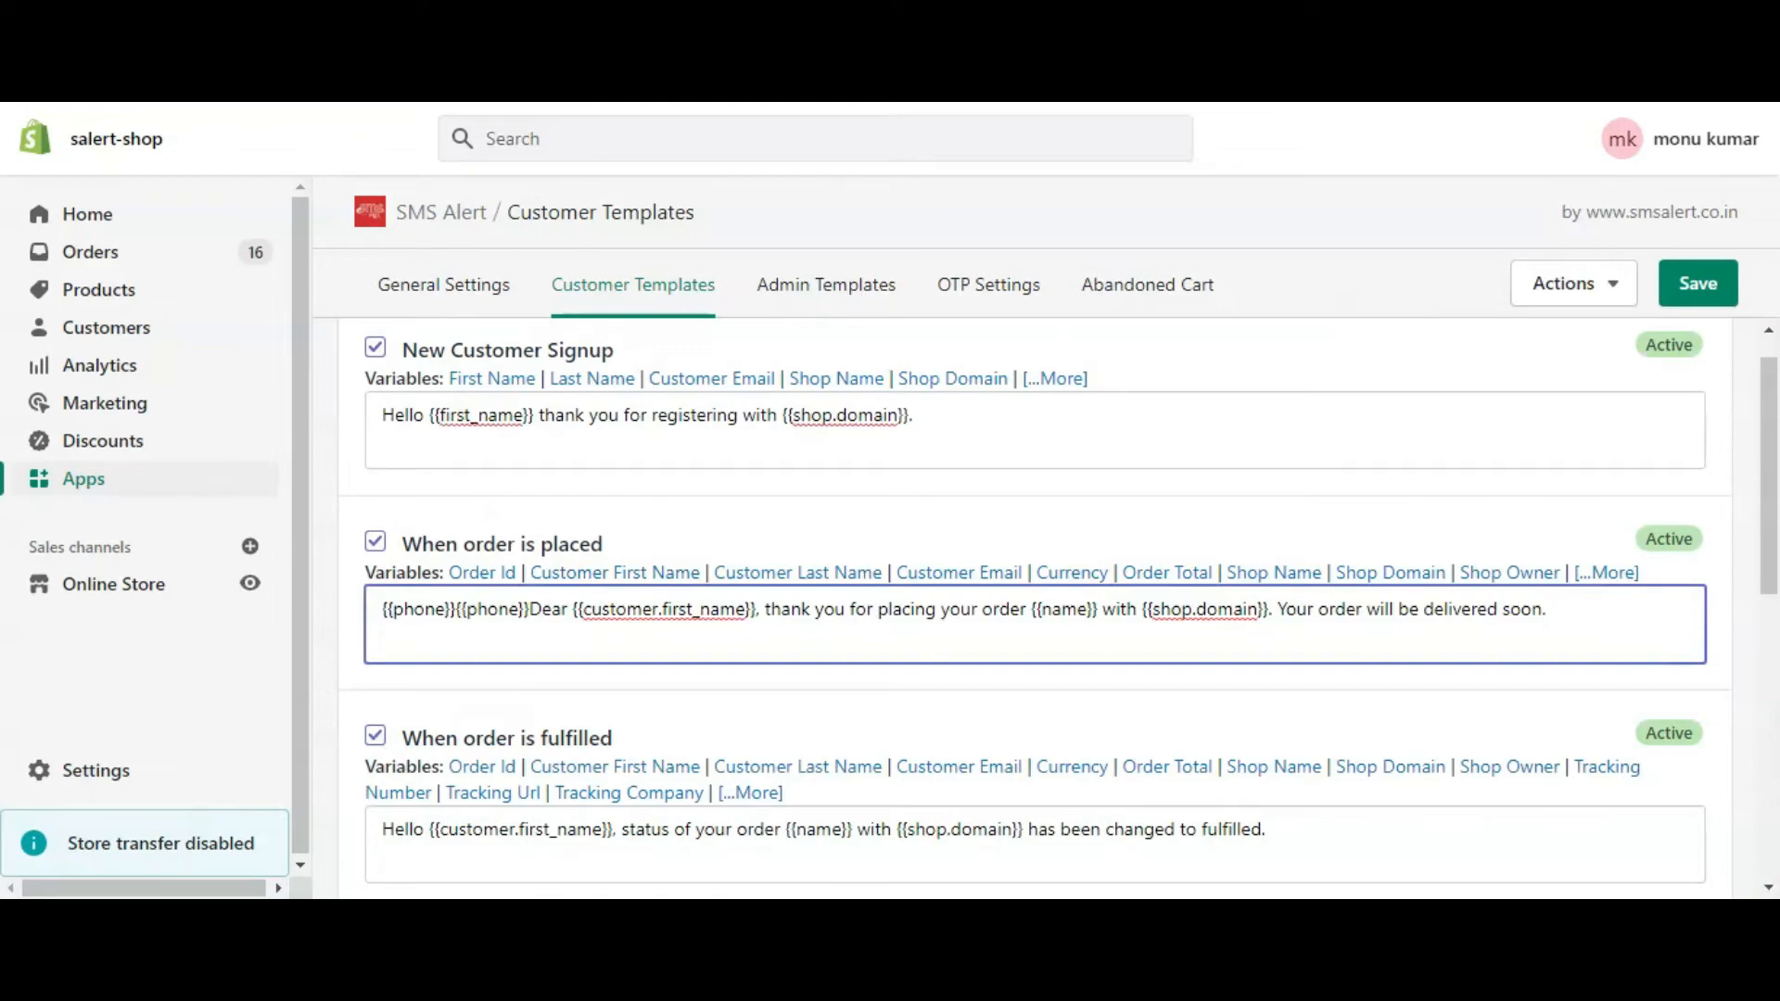
Show the admin templates for refunded orders, out-of-stock and low-stock alerts
left_click(825, 285)
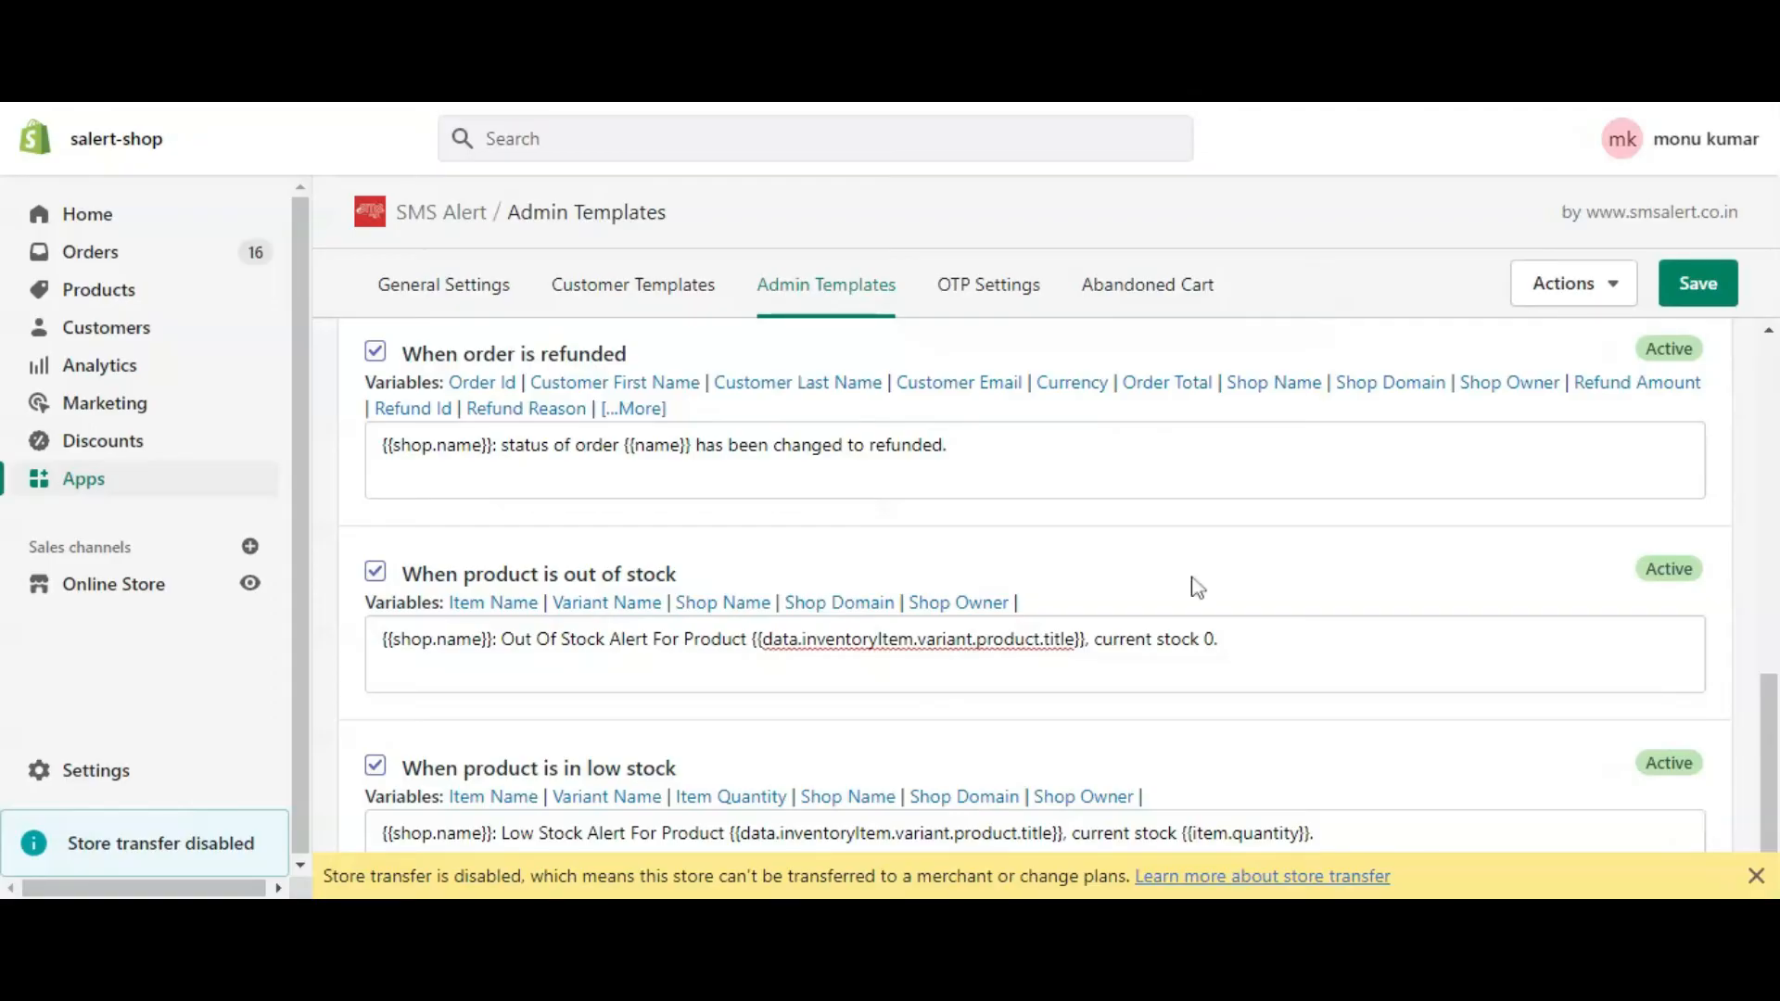
mouse_move(1177, 560)
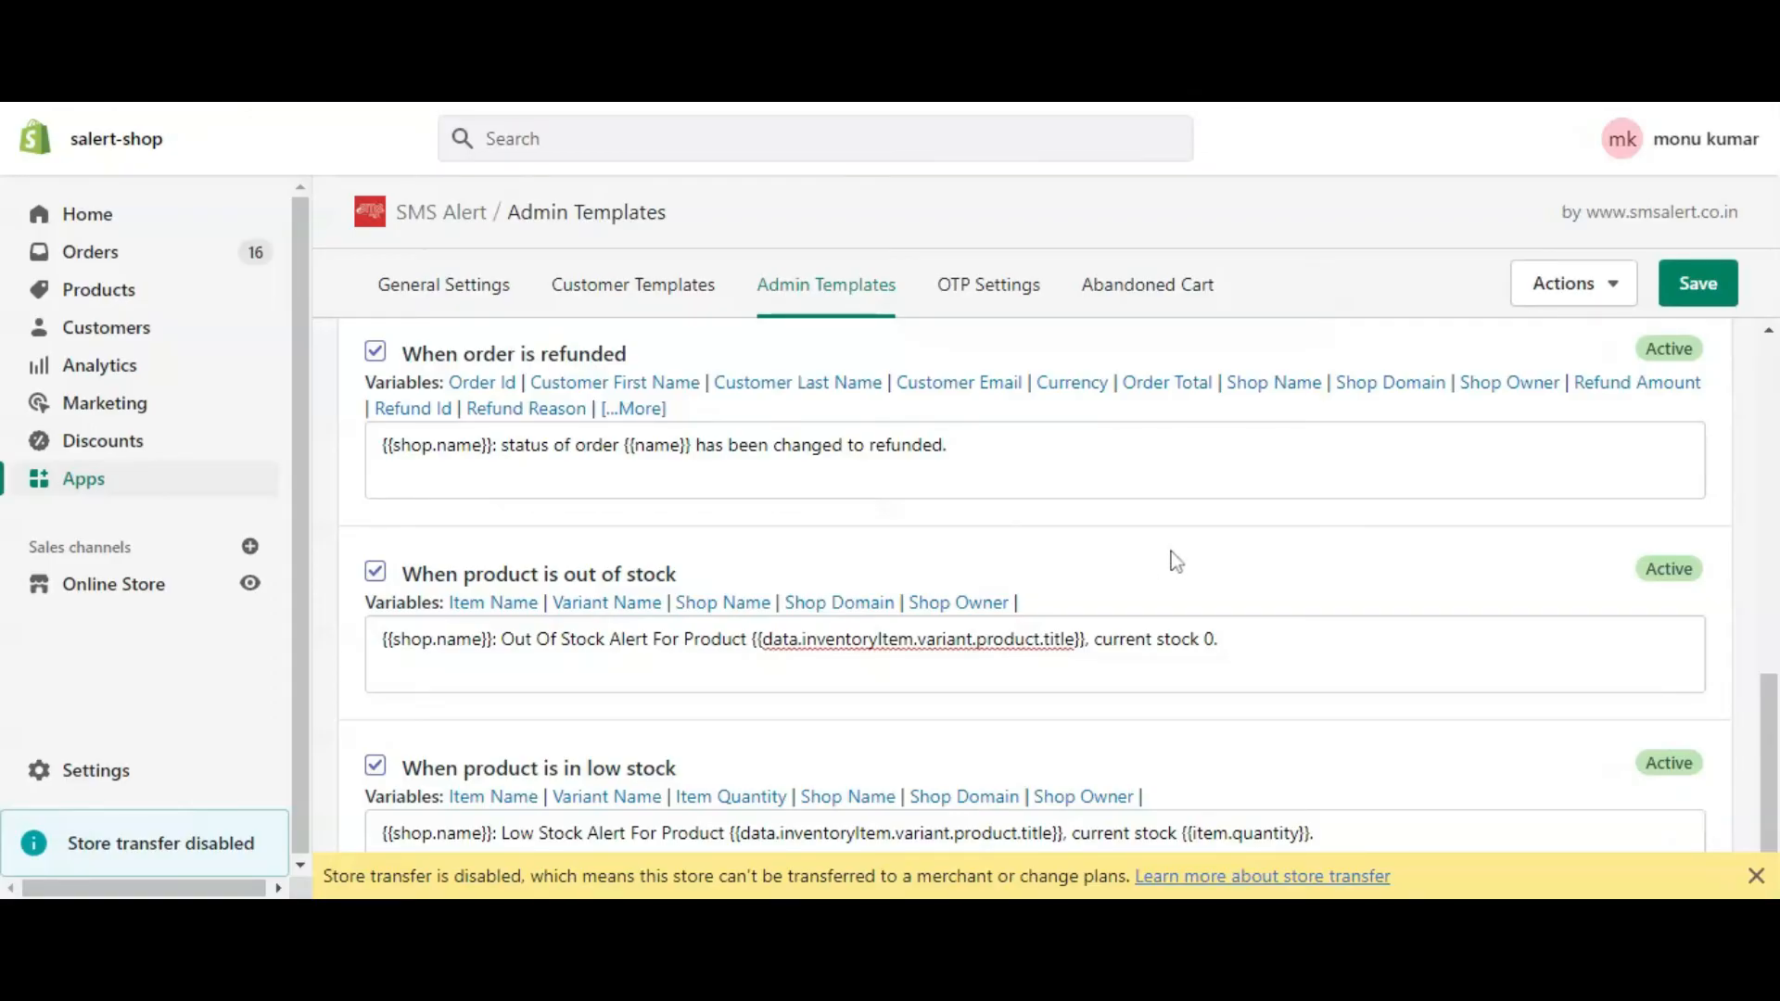
mouse_move(443, 301)
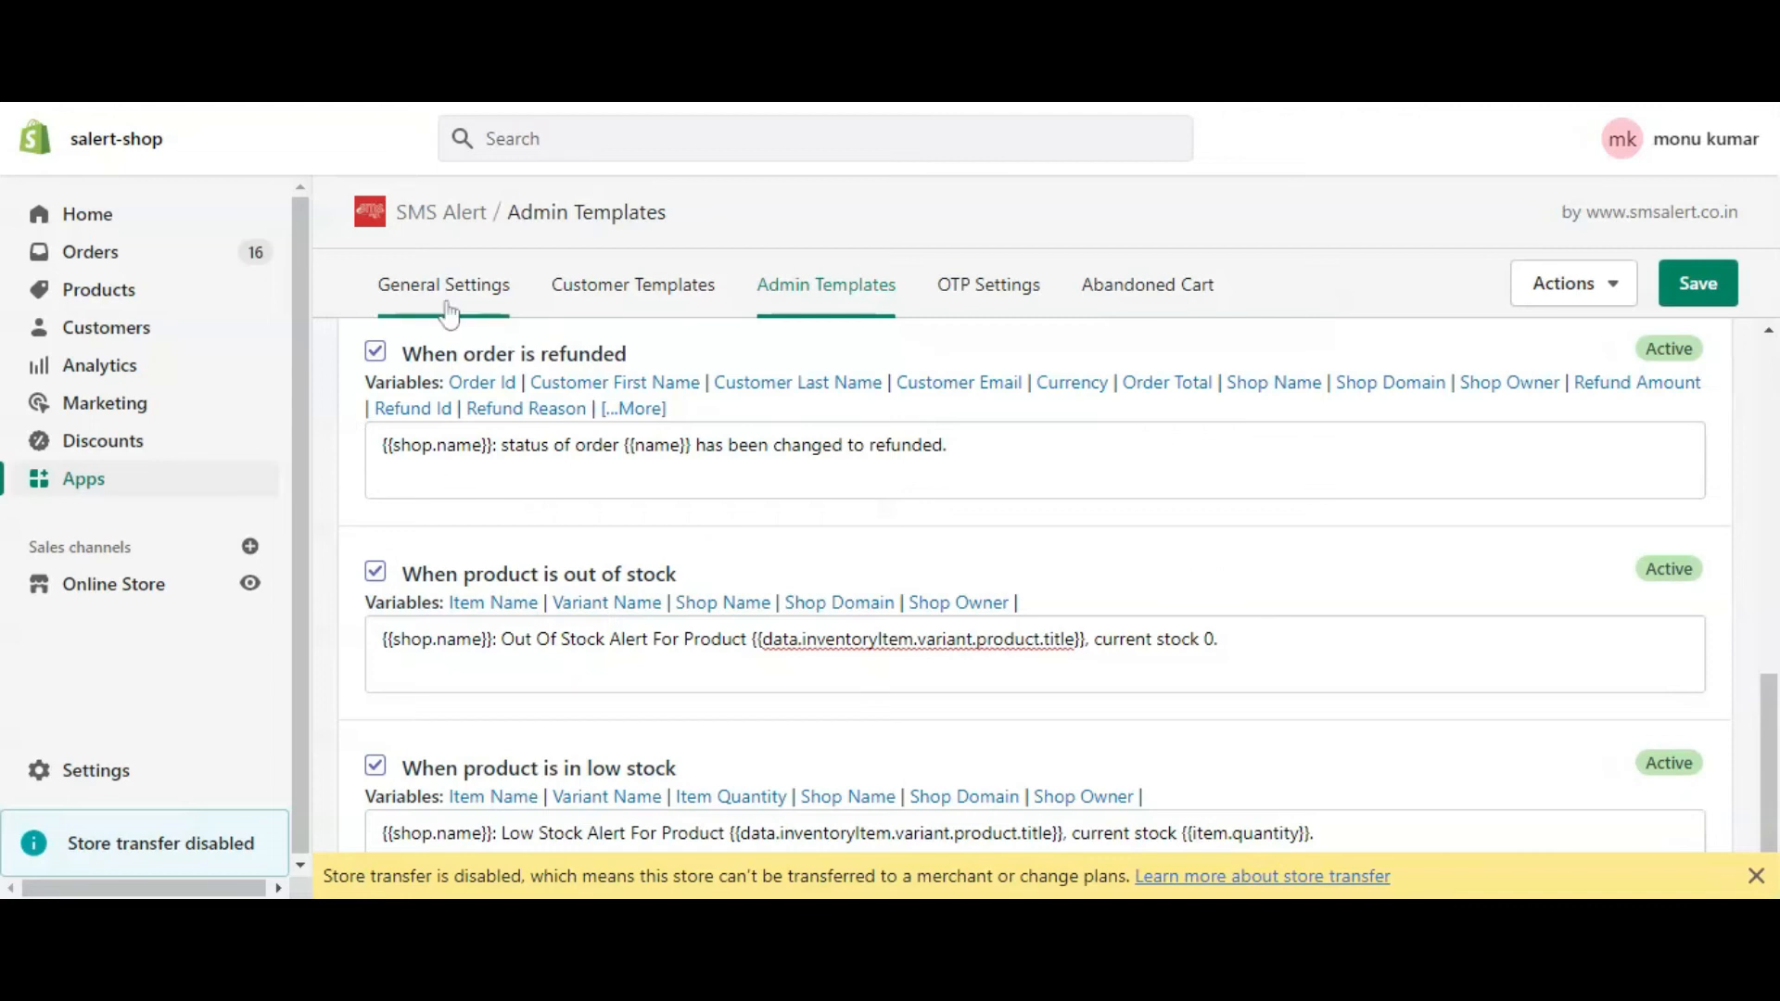
Review General Settings and the admin mobile number, then return to Customer Templates
left_click(443, 285)
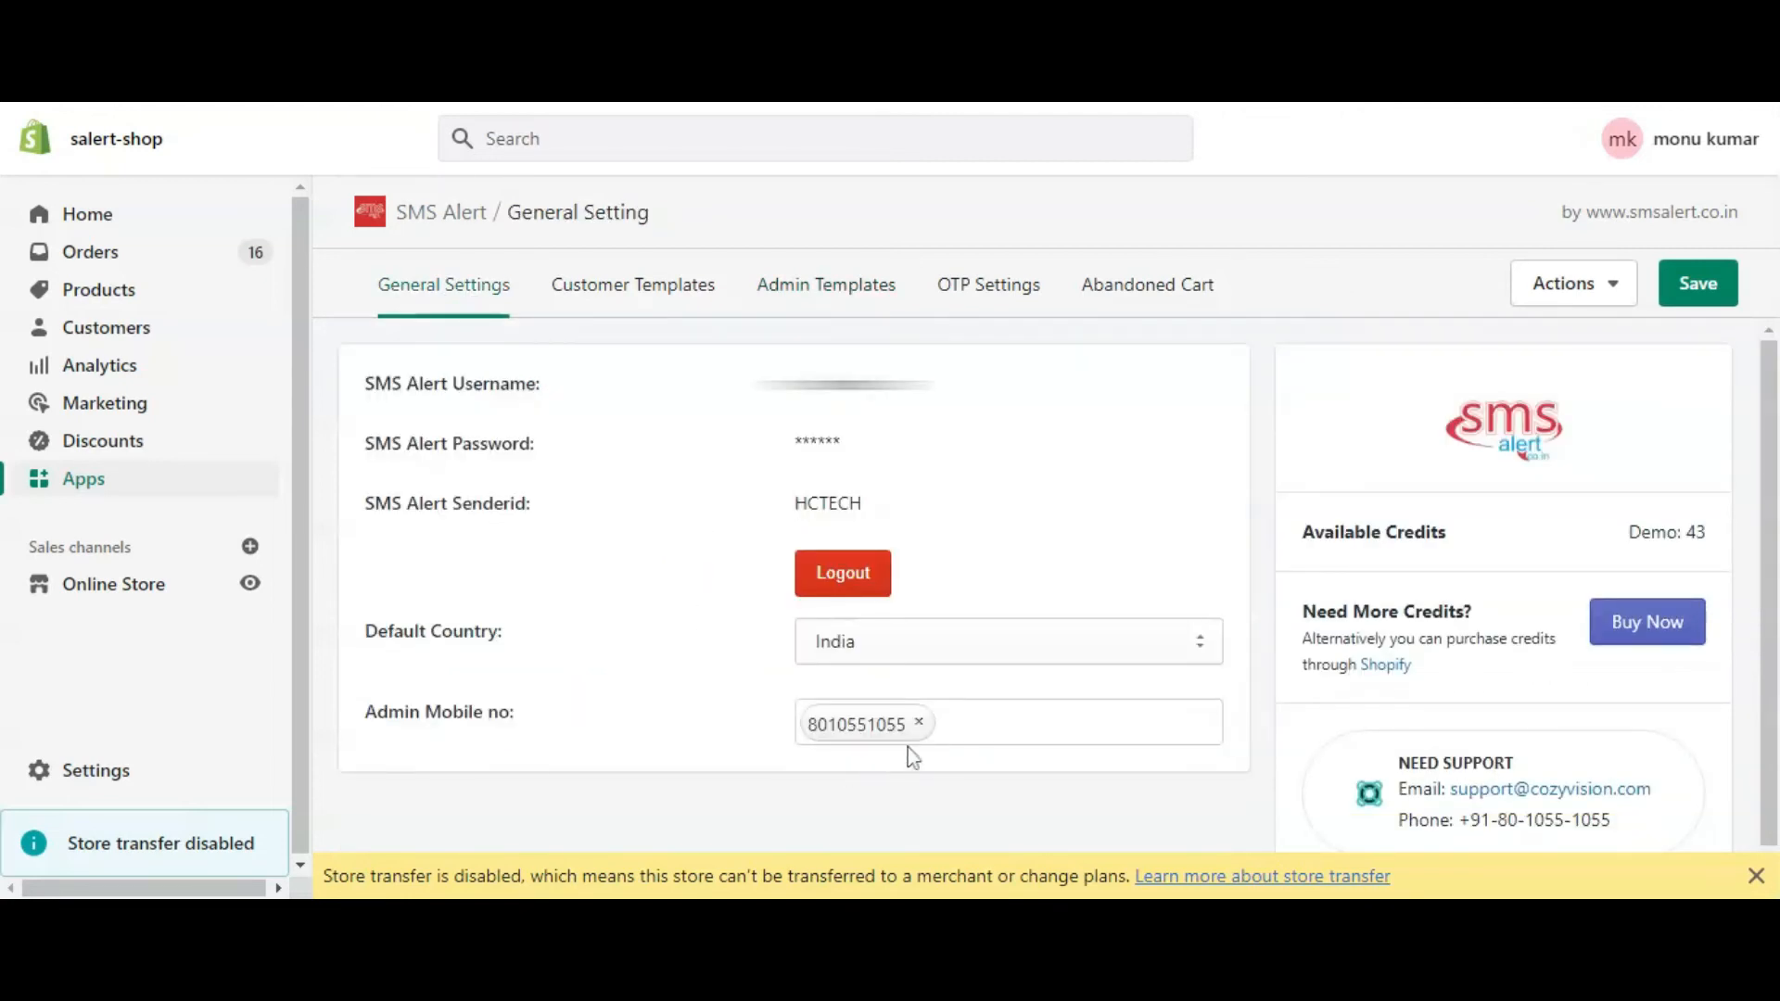
mouse_move(762, 781)
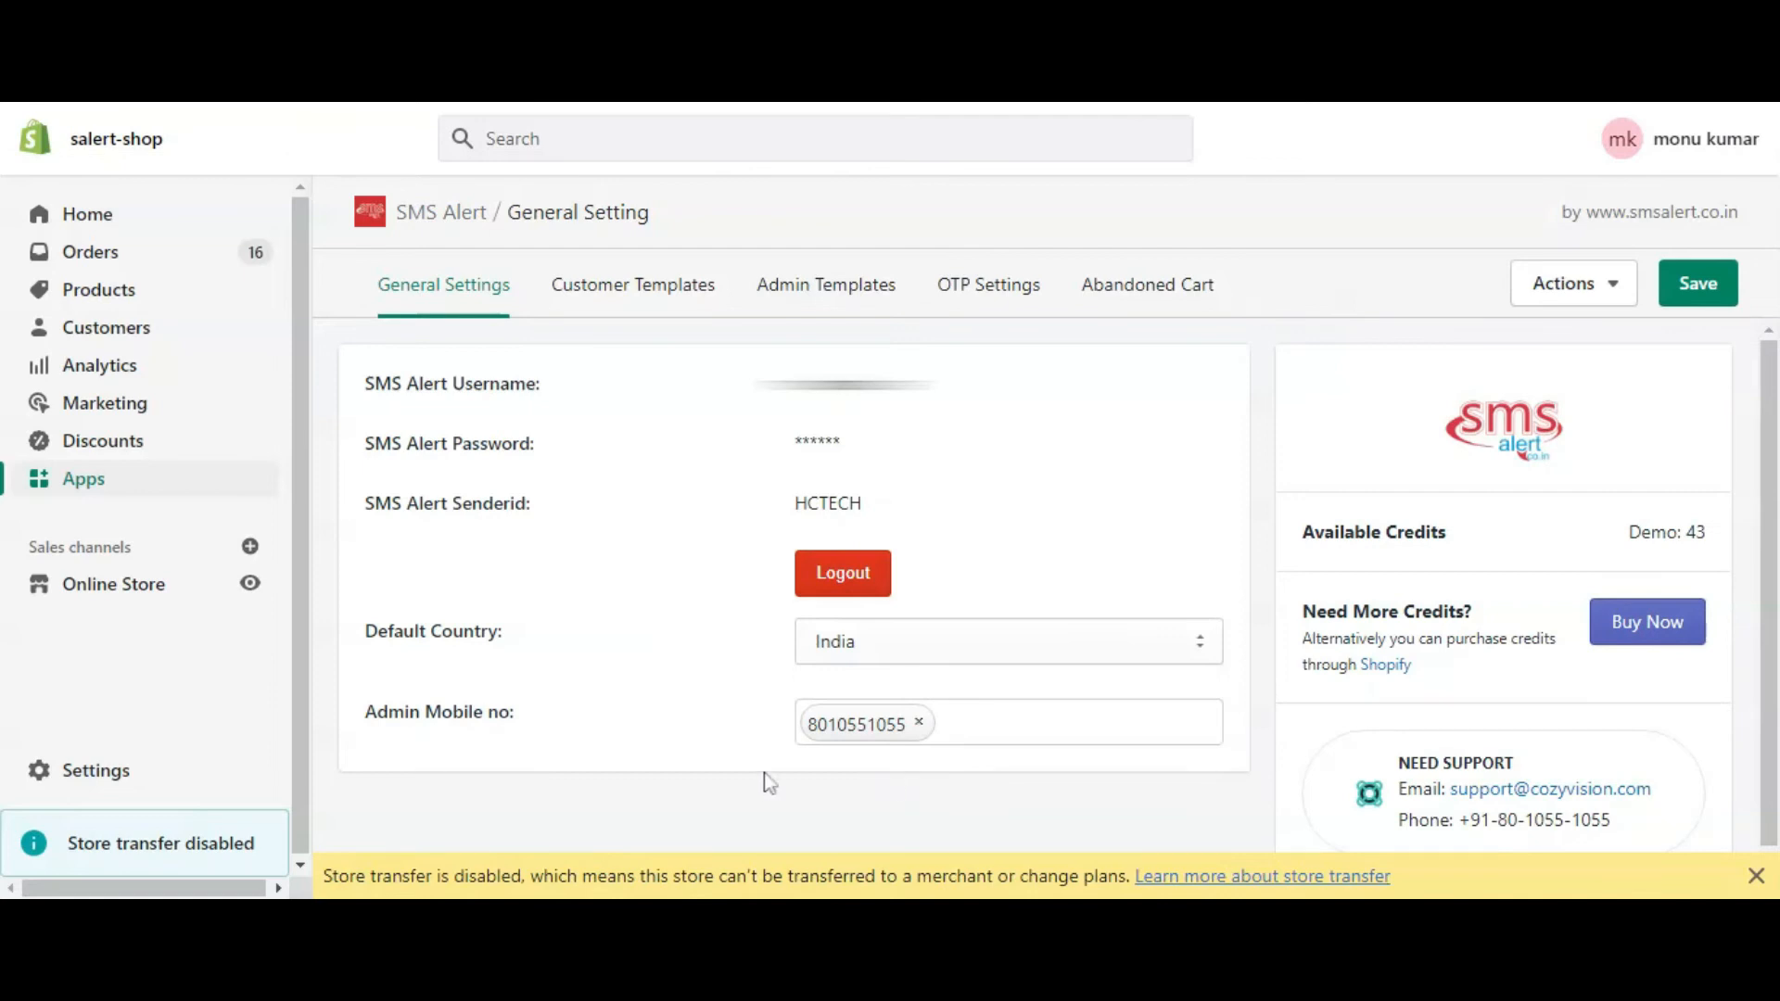
mouse_move(684, 702)
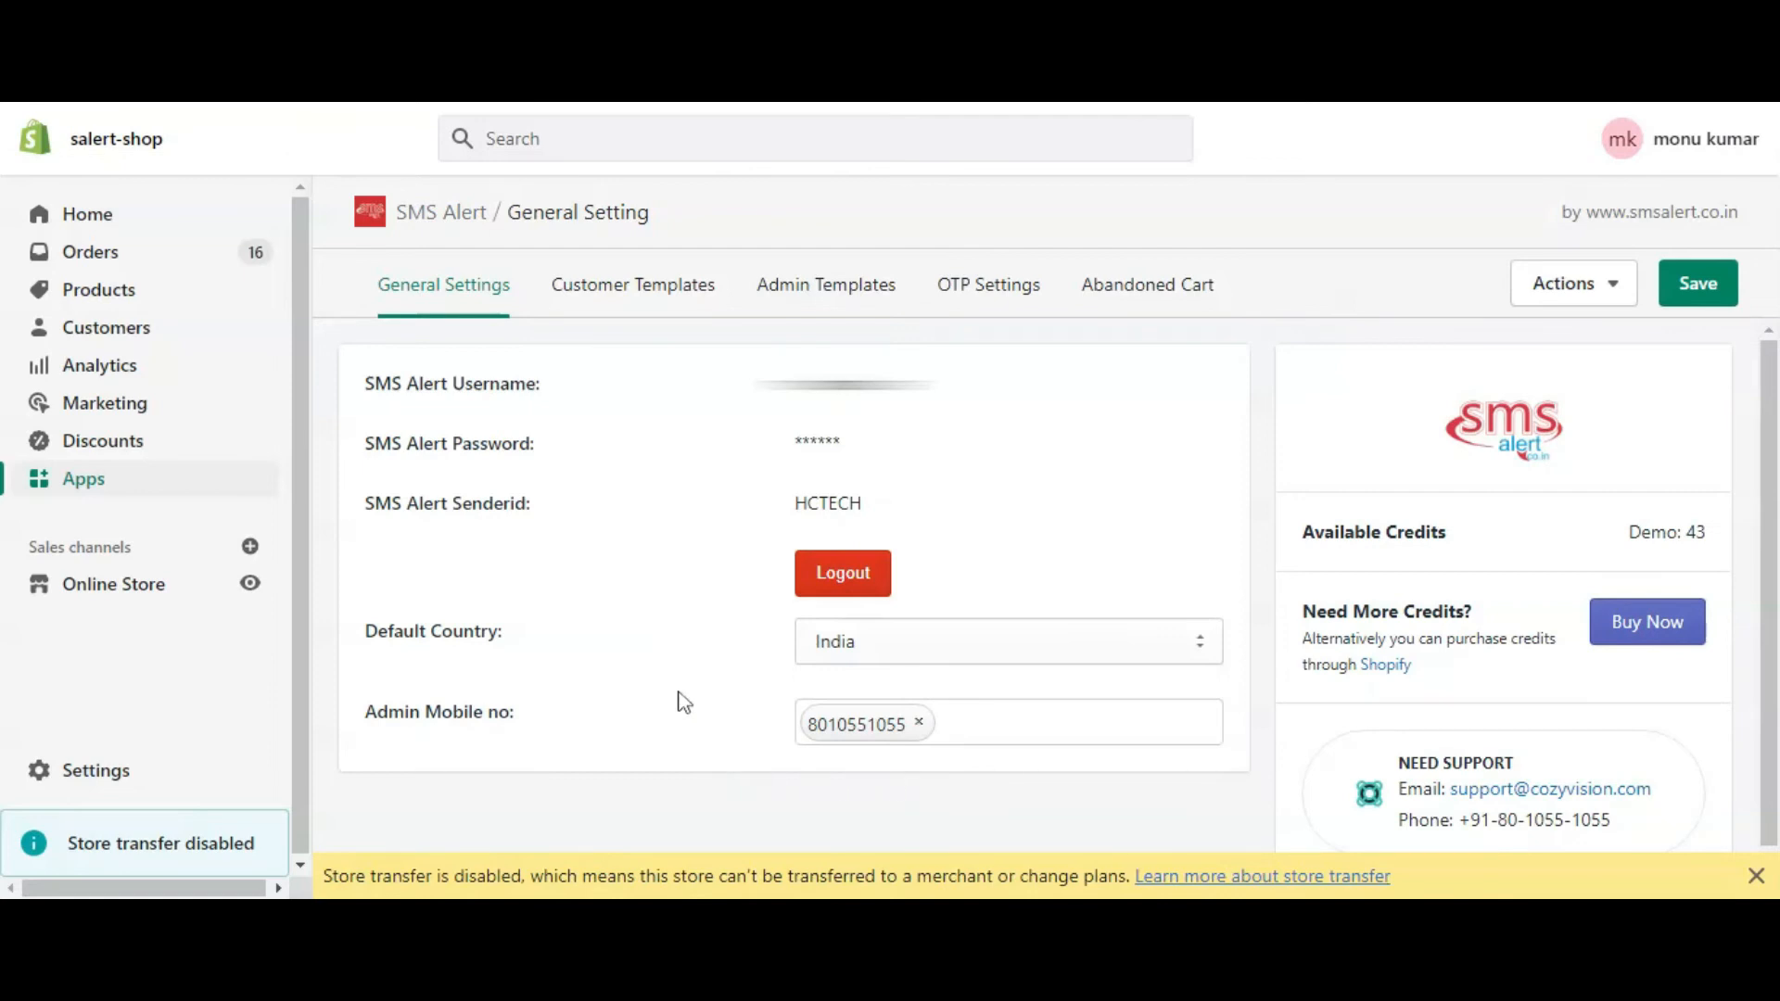
mouse_move(1032, 111)
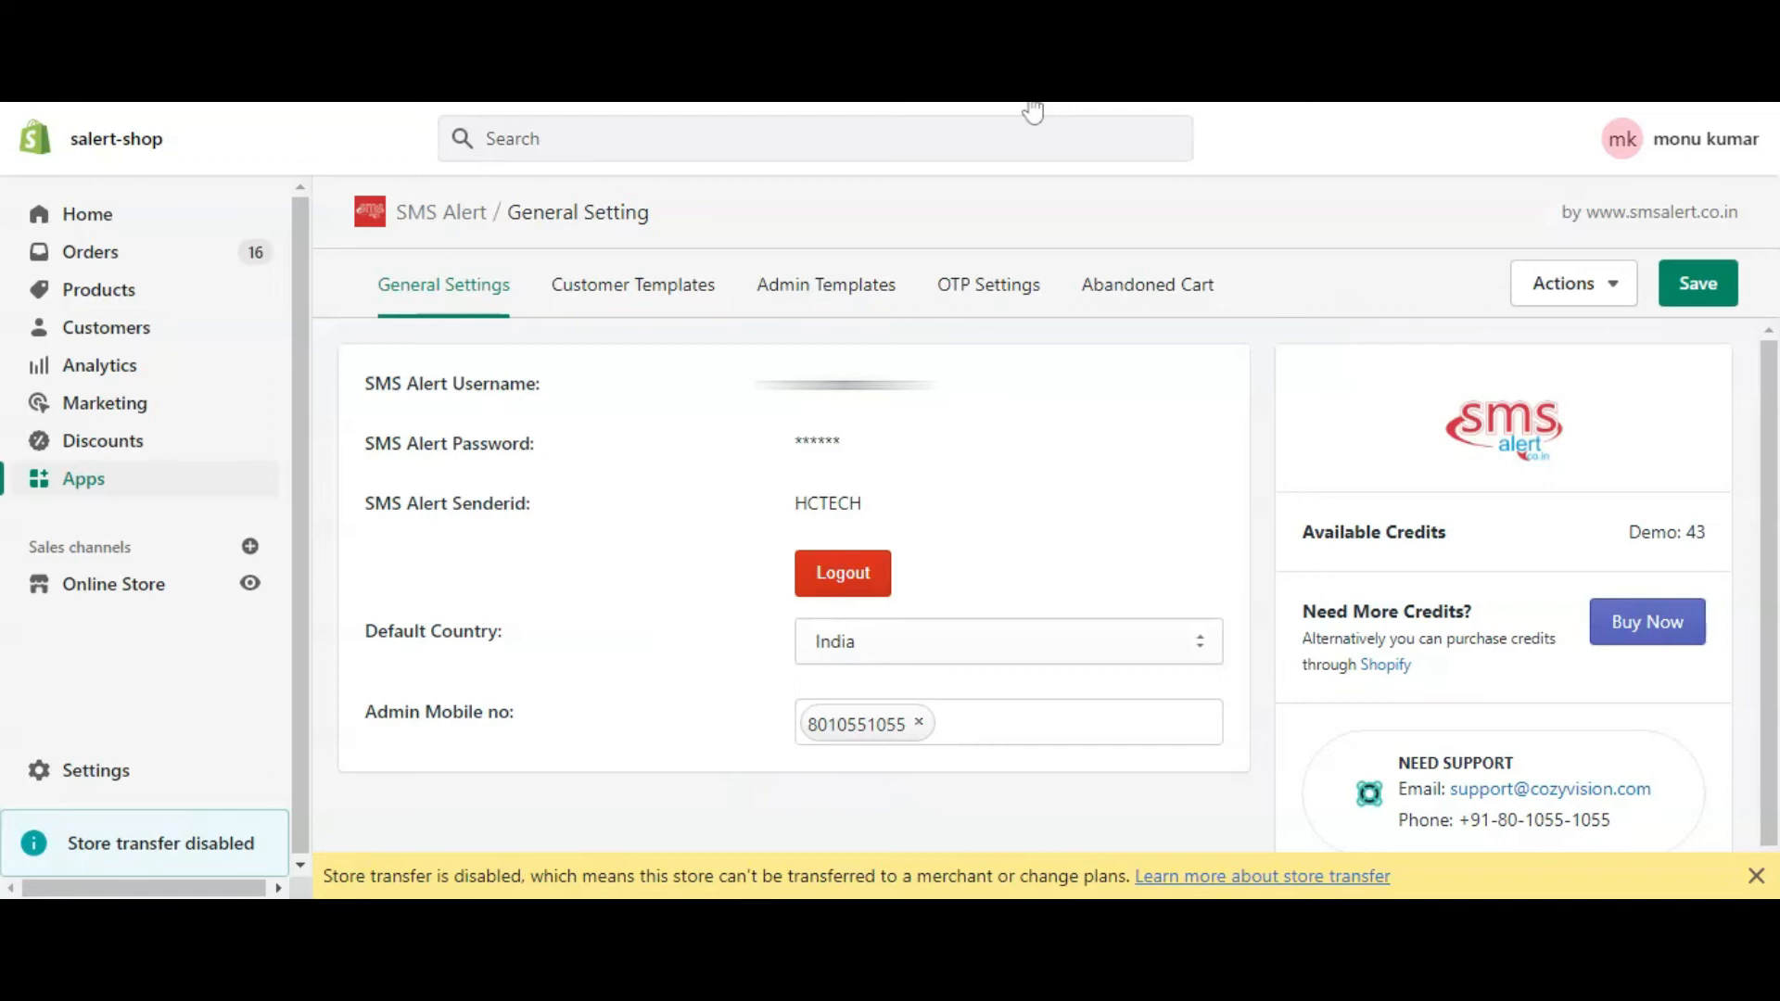
left_click(632, 283)
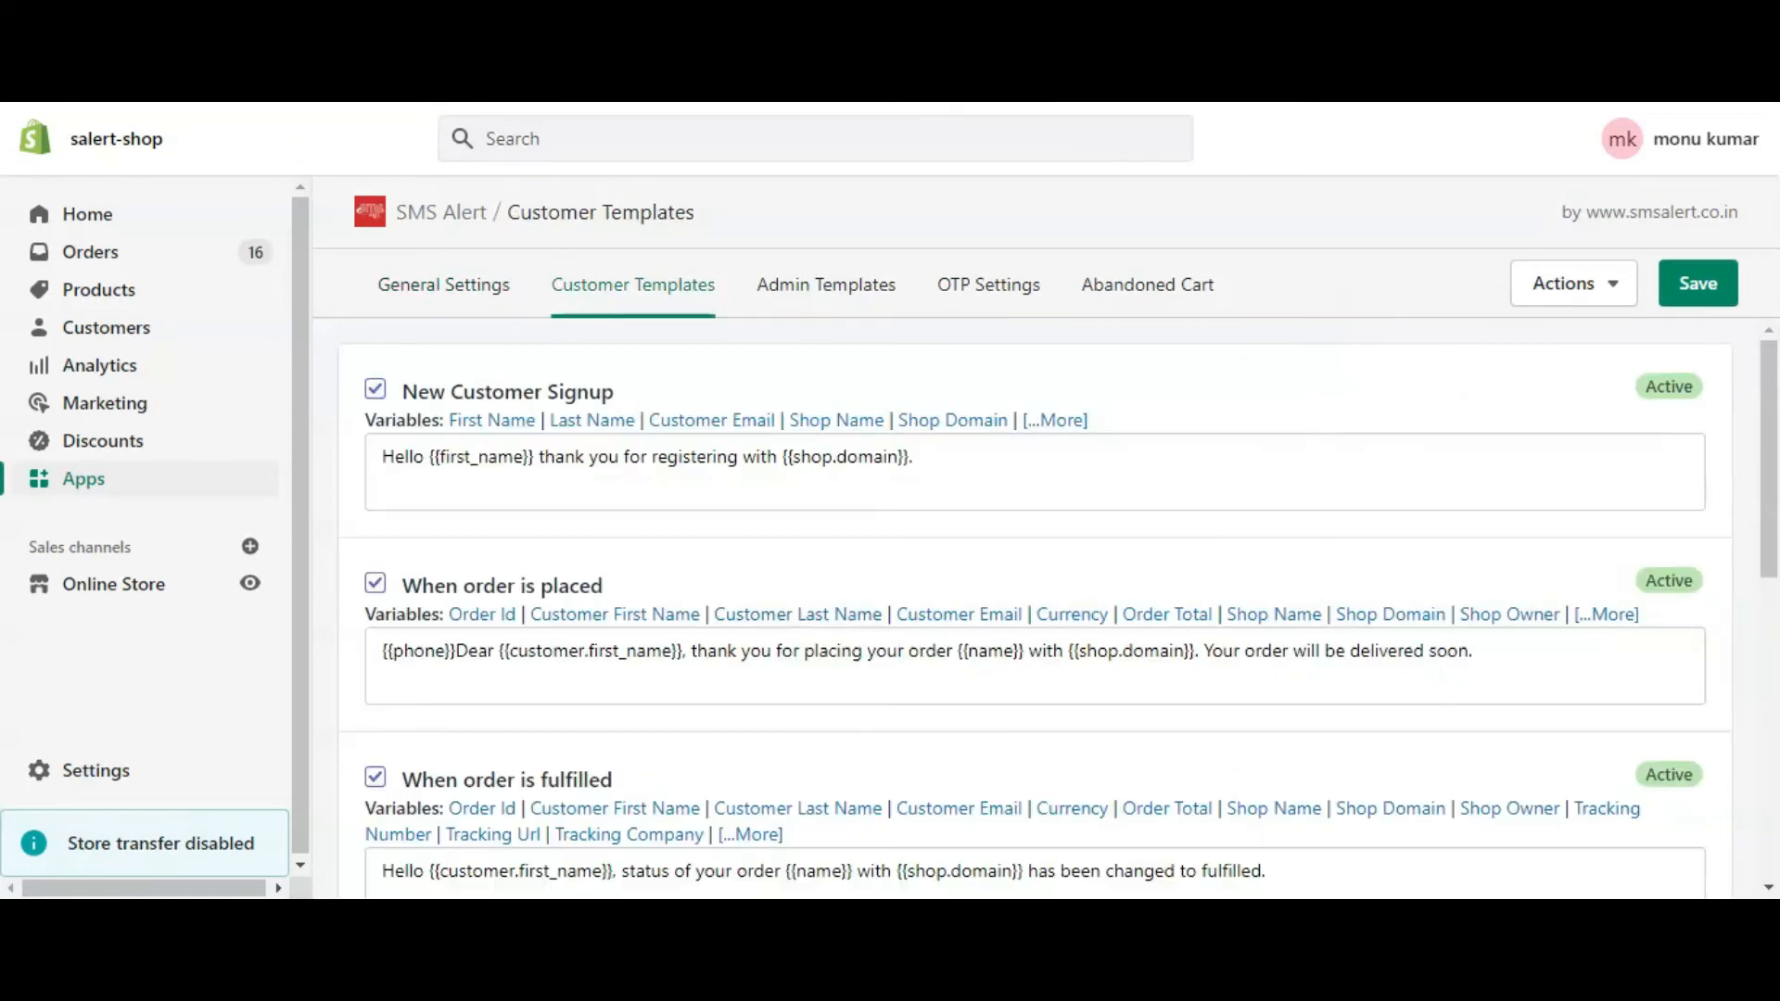
Scroll the admin templates to the out-of-stock alert and begin editing its message
left_click(825, 283)
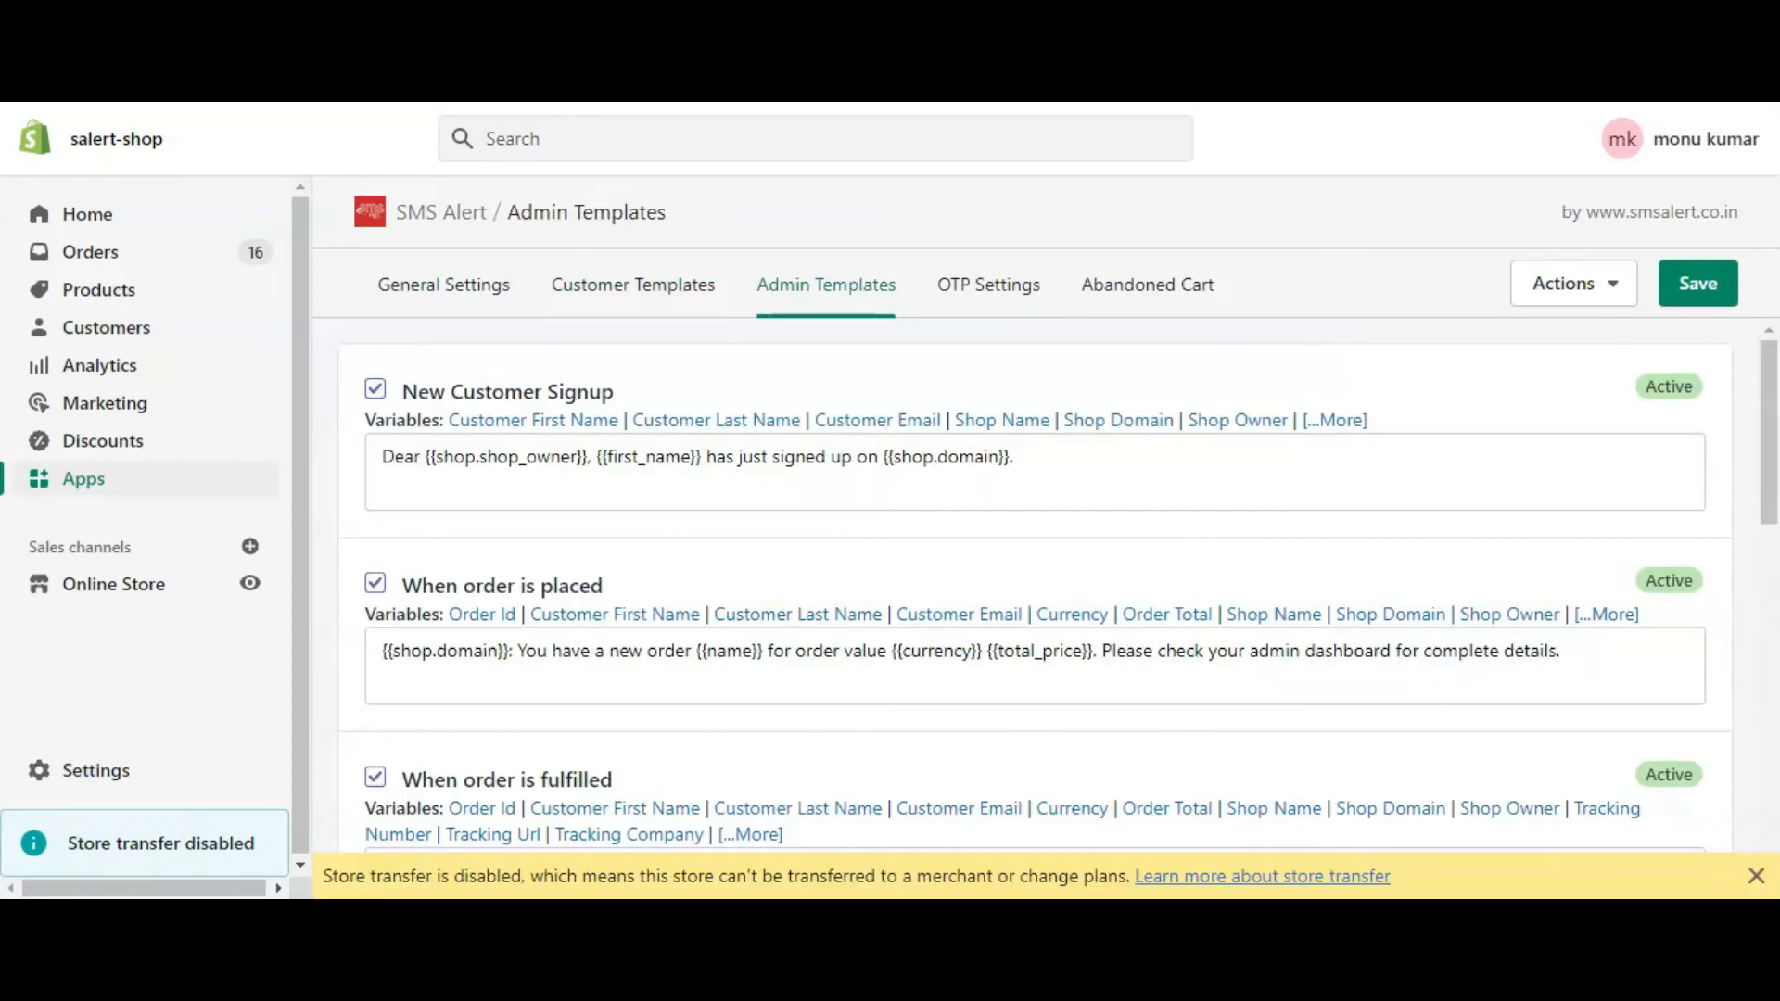
scroll("down", 3)
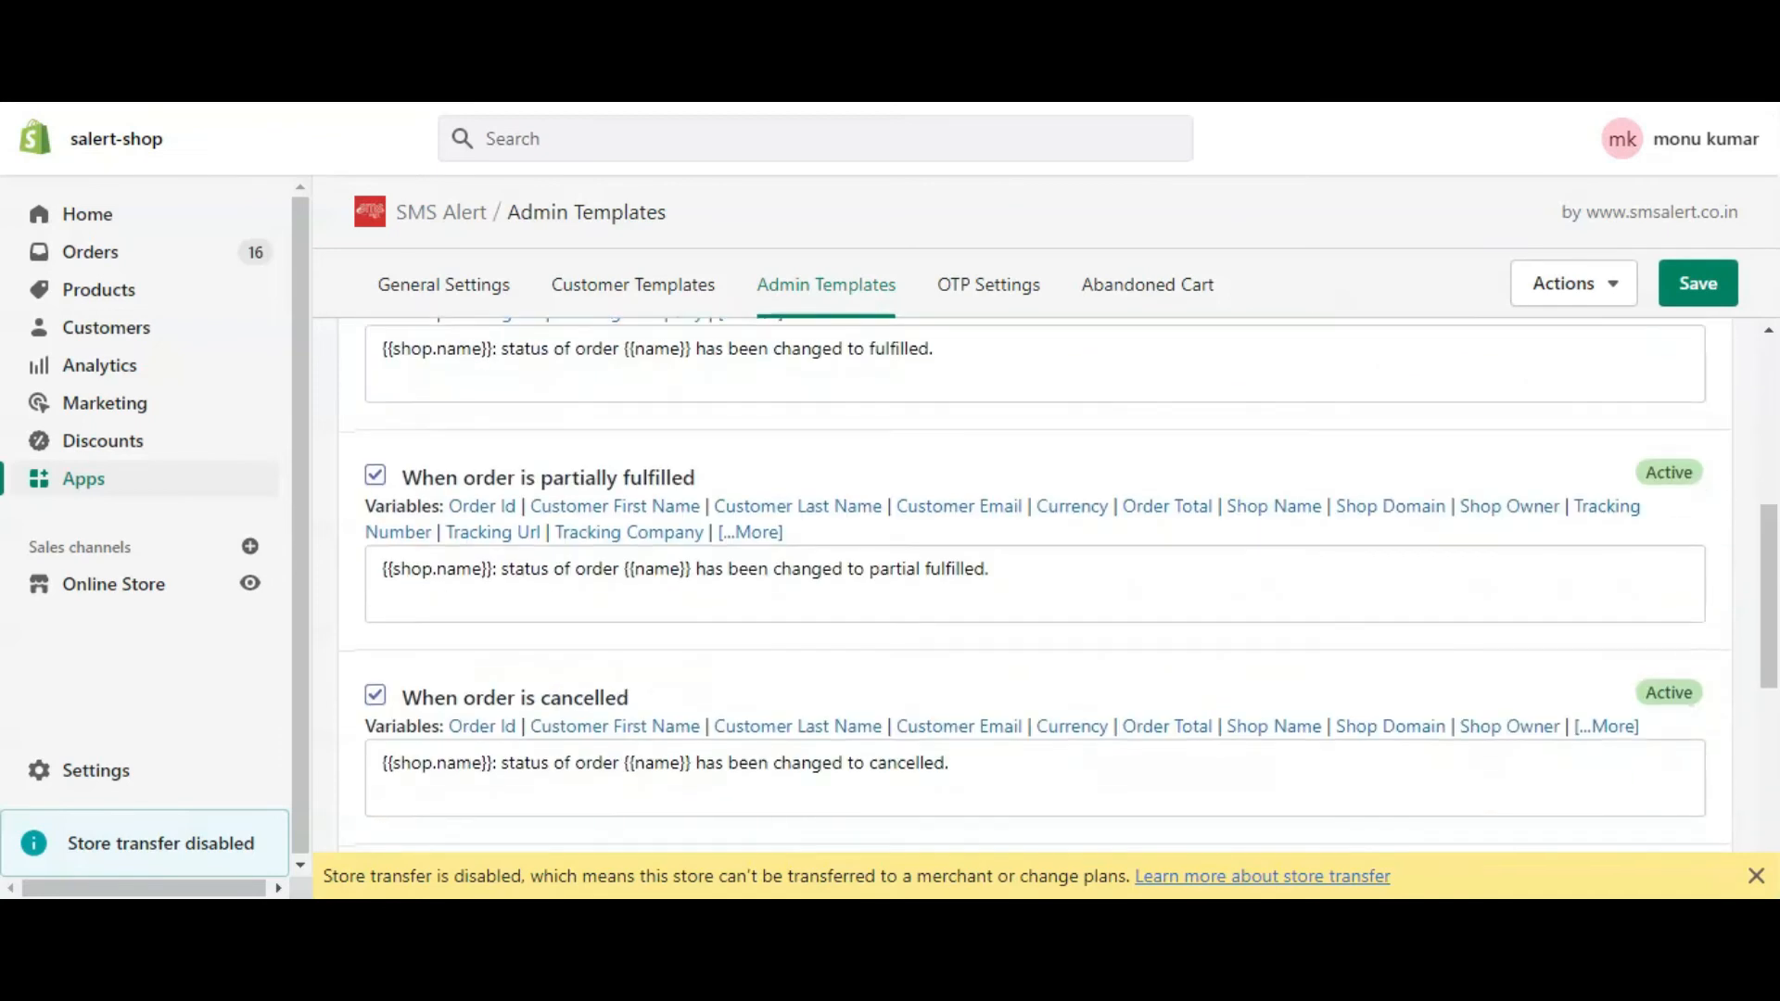
scroll("down", 3)
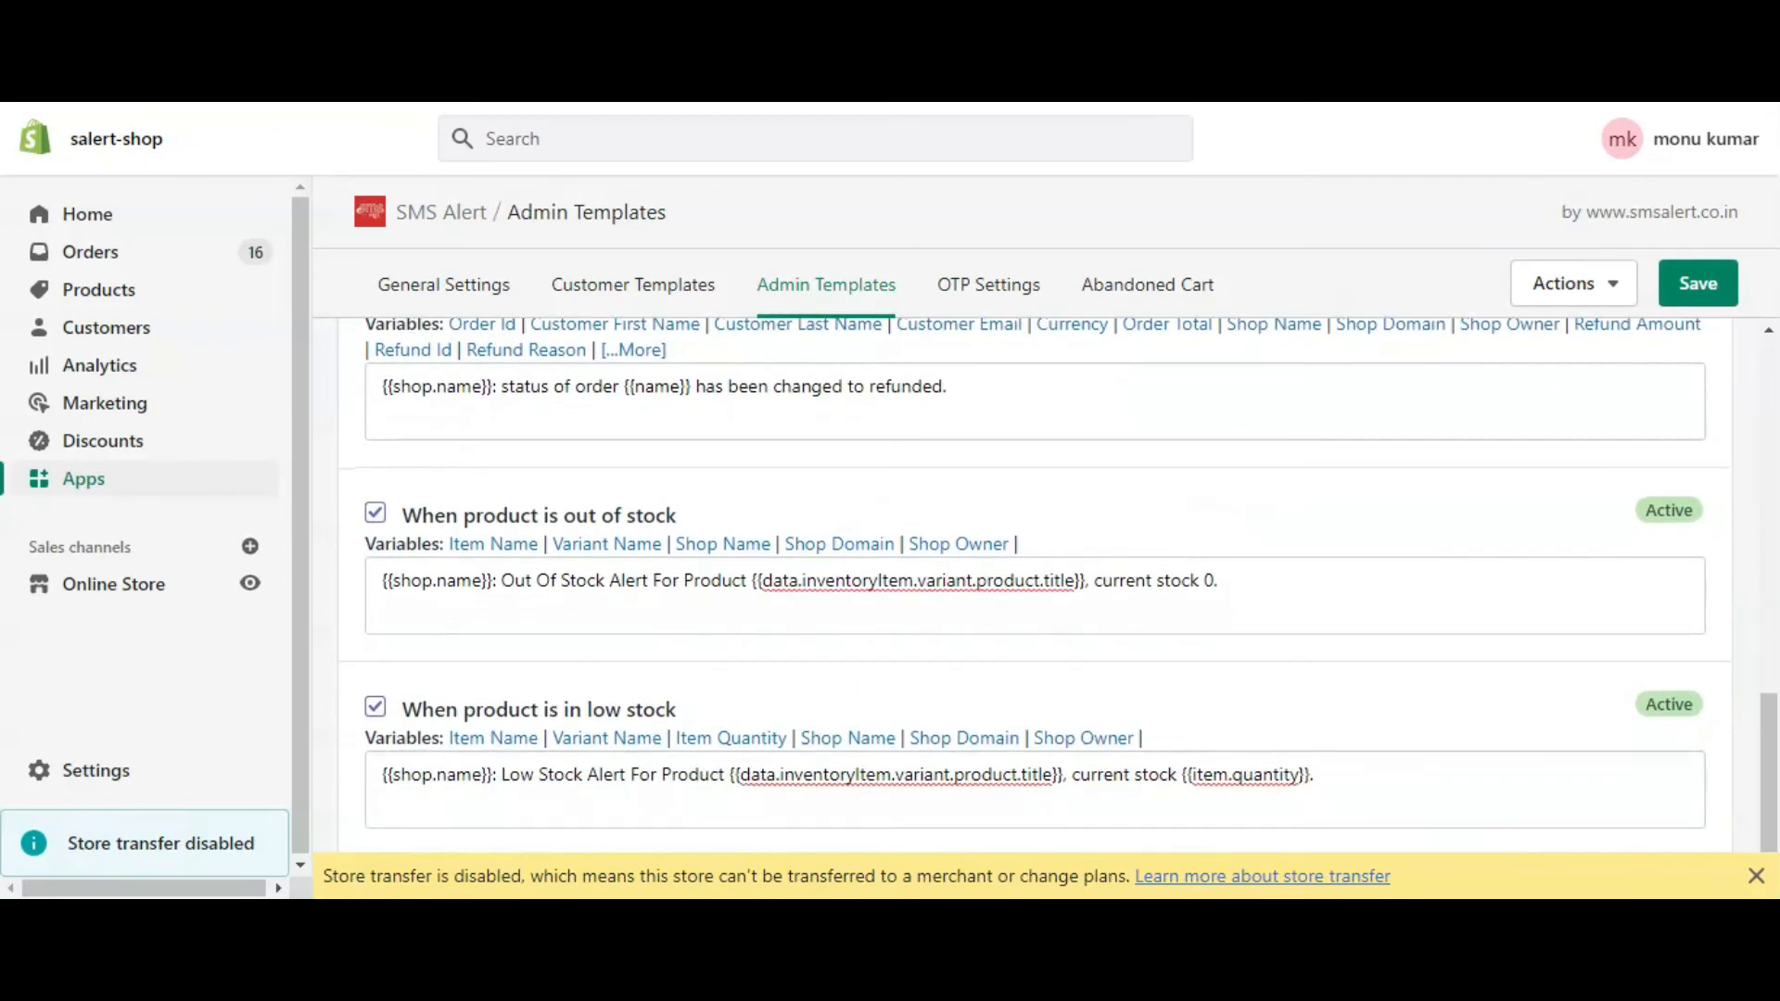
double_click(618, 514)
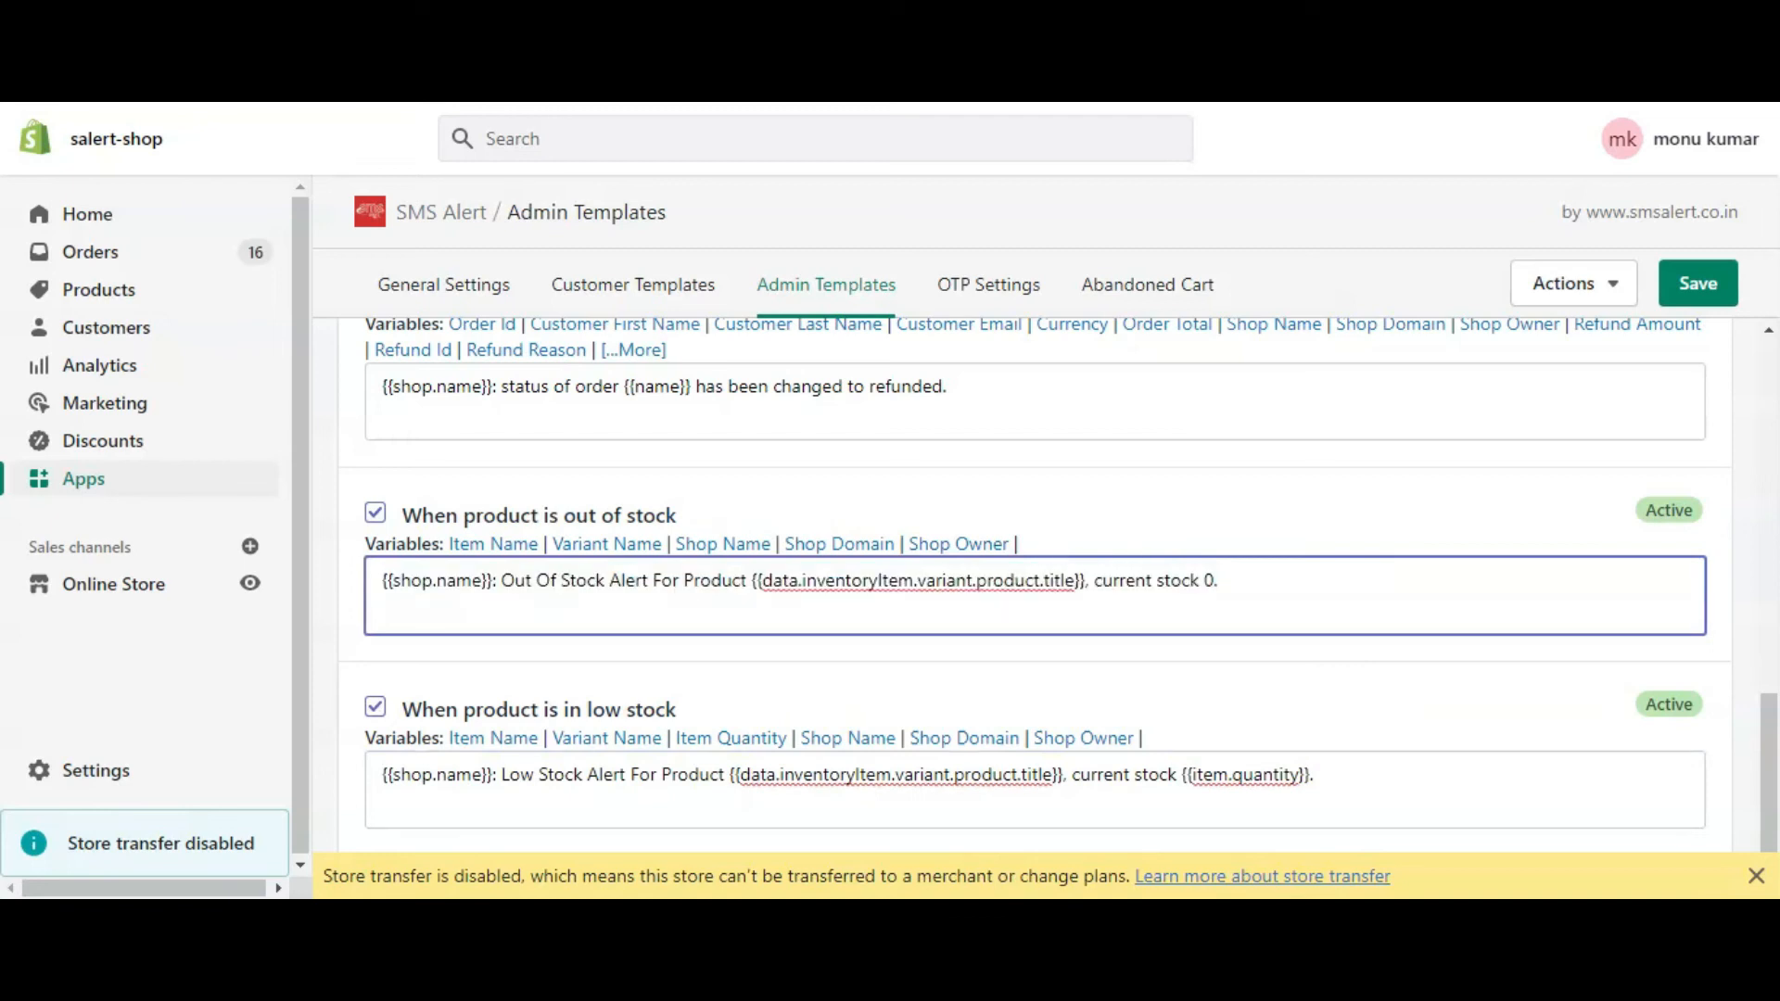
mouse_move(1290, 652)
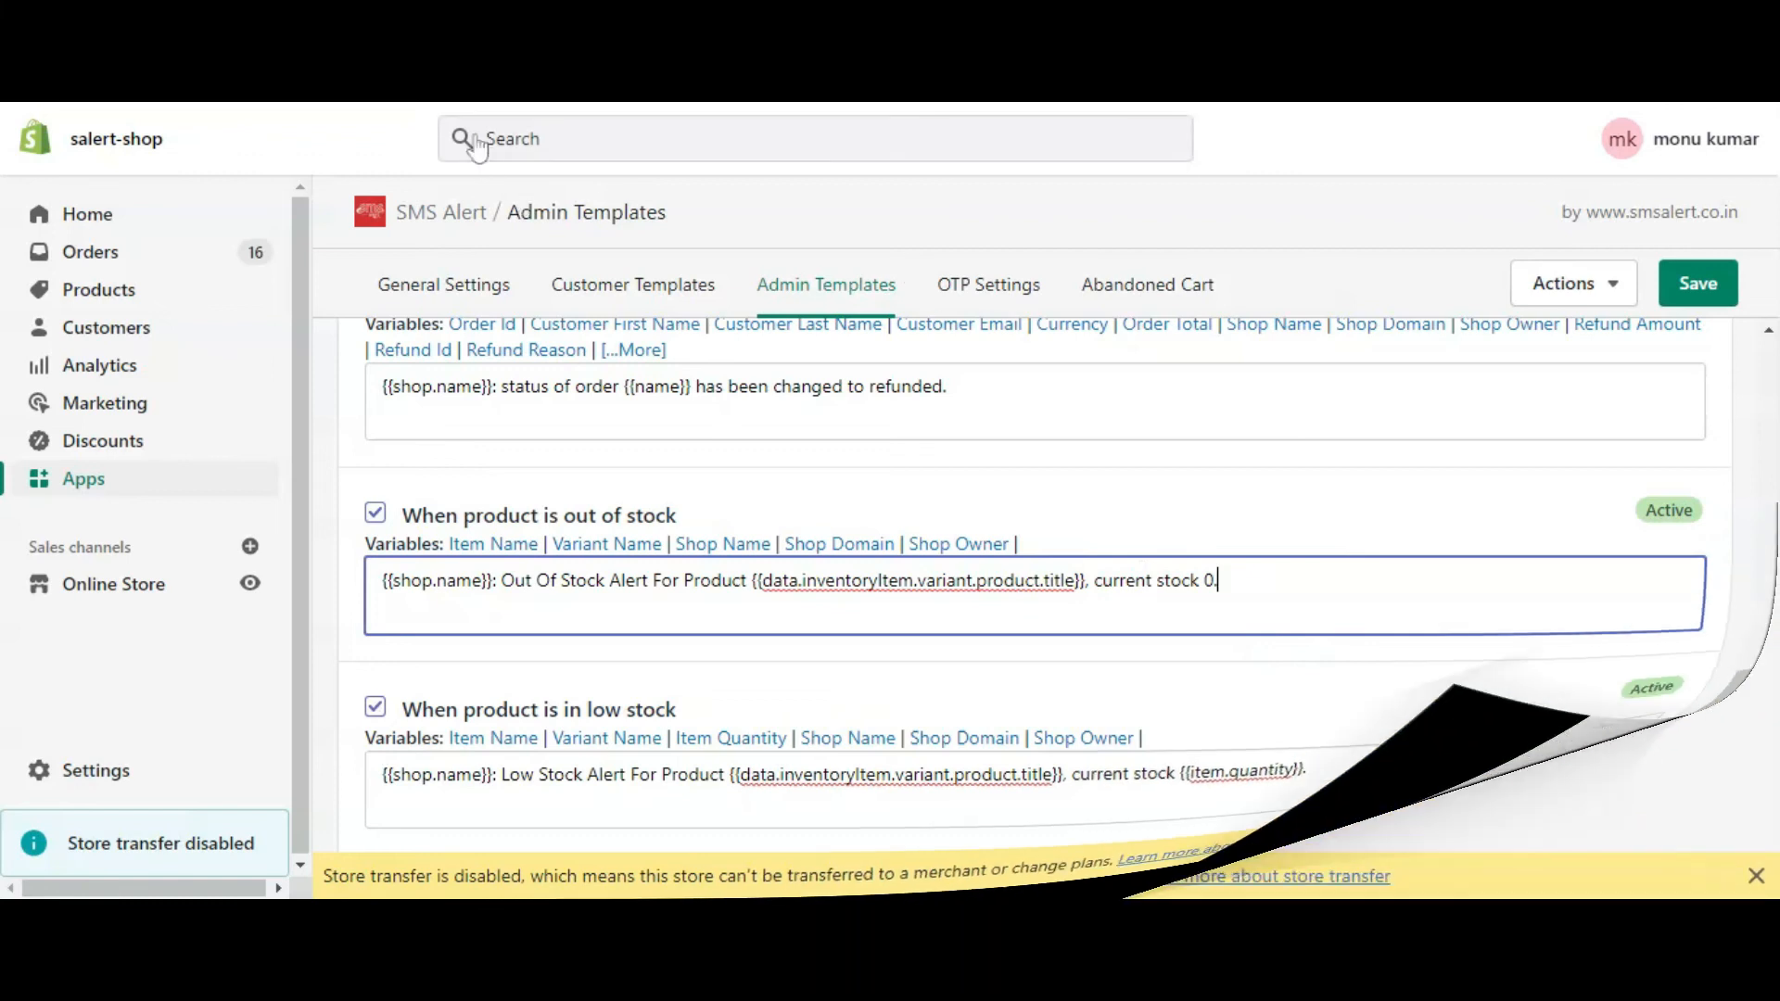
Open the Short Sleeve Shirt product and view its untracked inventory quantity
left_click(99, 289)
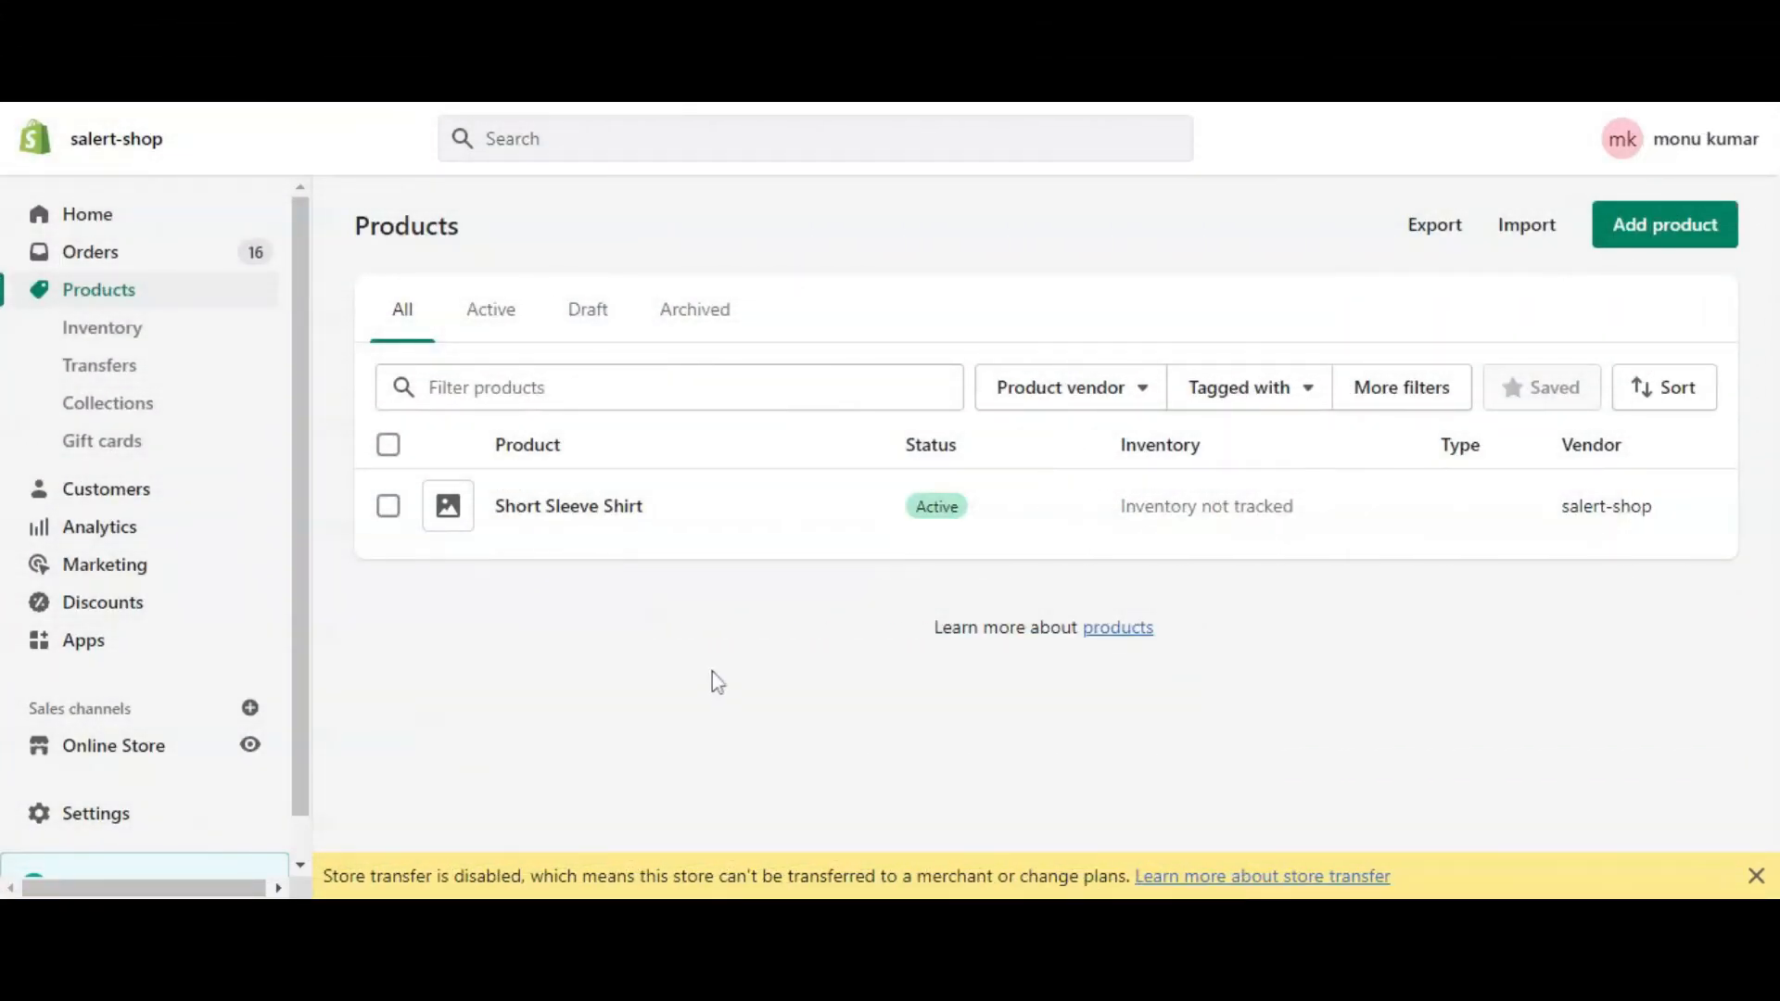
left_click(567, 505)
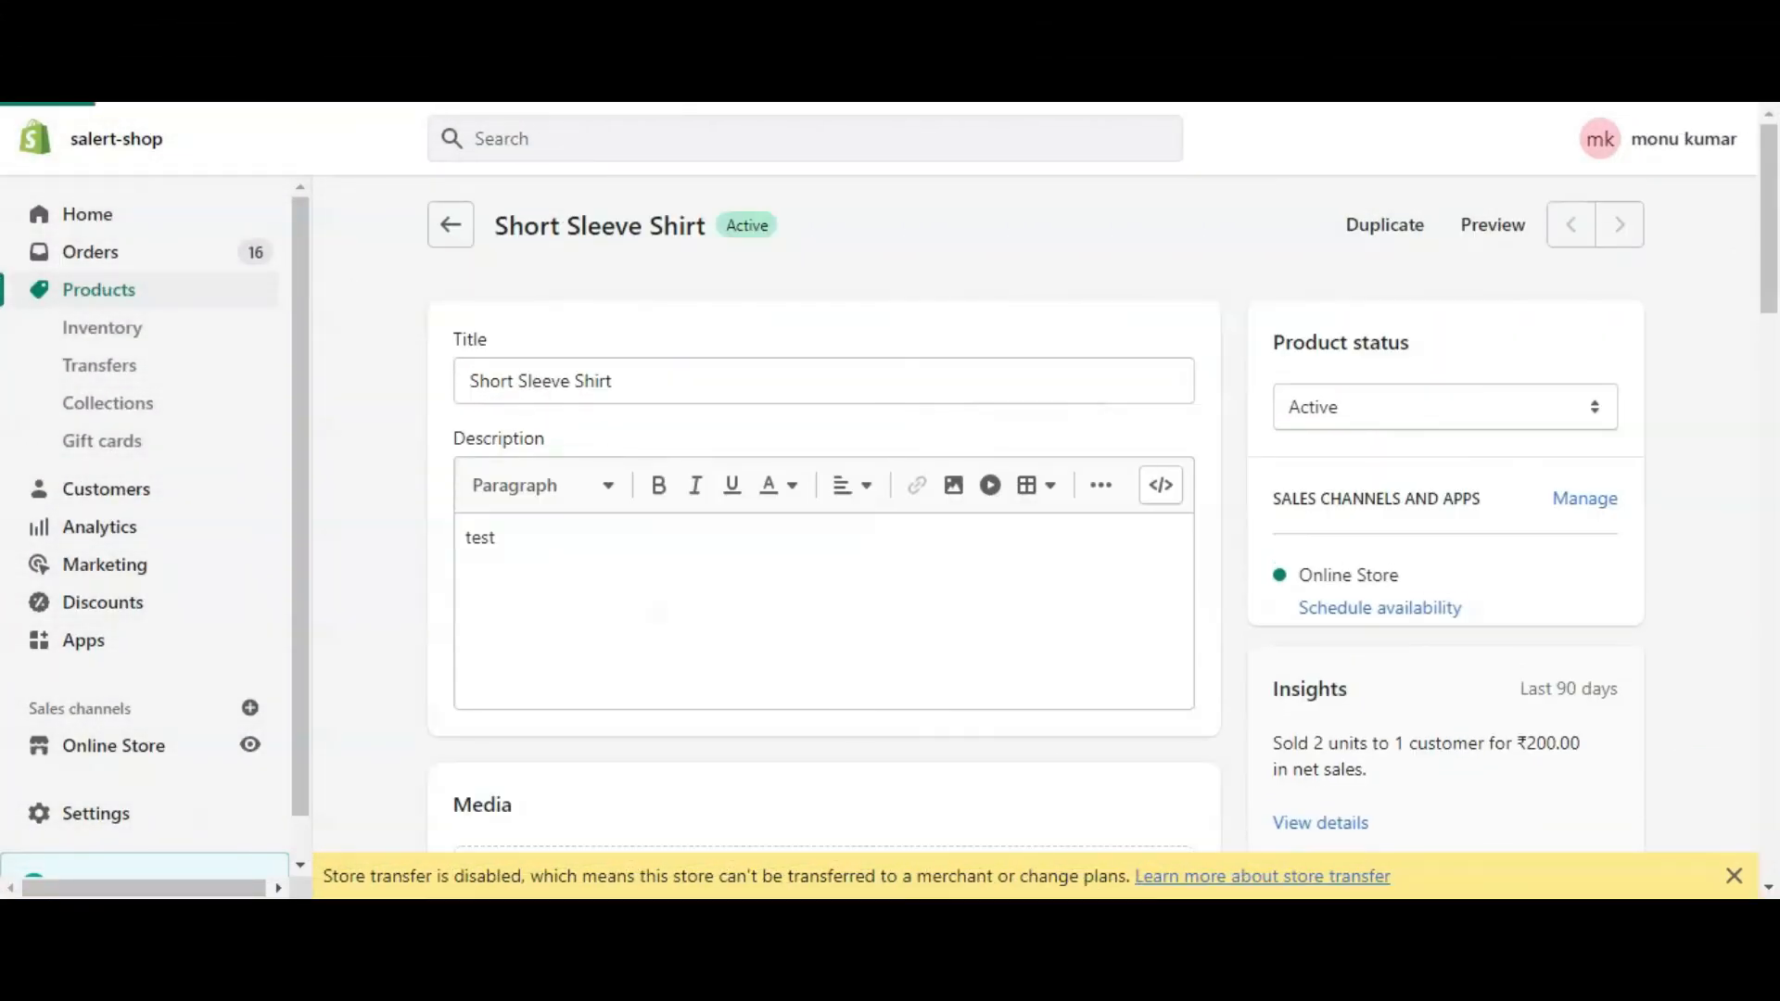
scroll("down", 3)
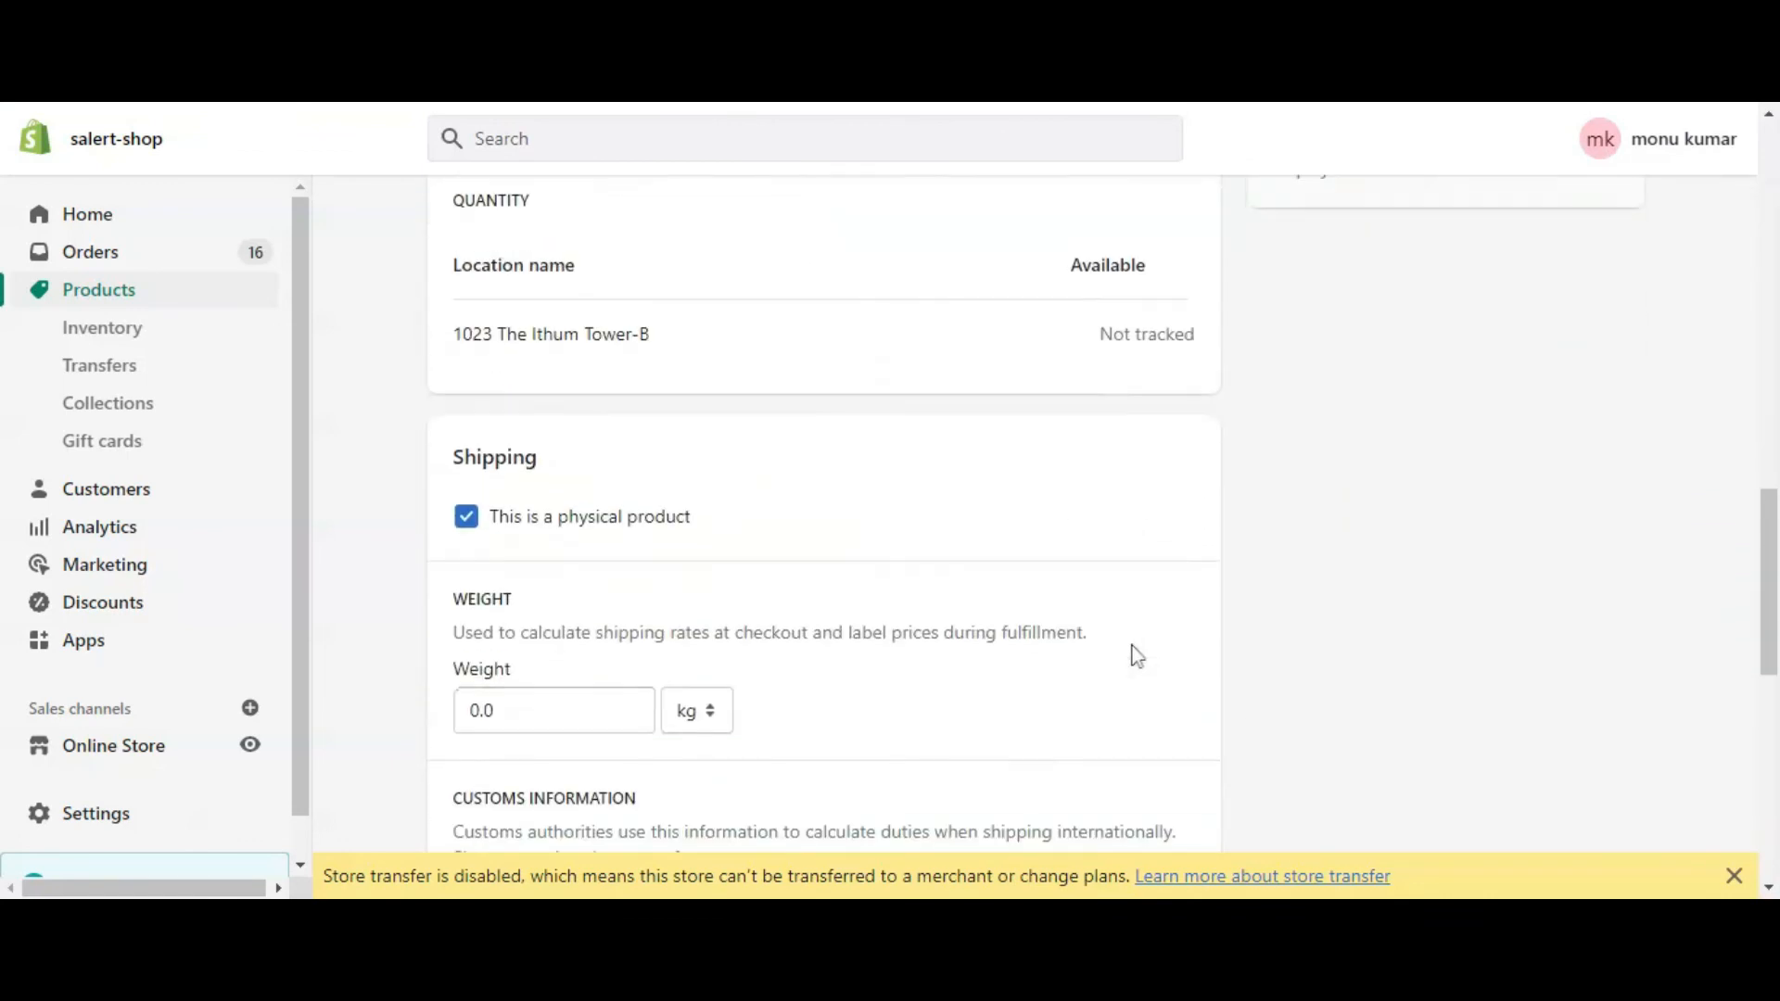